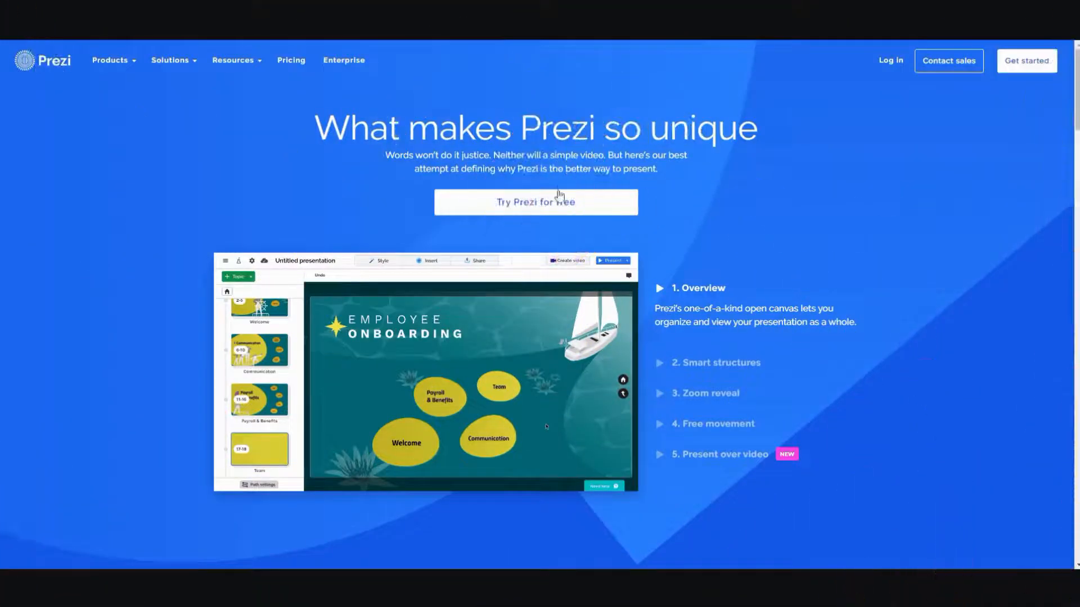
pyautogui.moveTo(773, 248)
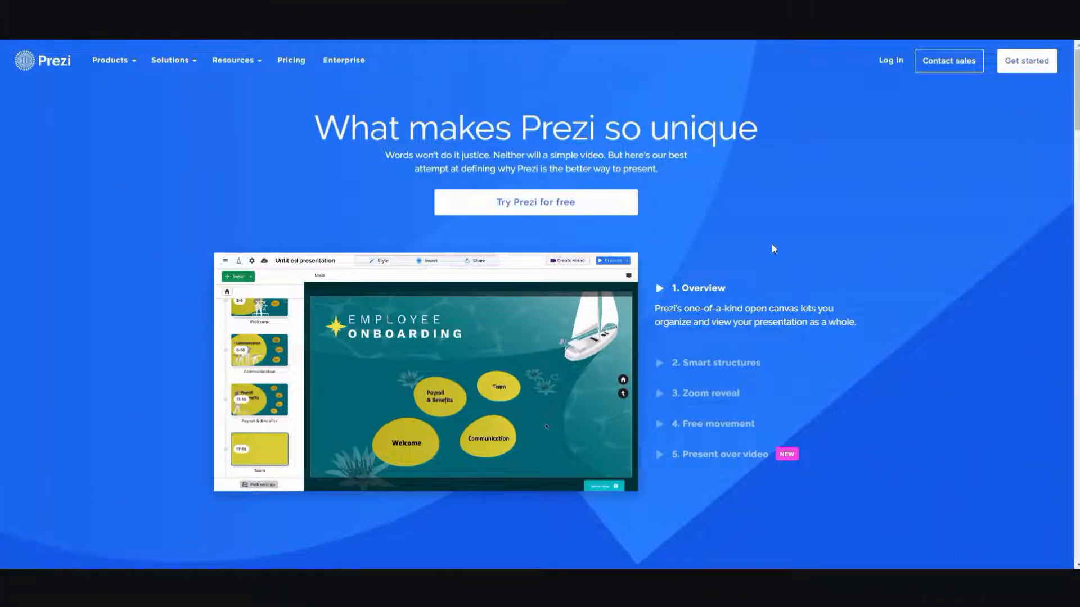
# Scroll through the Prezi homepage feature sections down to the designer templates gallery.
pyautogui.scroll(-3)
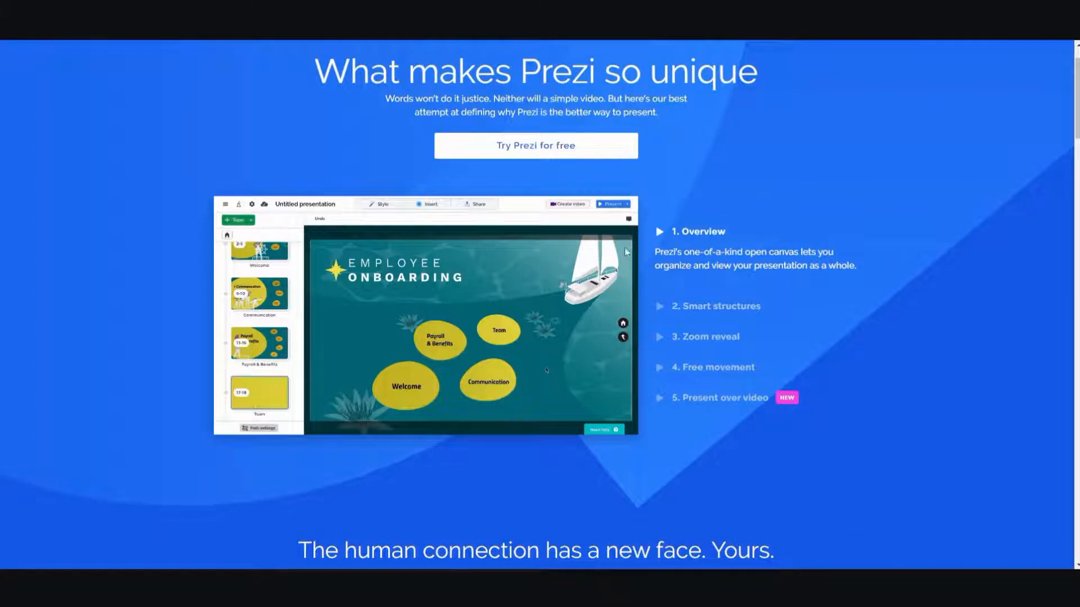
pyautogui.moveTo(510, 251)
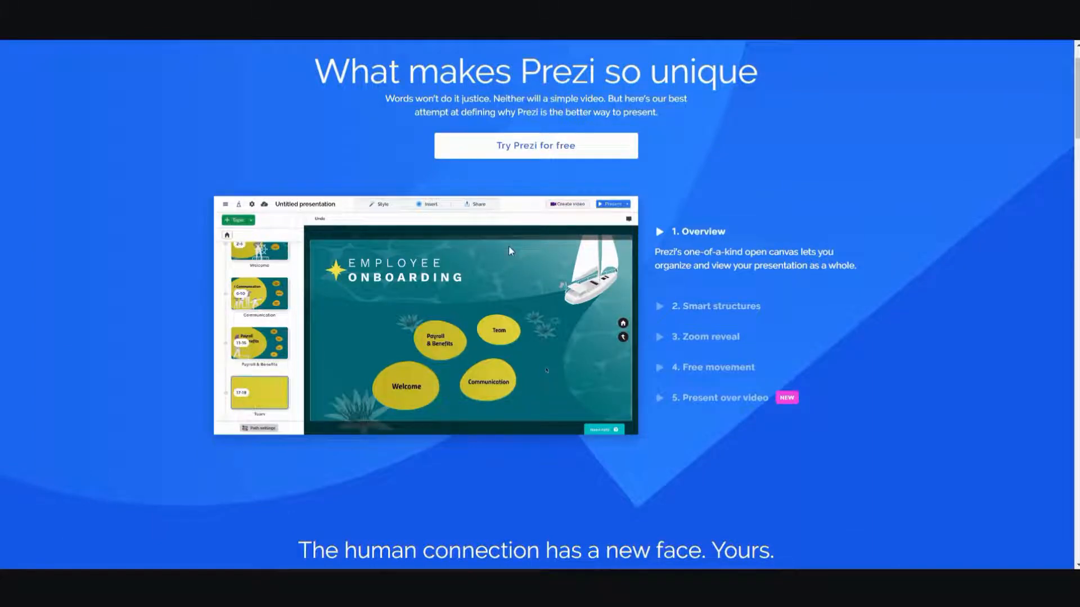
pyautogui.scroll(-3)
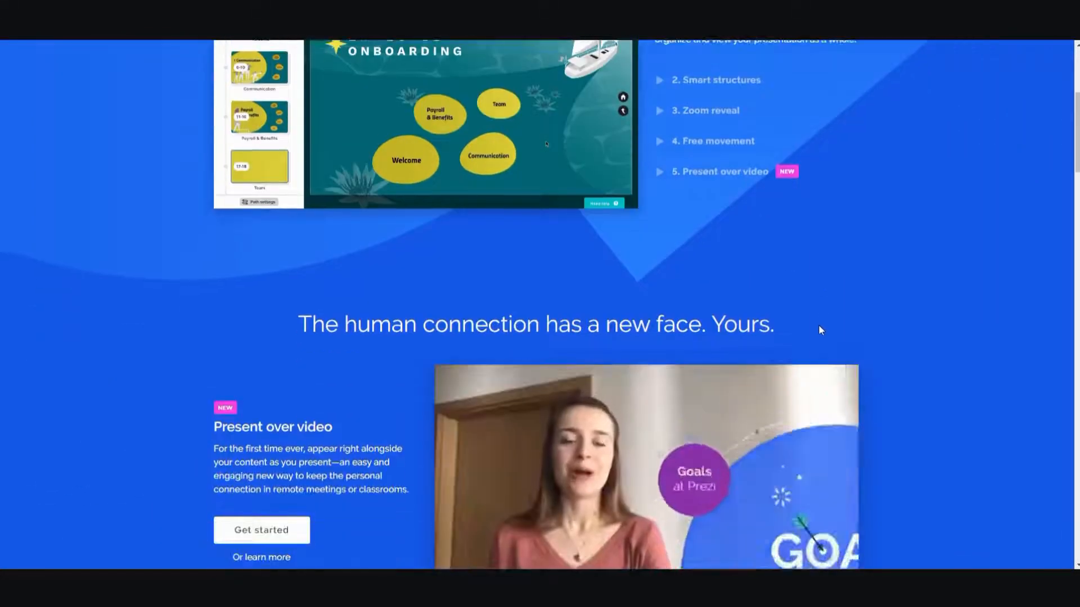
pyautogui.scroll(-3)
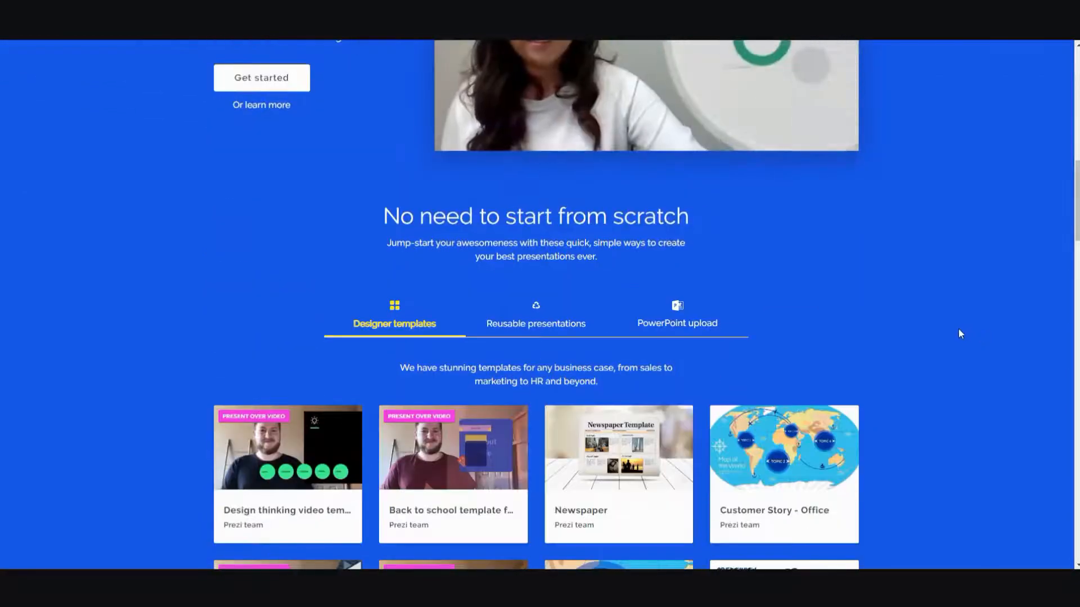
pyautogui.scroll(3)
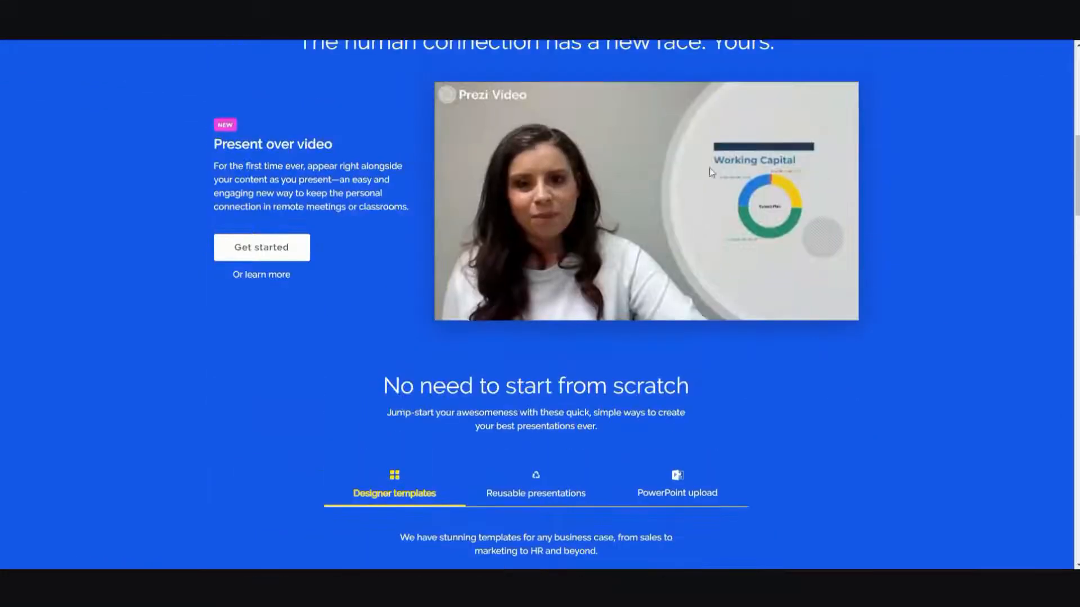
pyautogui.scroll(-3)
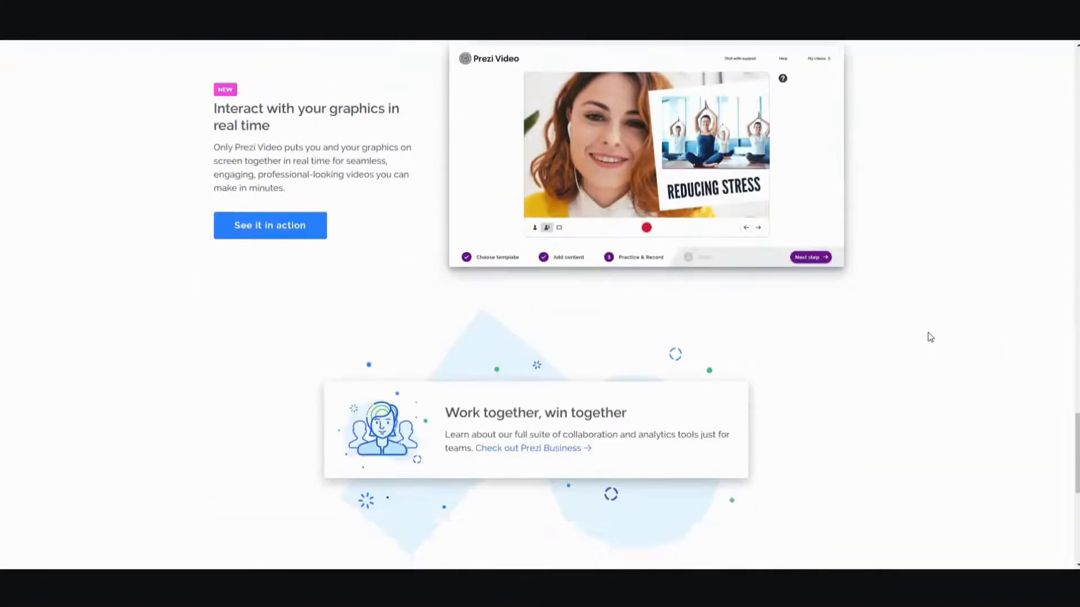
pyautogui.scroll(3)
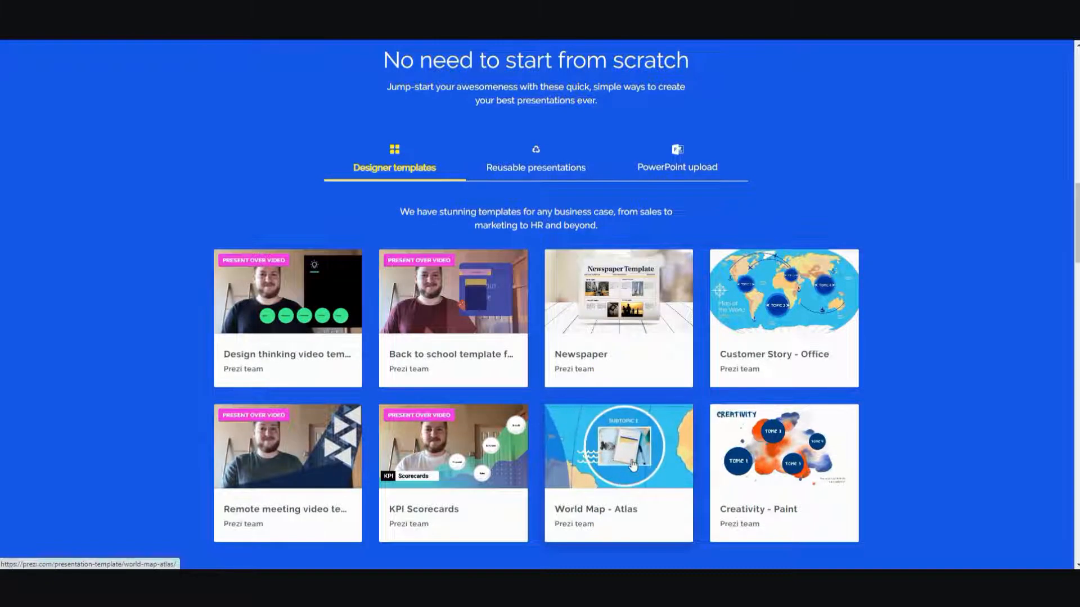
pyautogui.moveTo(632, 464)
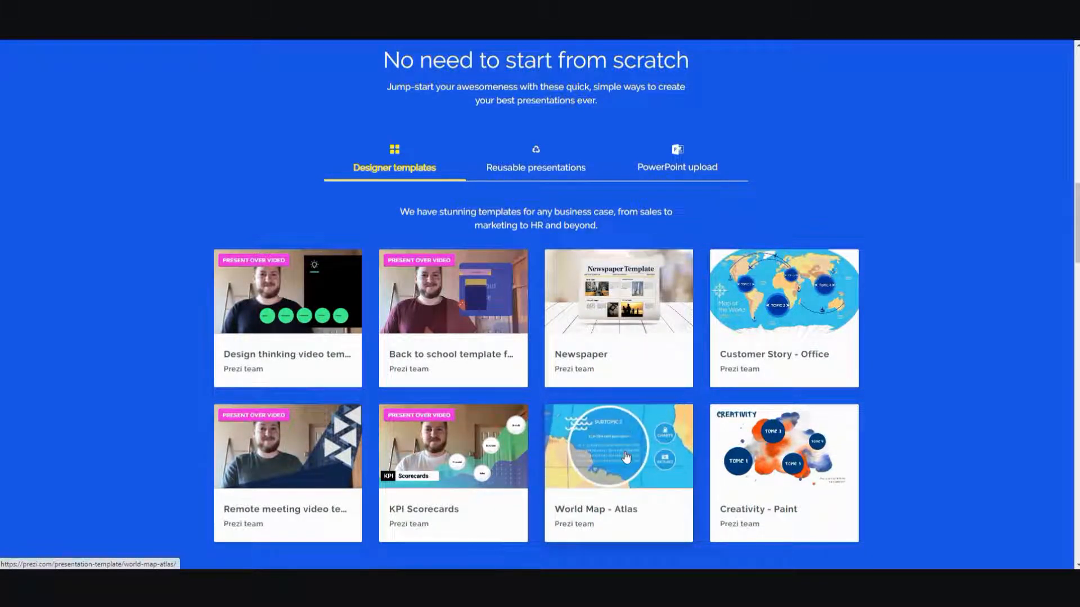
pyautogui.moveTo(627, 457)
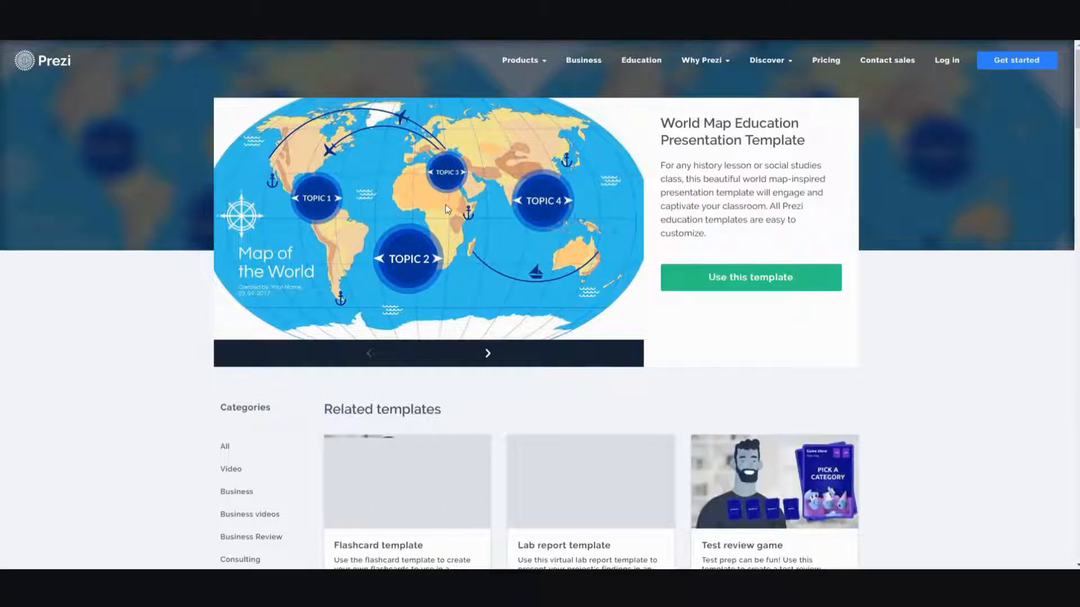
pyautogui.scroll(-3)
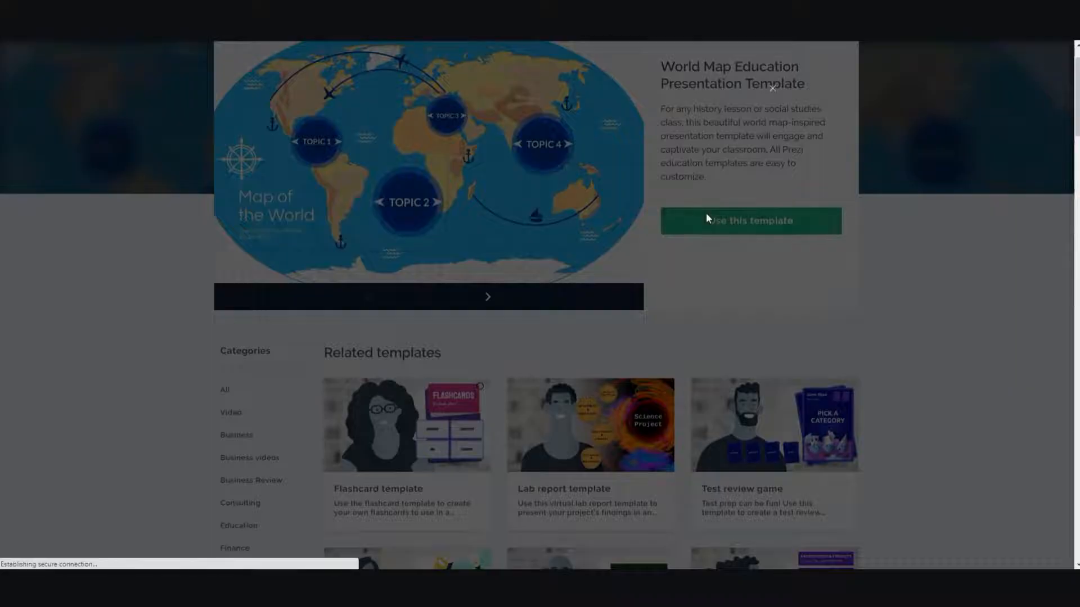
pyautogui.click(751, 221)
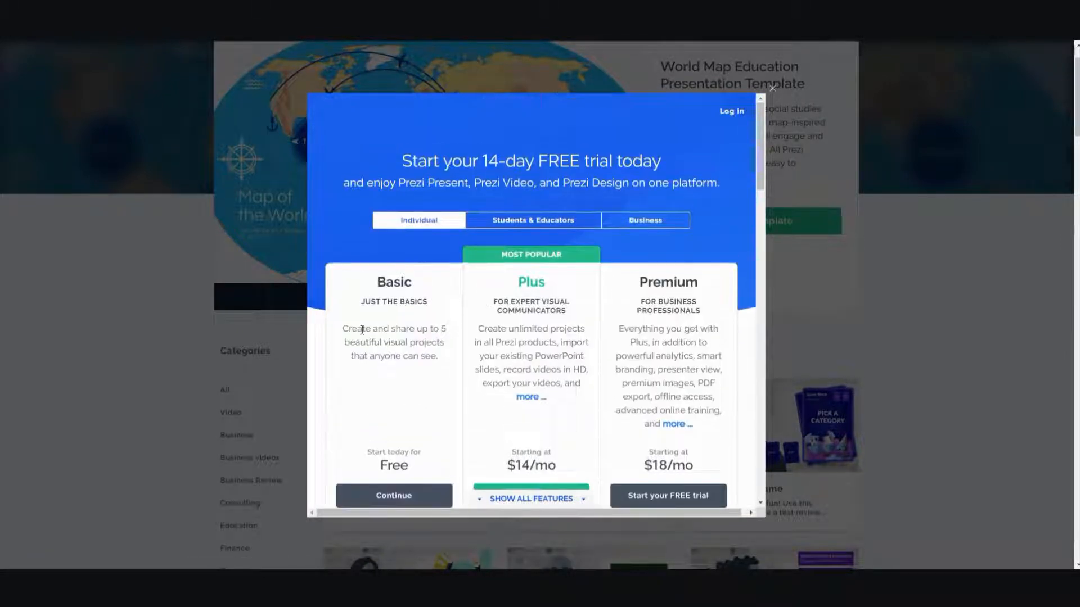
pyautogui.moveTo(447, 337)
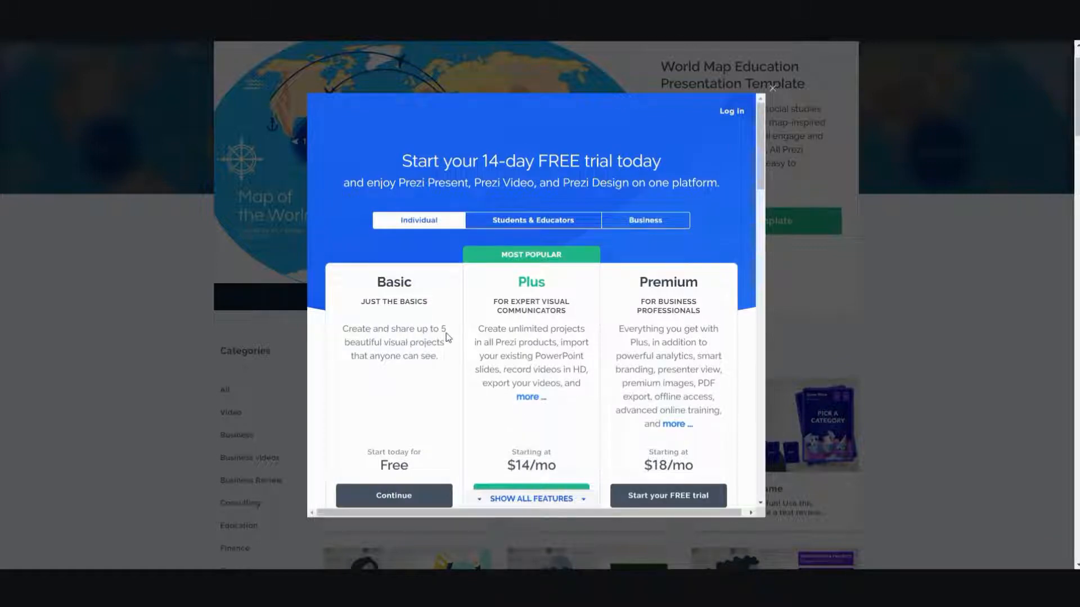
pyautogui.moveTo(402, 342)
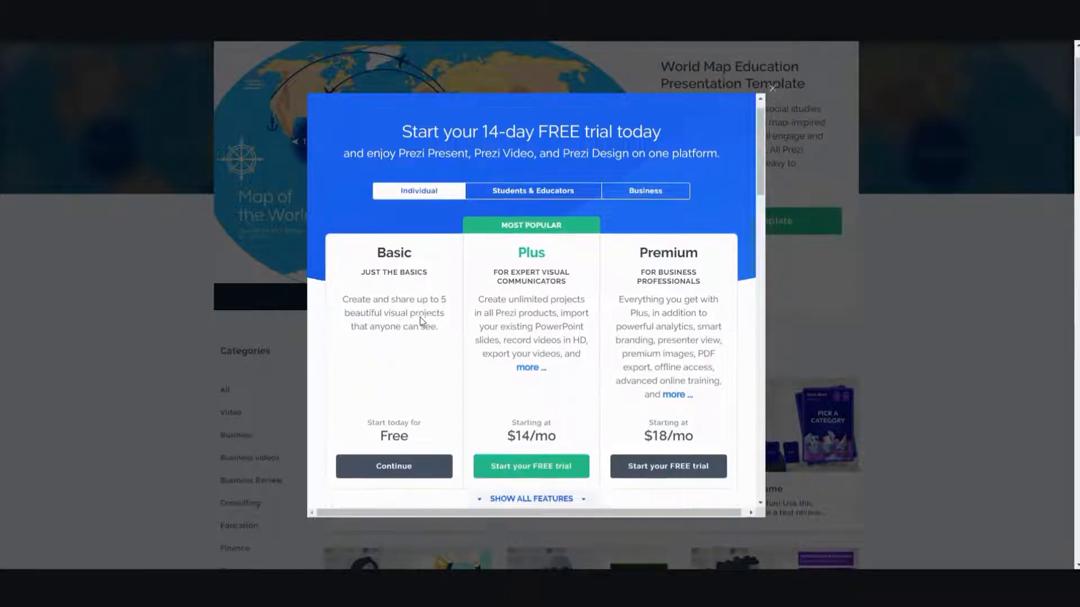
pyautogui.scroll(-3)
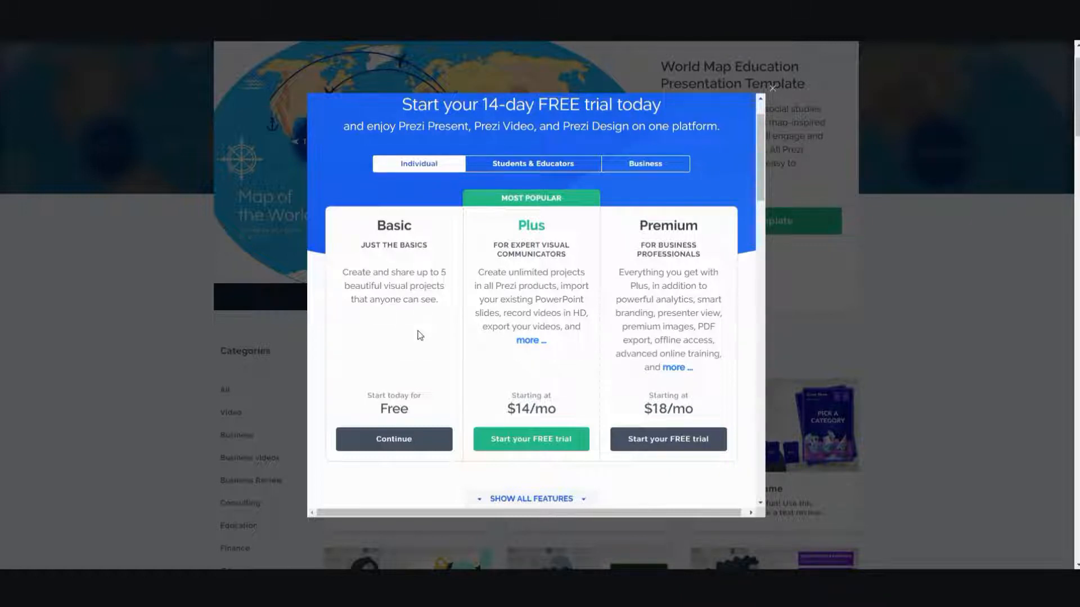
pyautogui.moveTo(418, 338)
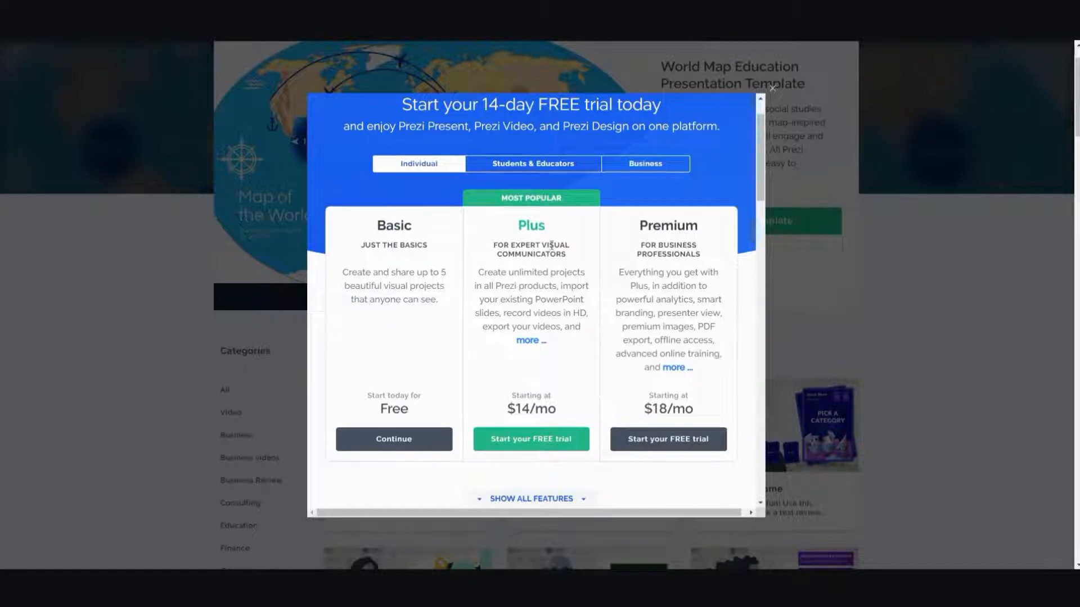
pyautogui.moveTo(557, 317)
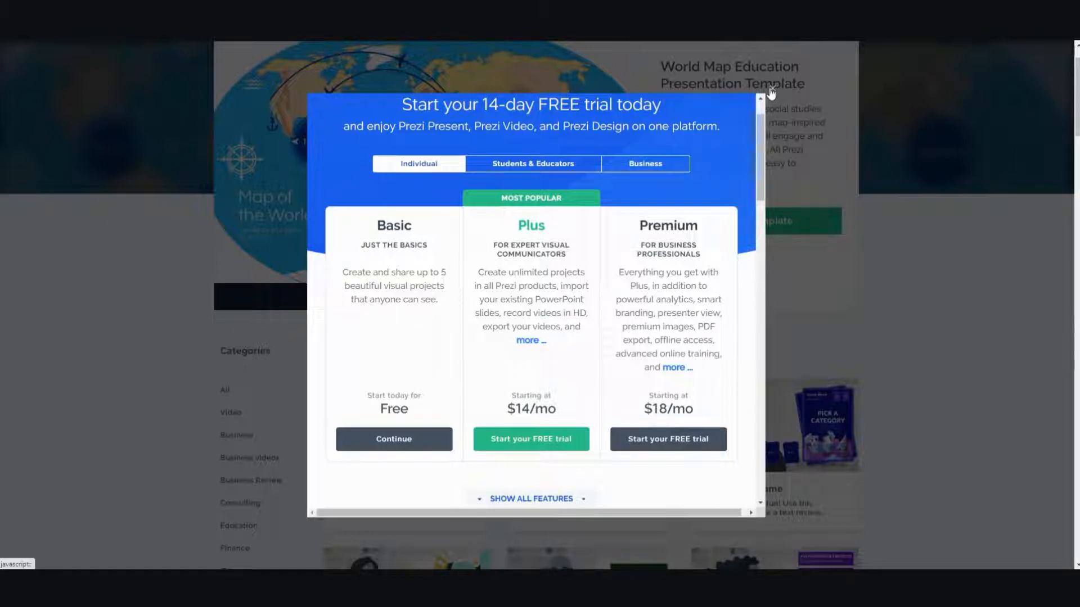
pyautogui.click(768, 92)
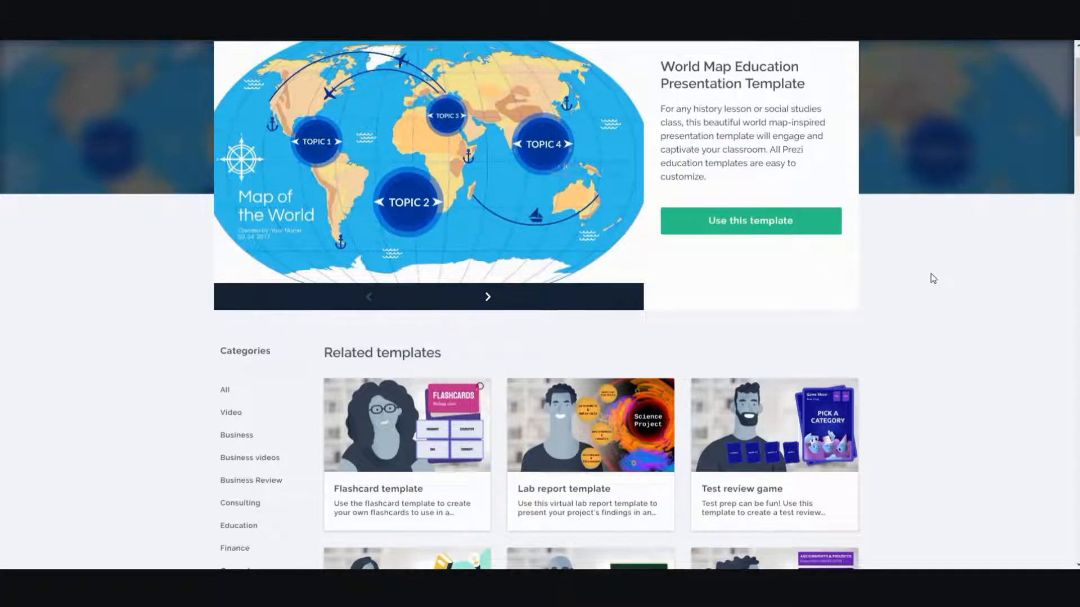
pyautogui.scroll(3)
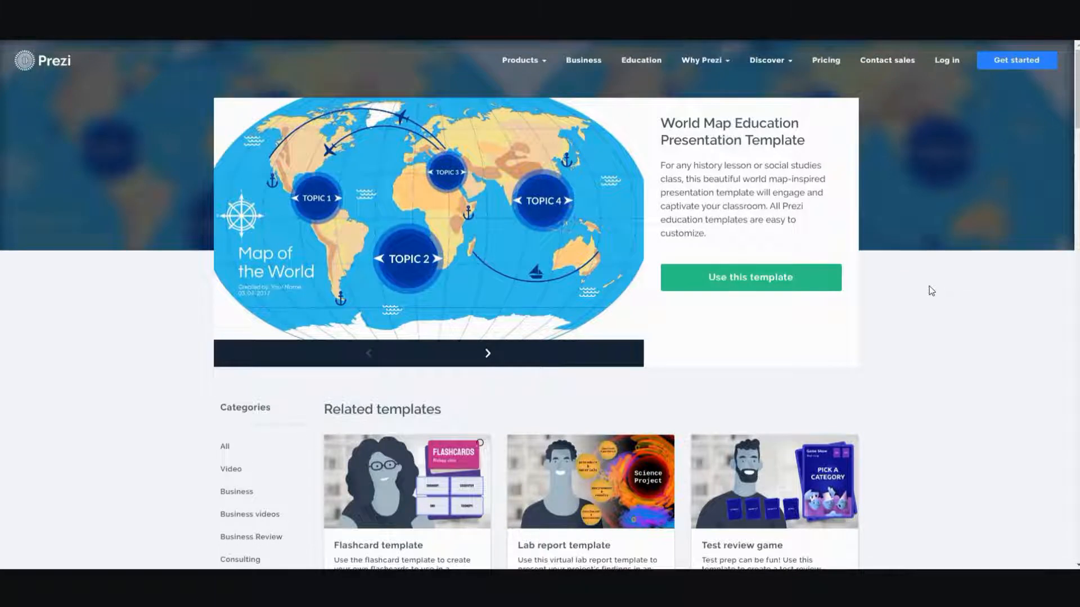
pyautogui.moveTo(615, 275)
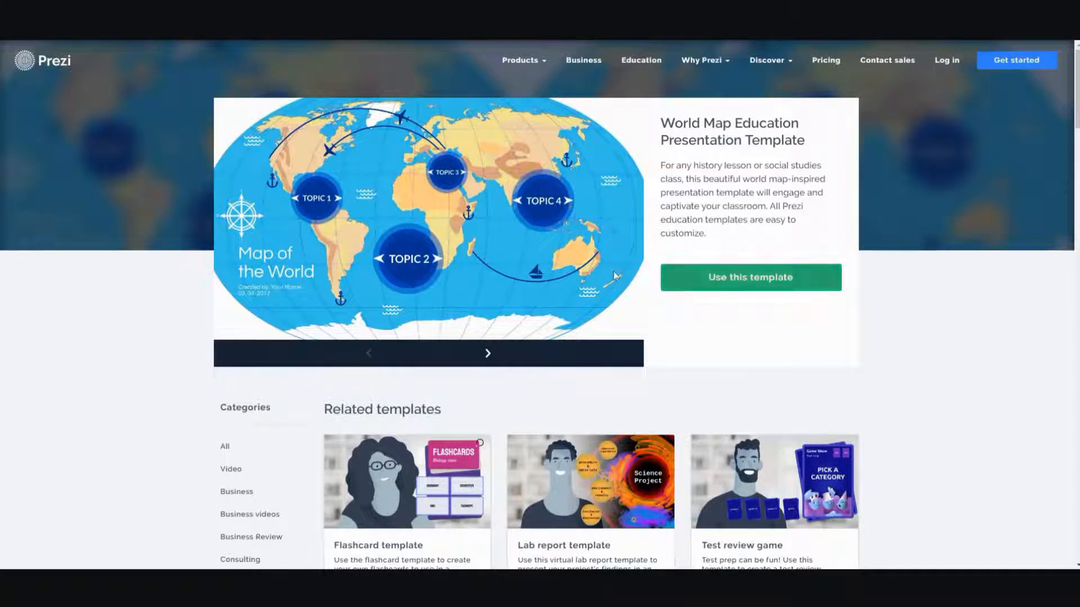
pyautogui.moveTo(903, 287)
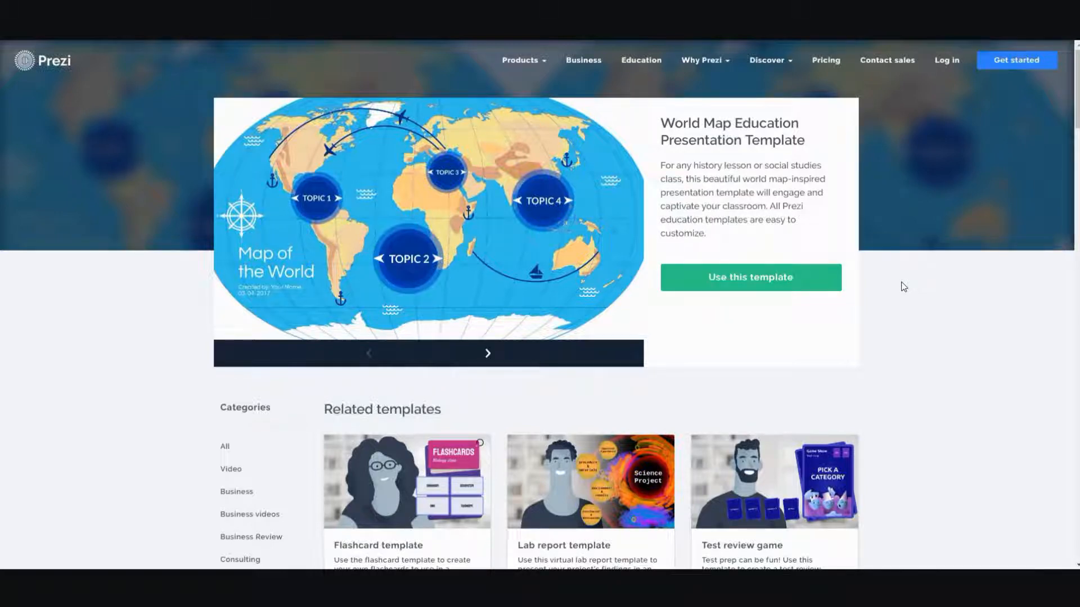
pyautogui.scroll(-3)
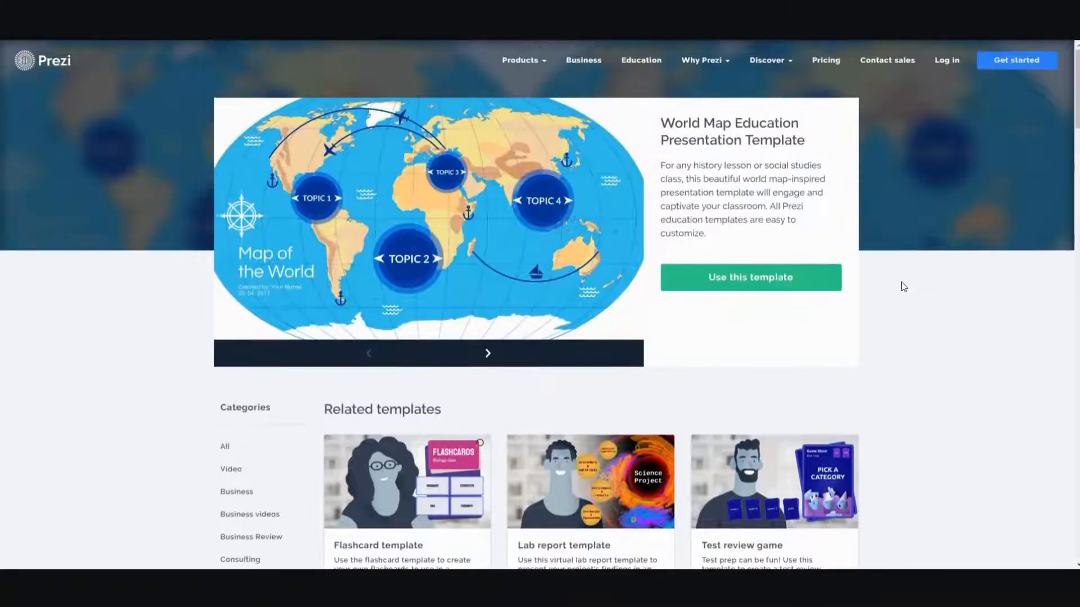
pyautogui.scroll(-3)
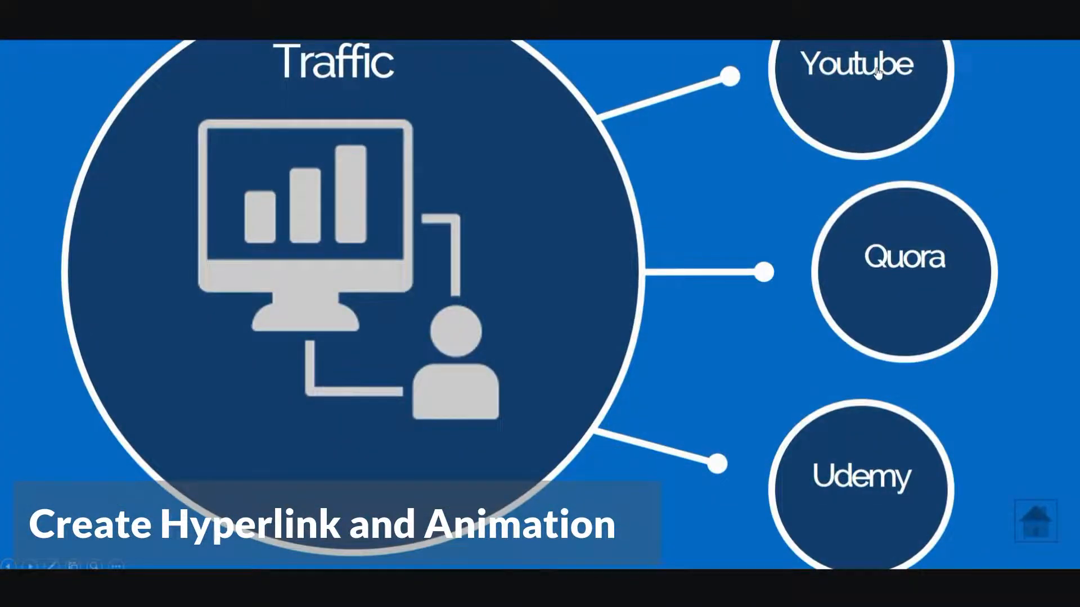
pyautogui.moveTo(1050, 531)
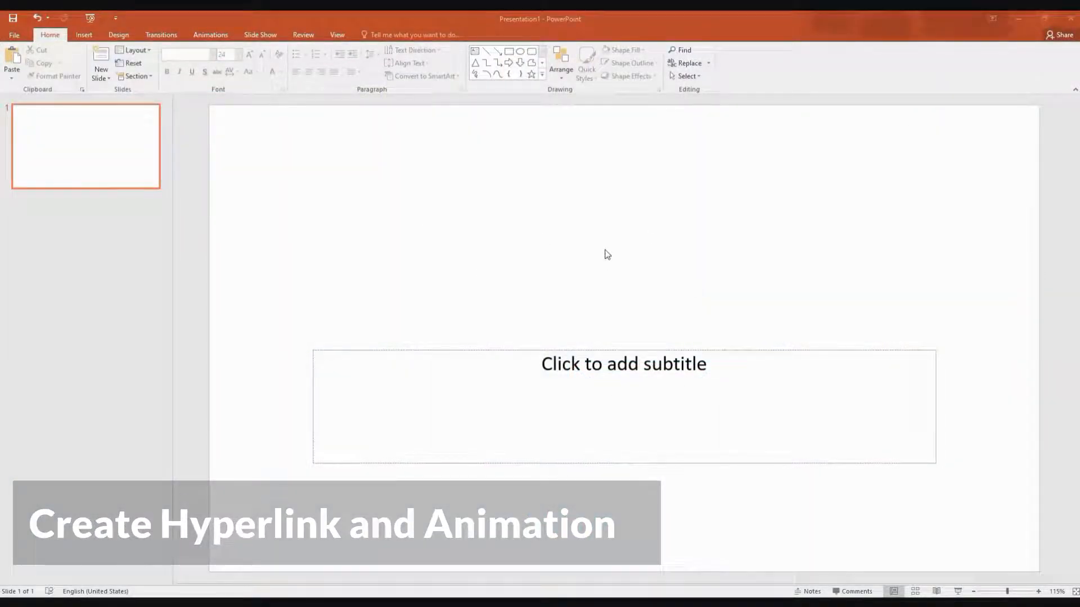
pyautogui.moveTo(603, 260)
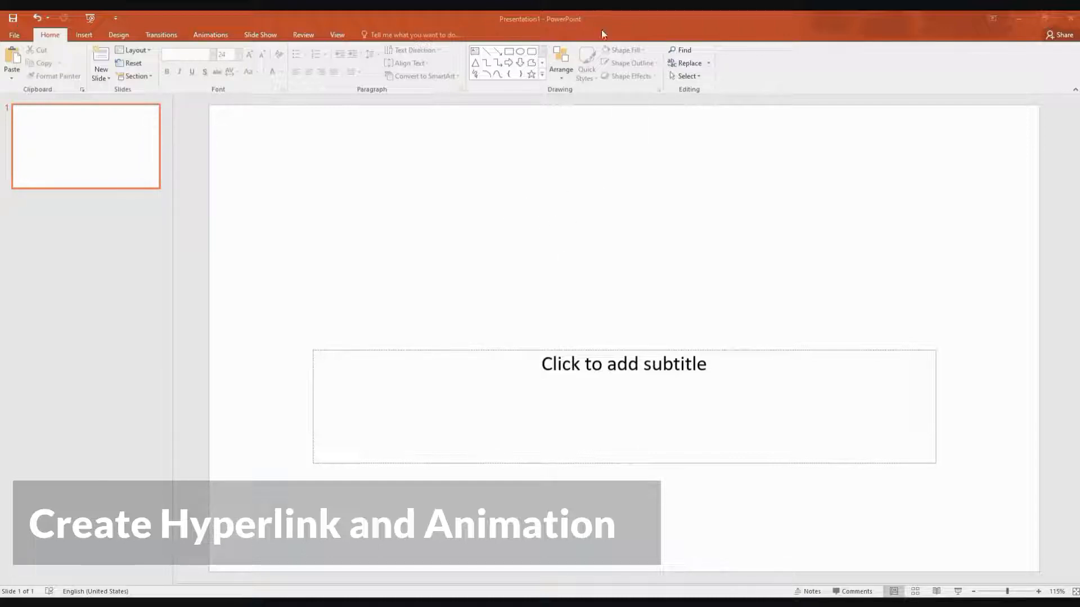
pyautogui.moveTo(87, 95)
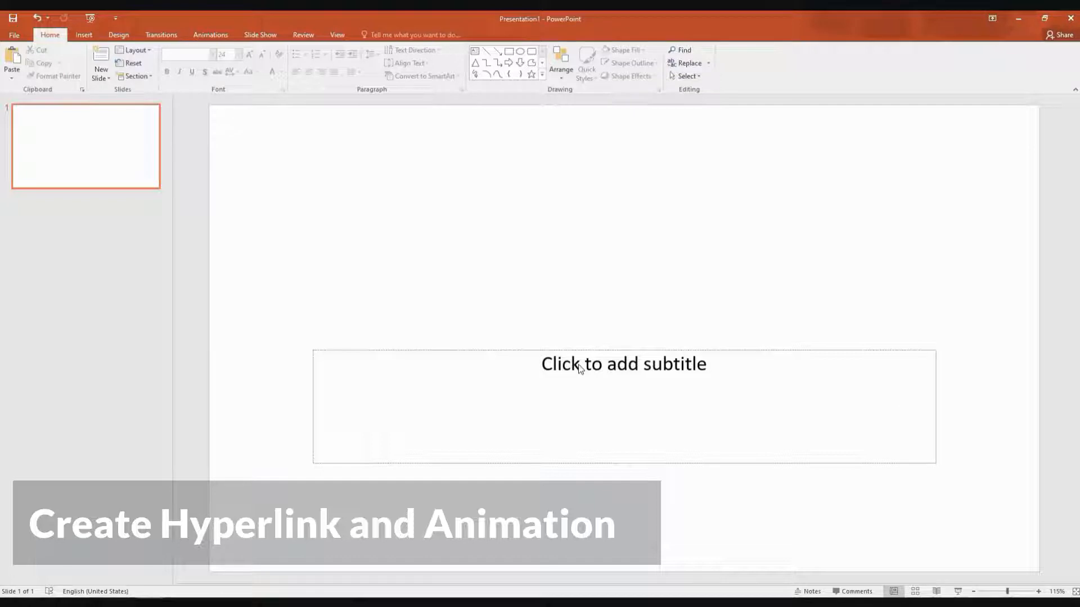
# Draw an oval shape on the title slide.
pyautogui.click(83, 34)
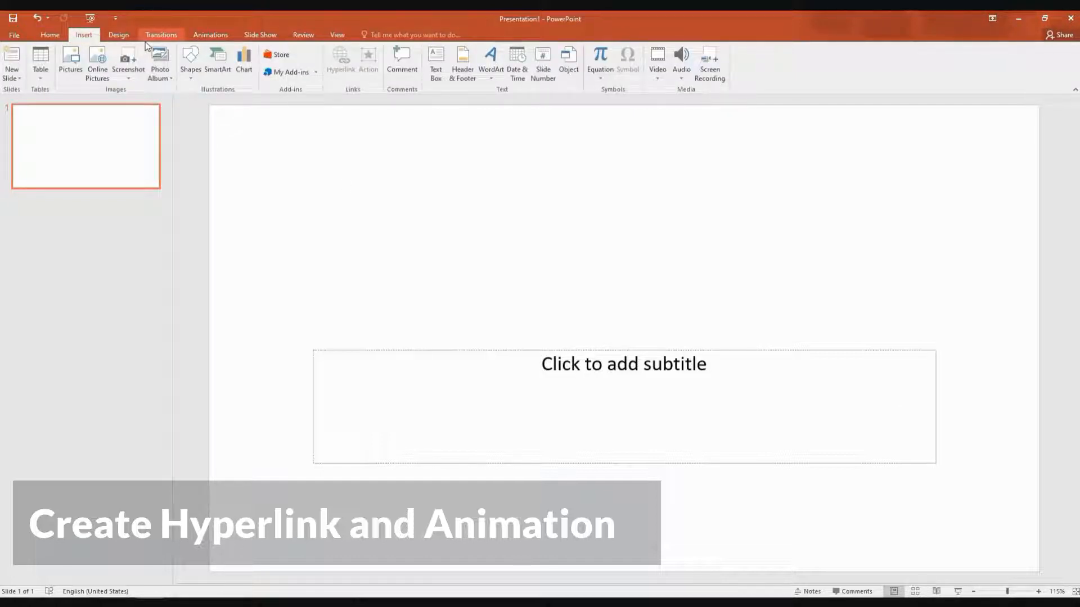
pyautogui.click(190, 59)
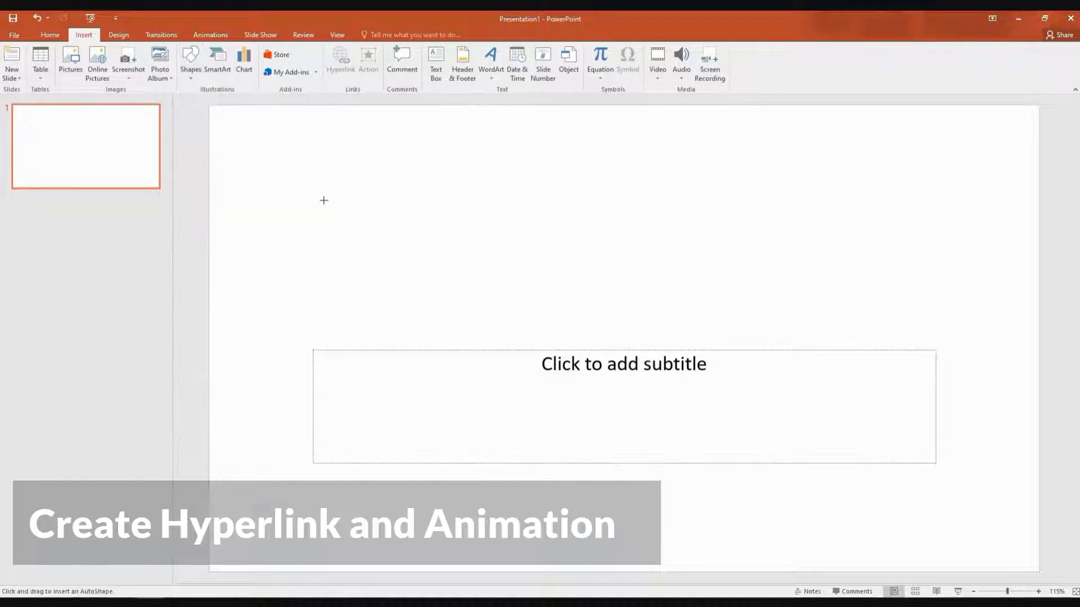
pyautogui.moveTo(324, 200); pyautogui.dragTo(427, 260)
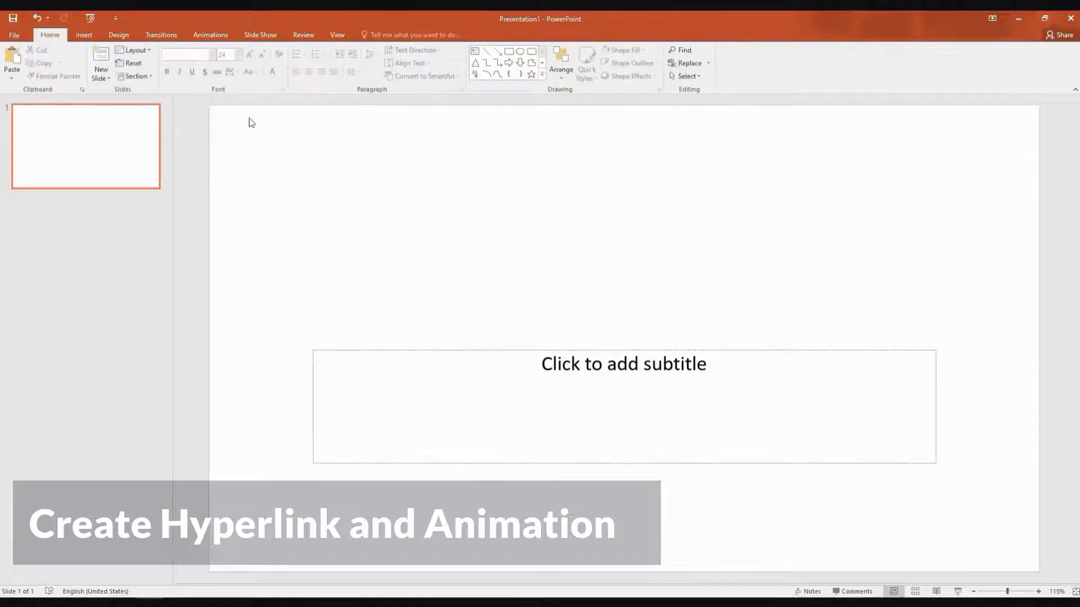
# Select the blue circle and enlarge it by dragging its corner handle.
pyautogui.click(83, 34)
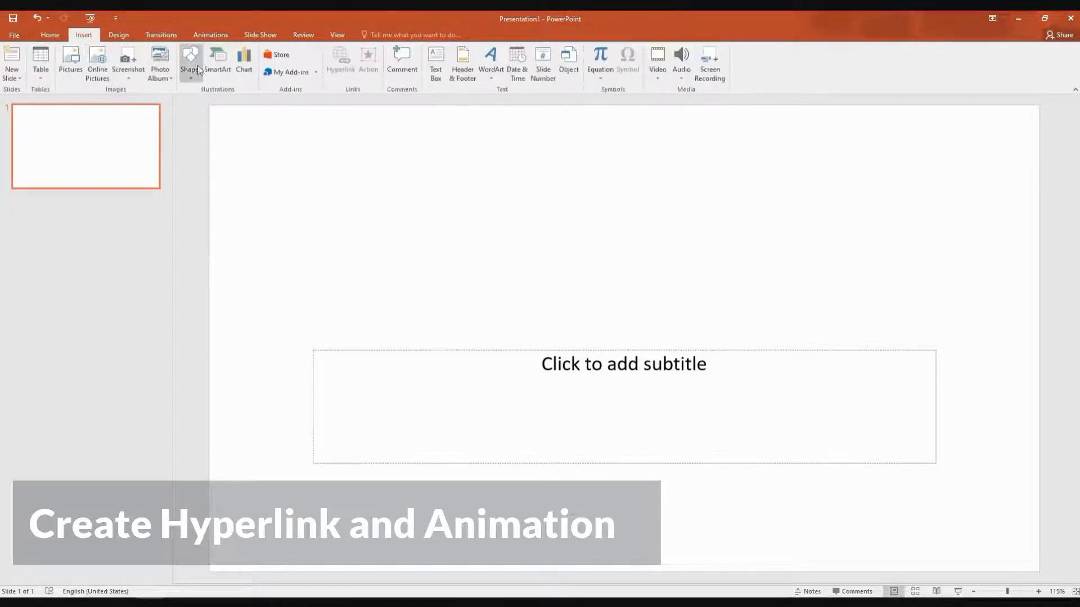
pyautogui.click(191, 62)
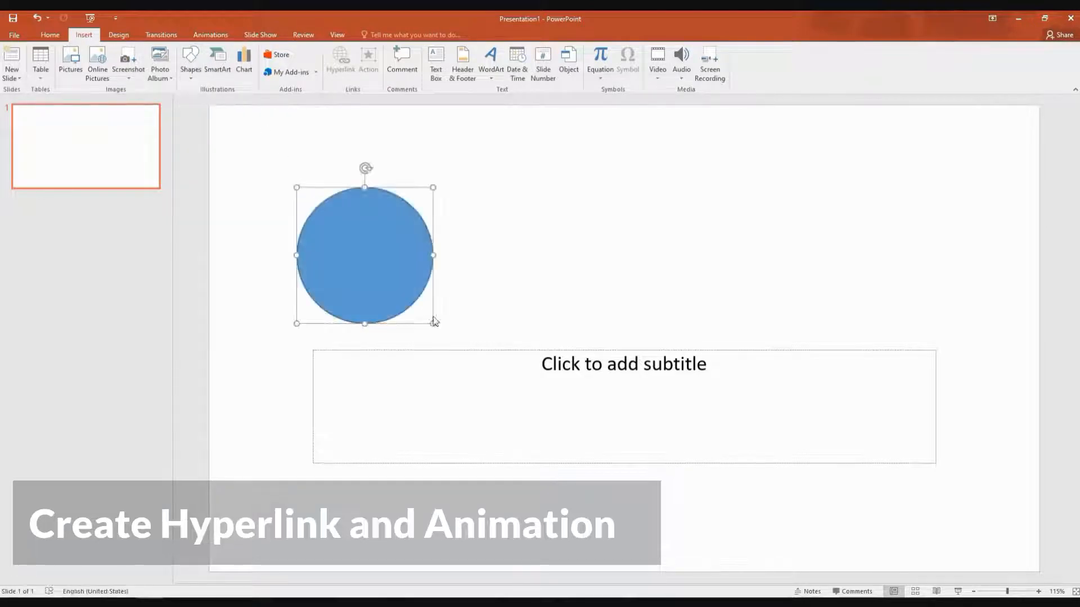
pyautogui.click(364, 255)
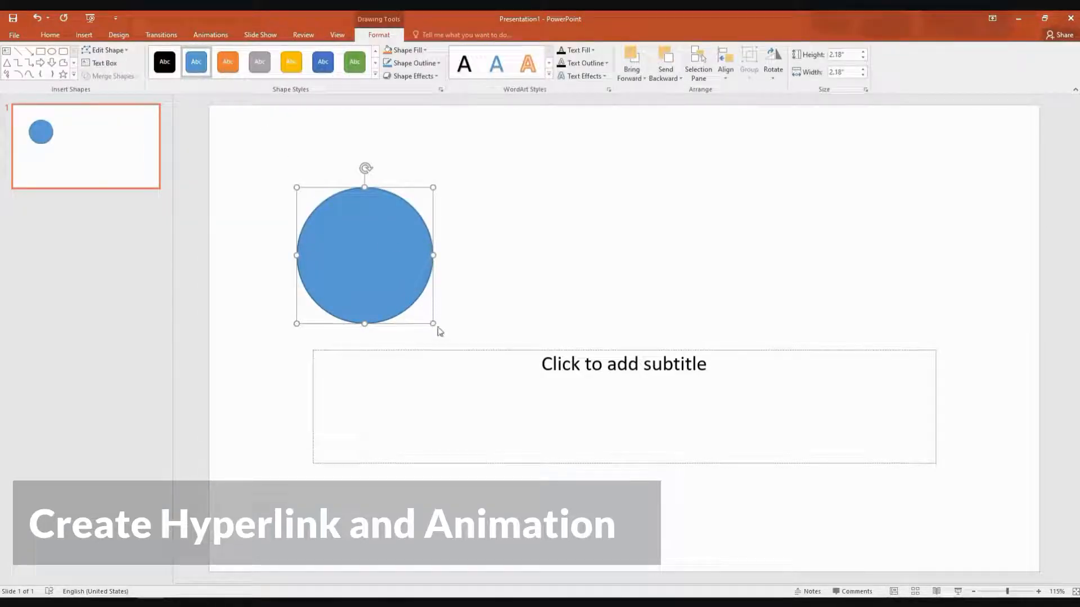
pyautogui.moveTo(432, 323); pyautogui.dragTo(420, 351)
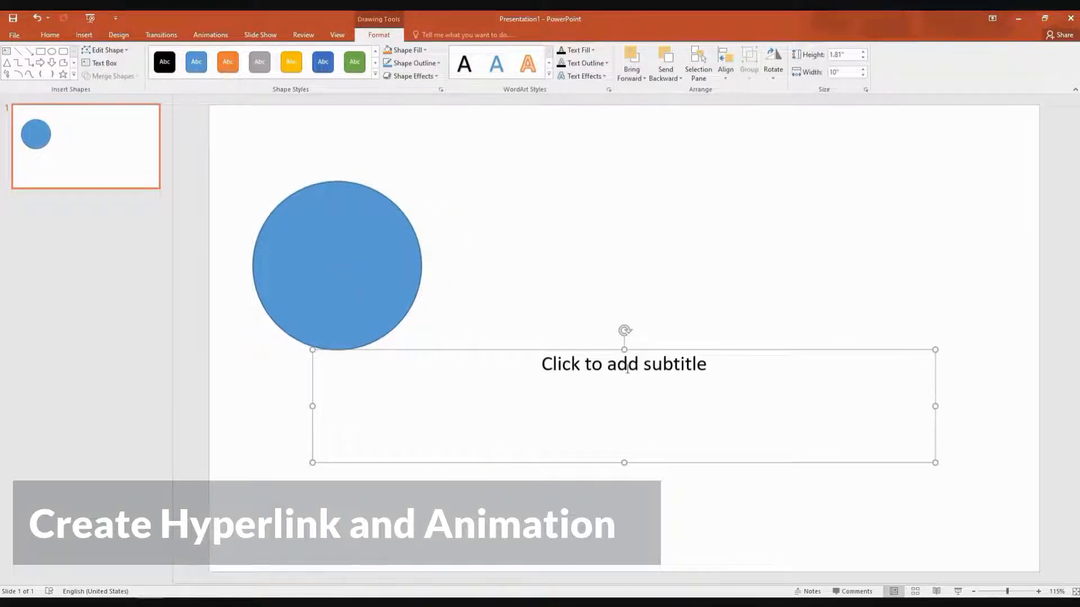
# Remove the subtitle placeholder and add larger yellow and green circles beside the blue one.
pyautogui.click(369, 224)
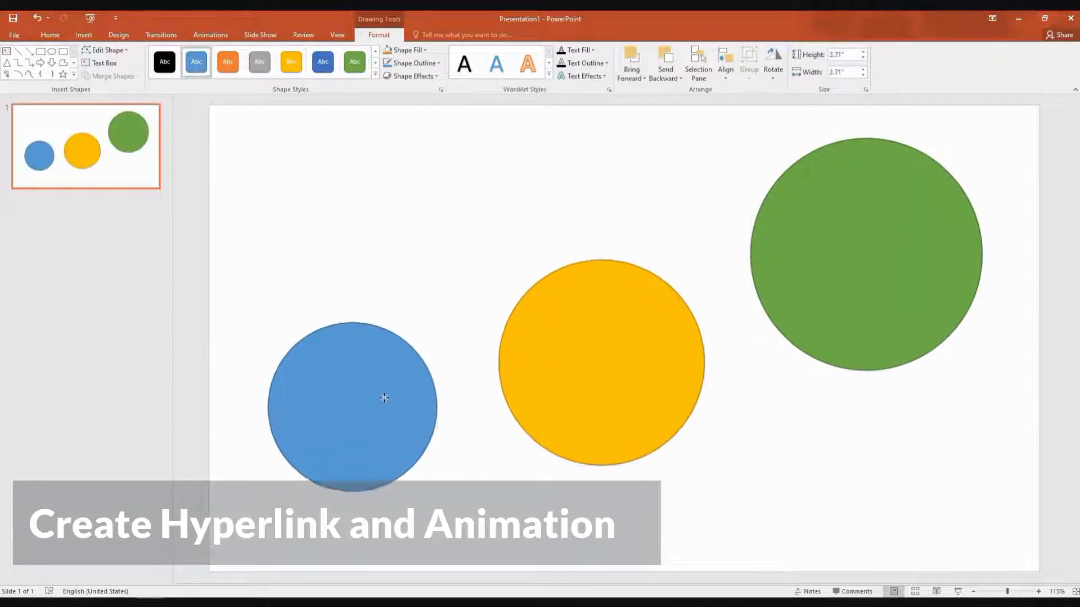
pyautogui.click(381, 398)
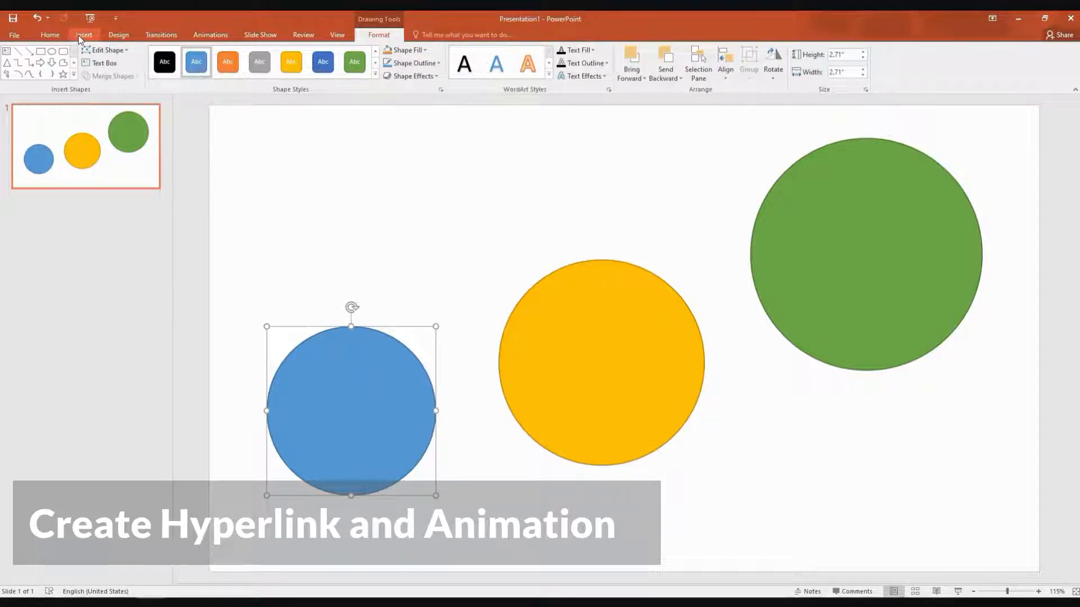
# Type 'Point 1' in a text box on the blue circle; label the others Point 2 and 3.
pyautogui.click(86, 34)
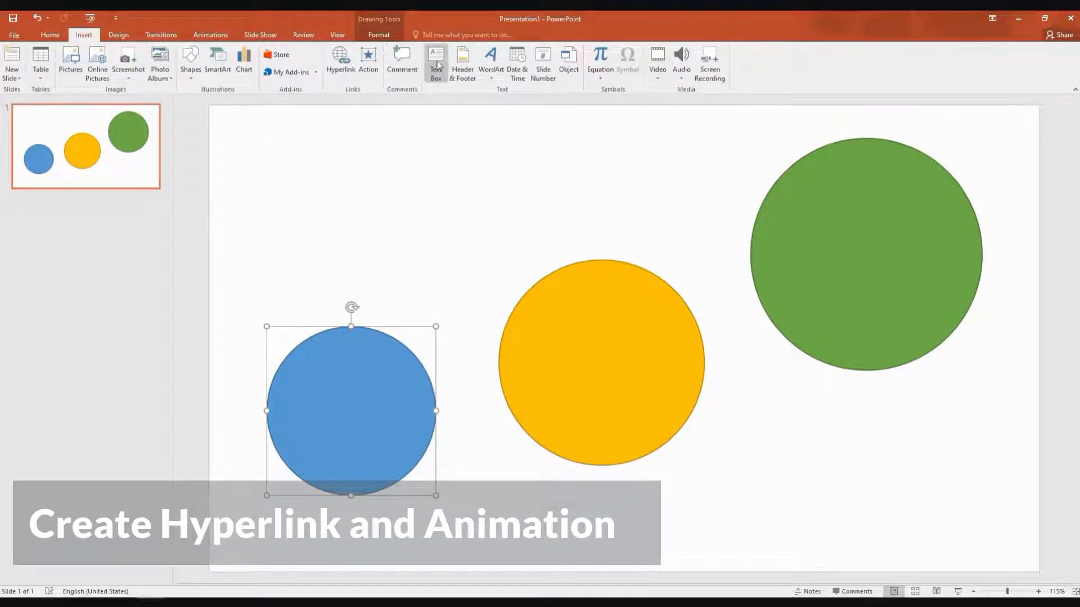
pyautogui.click(49, 20)
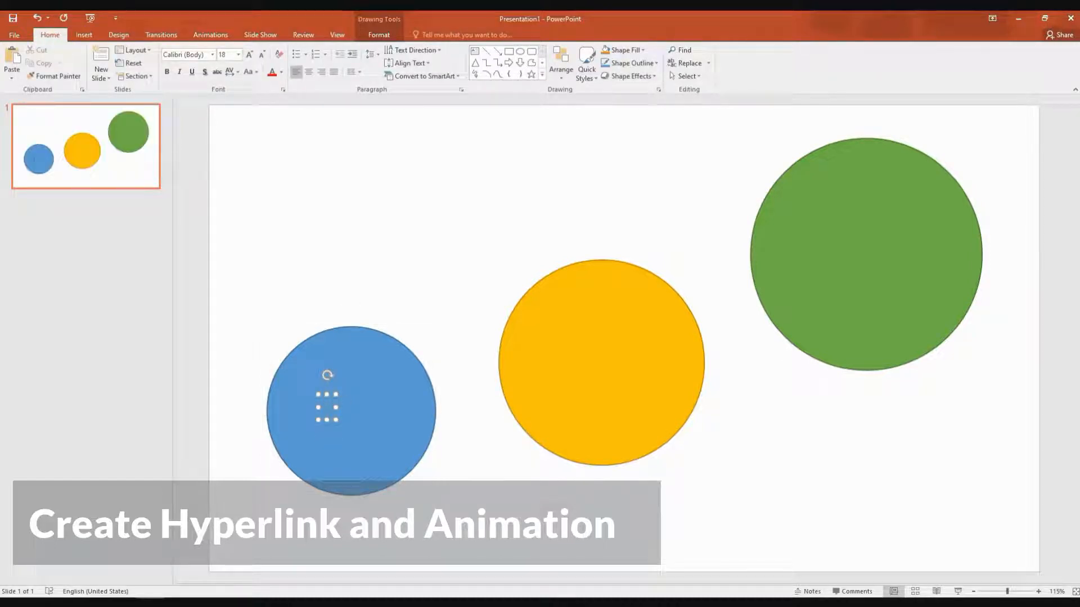
pyautogui.write('Point')
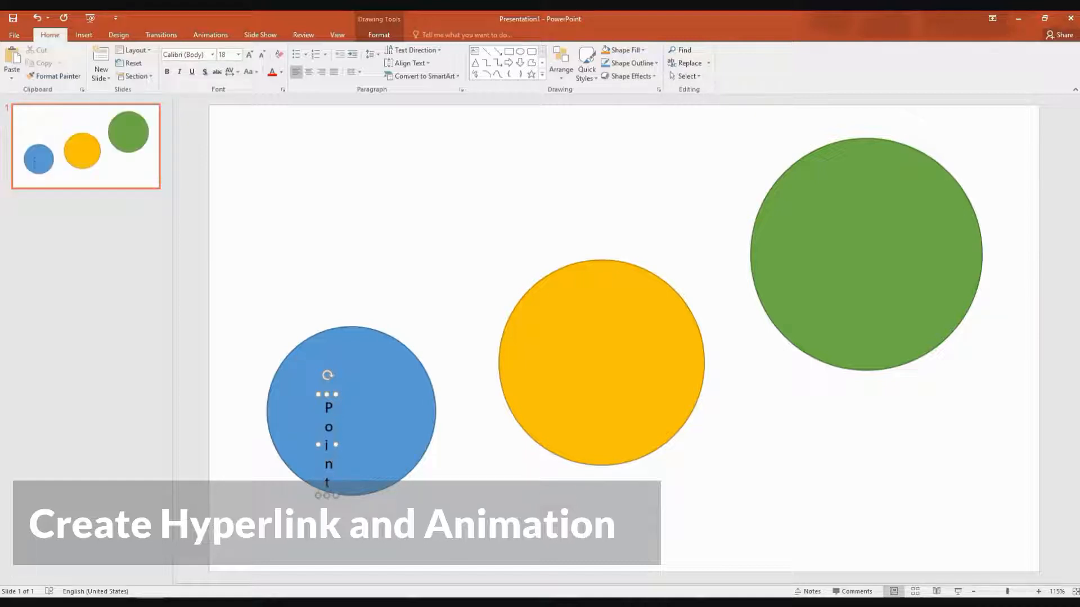
pyautogui.write('1')
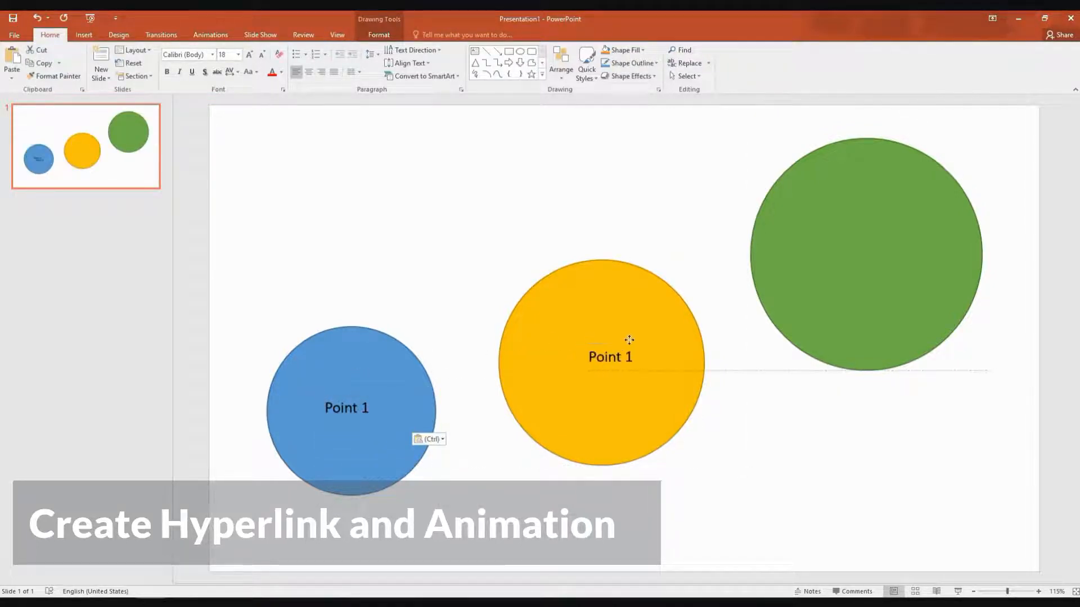
pyautogui.doubleClick(611, 358)
pyautogui.write('2')
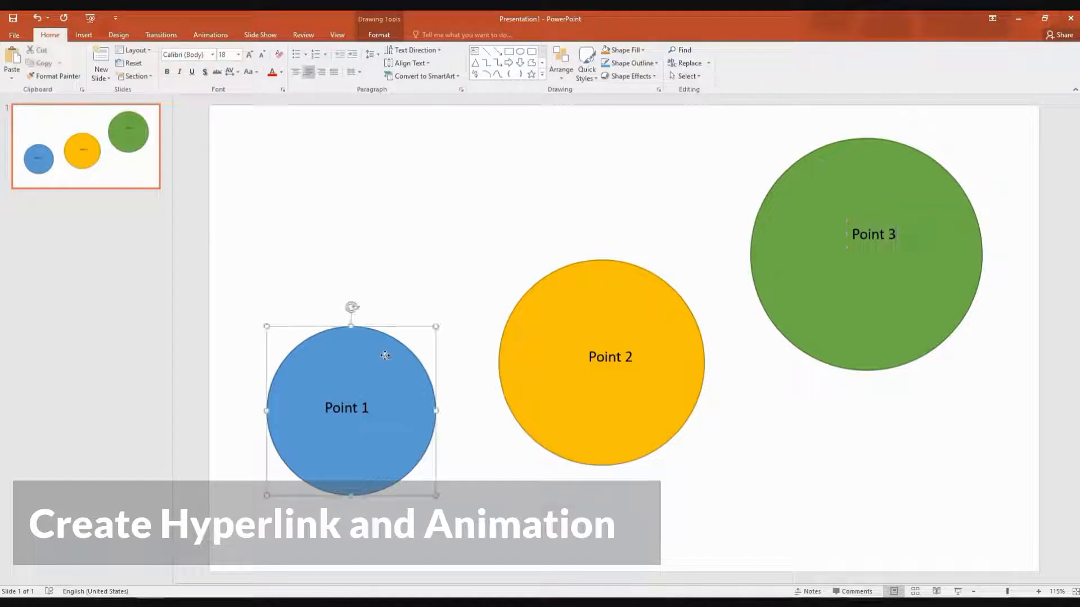
pyautogui.click(475, 211)
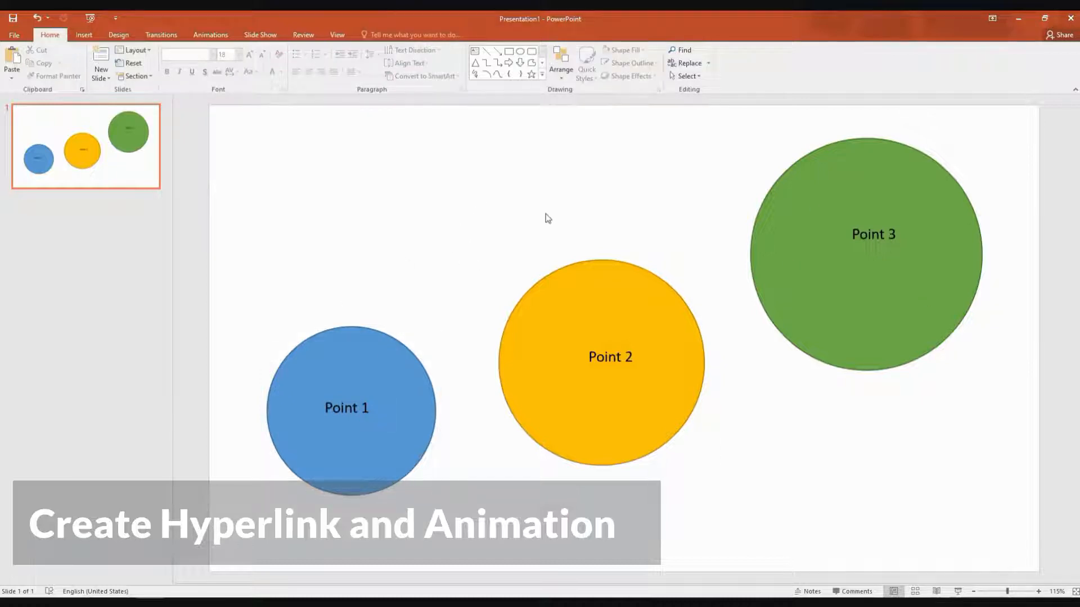
# Group the blue circle with its Point 1 label using Arrange > Group.
pyautogui.click(346, 407)
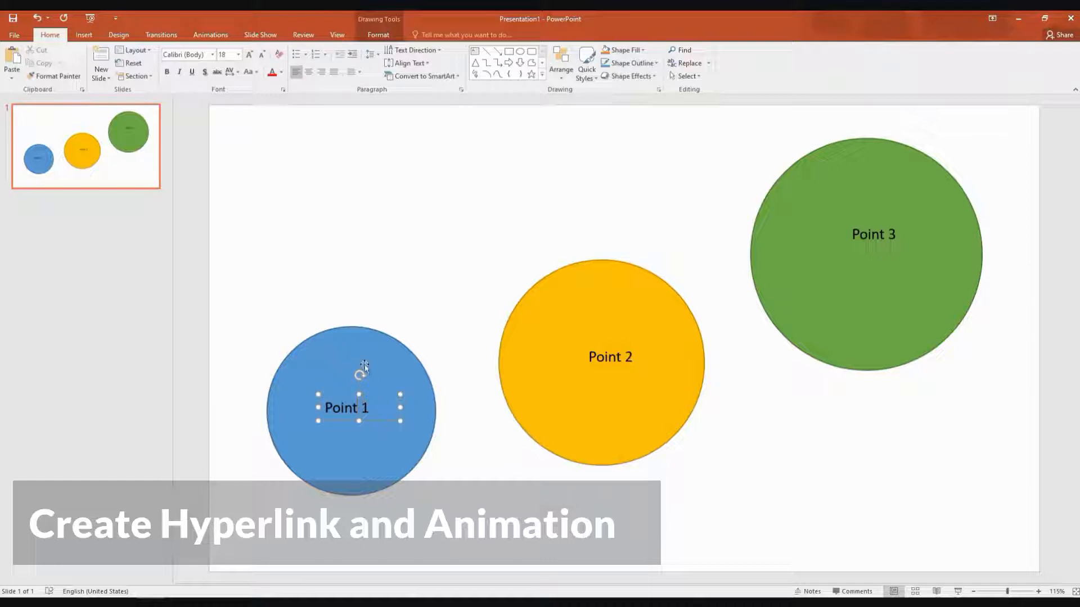
pyautogui.click(84, 34)
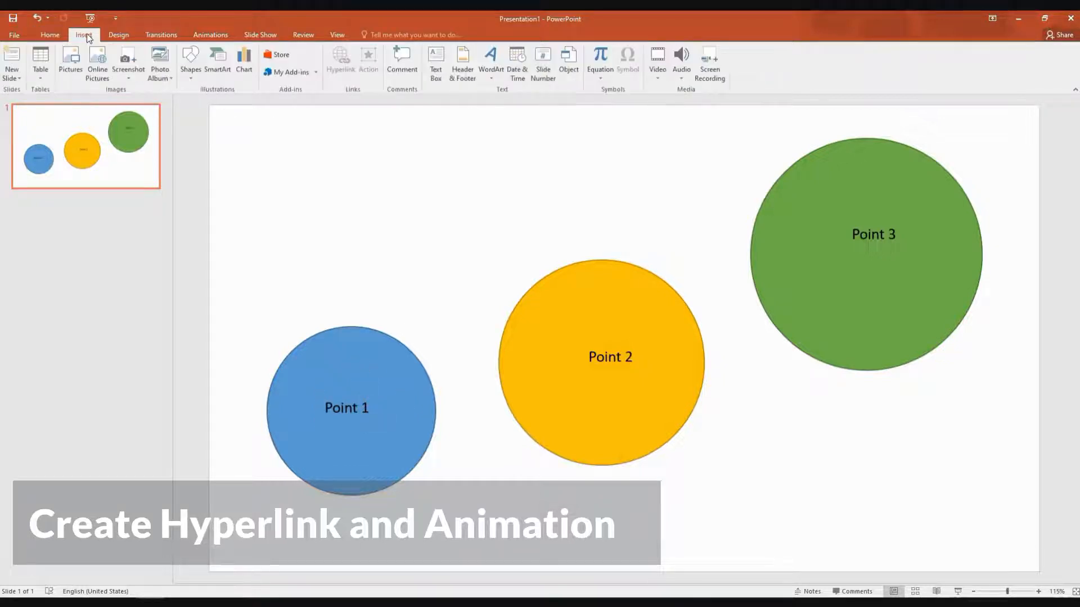
pyautogui.moveTo(190, 56)
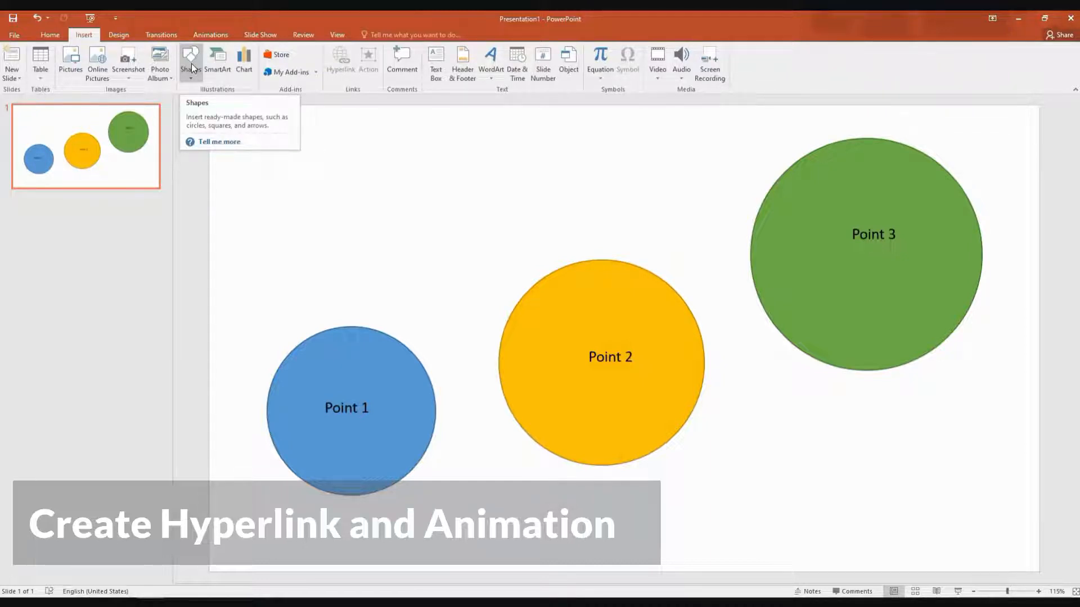
pyautogui.moveTo(327, 387)
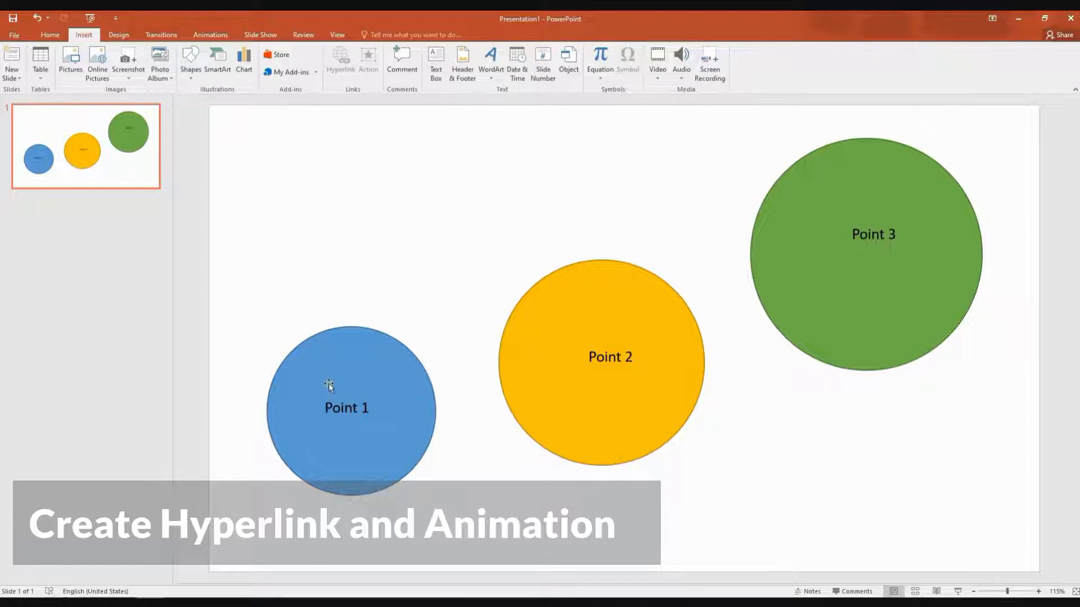
pyautogui.moveTo(255, 278)
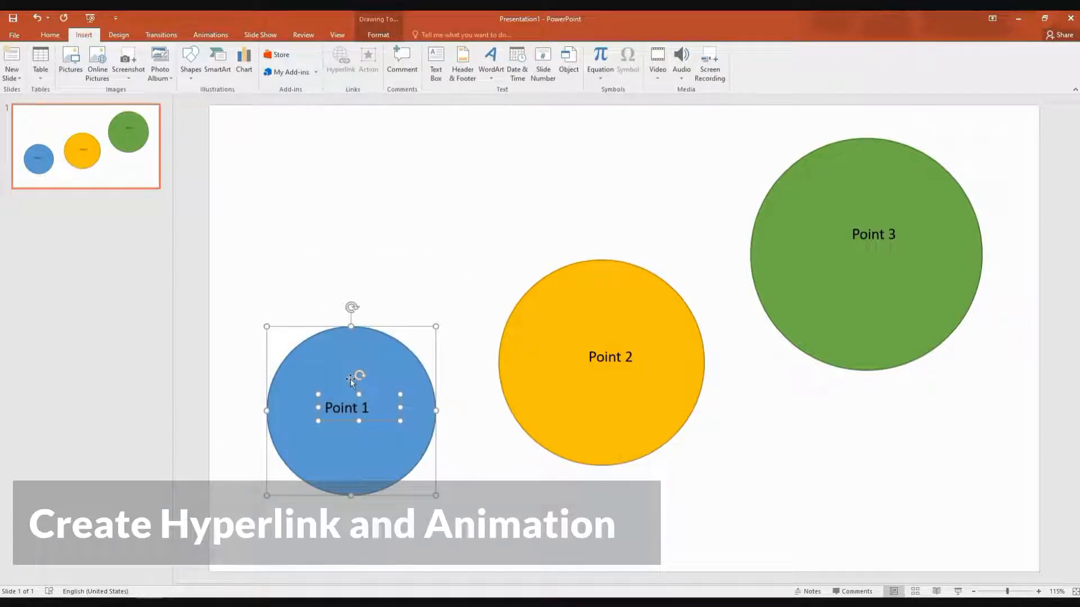
pyautogui.moveTo(451, 311)
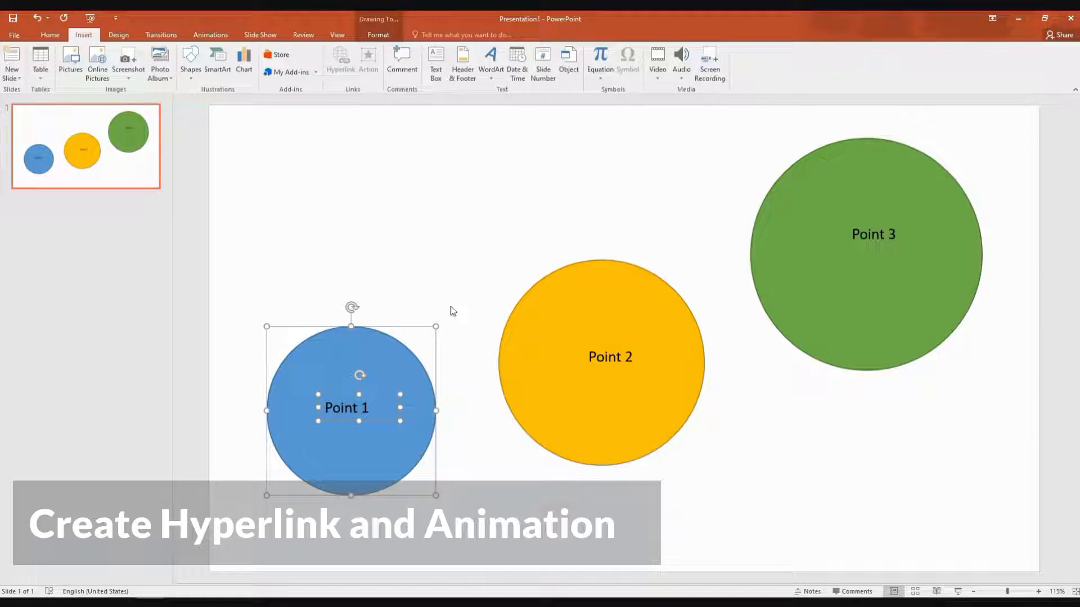
pyautogui.click(568, 56)
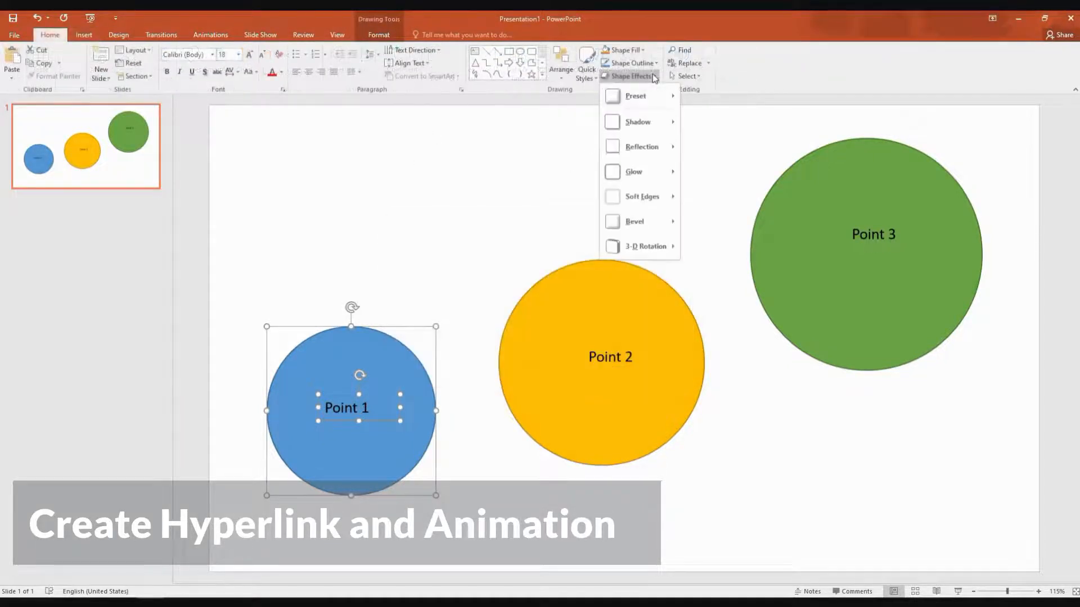
pyautogui.click(630, 76)
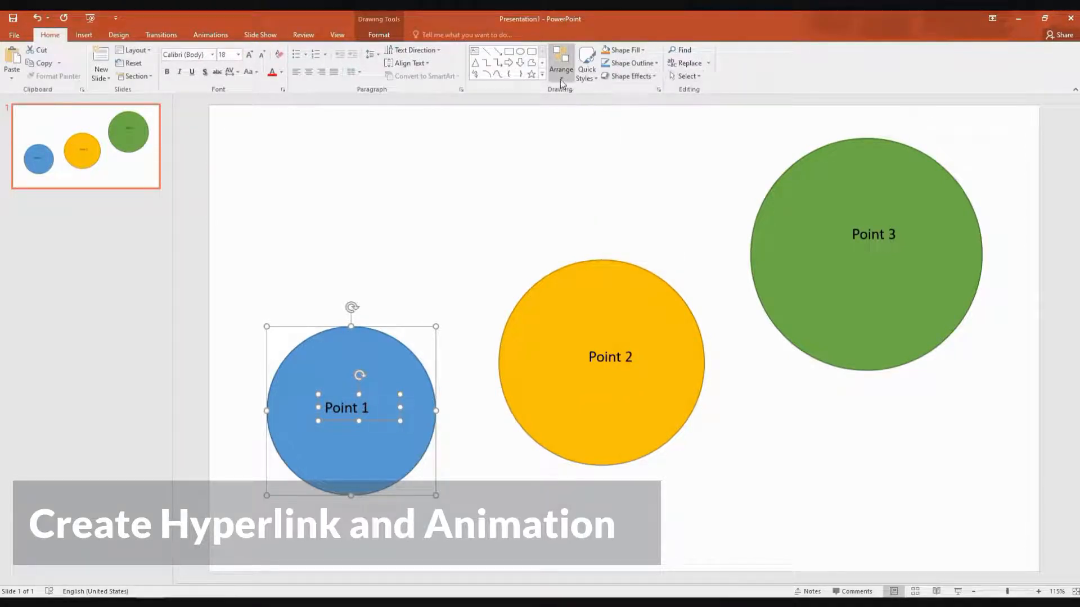
pyautogui.click(561, 59)
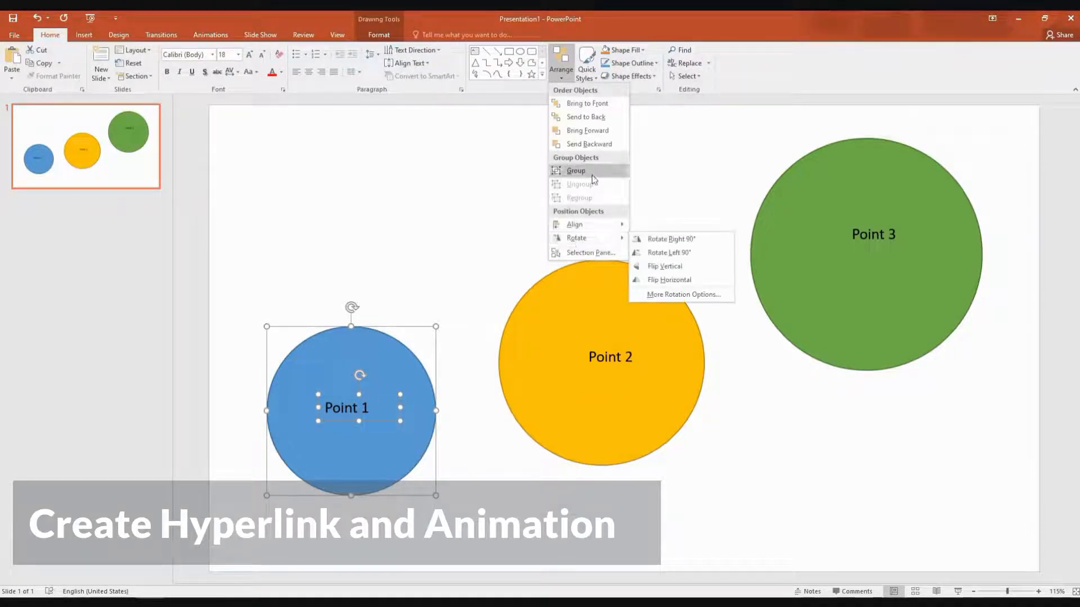
pyautogui.click(337, 405)
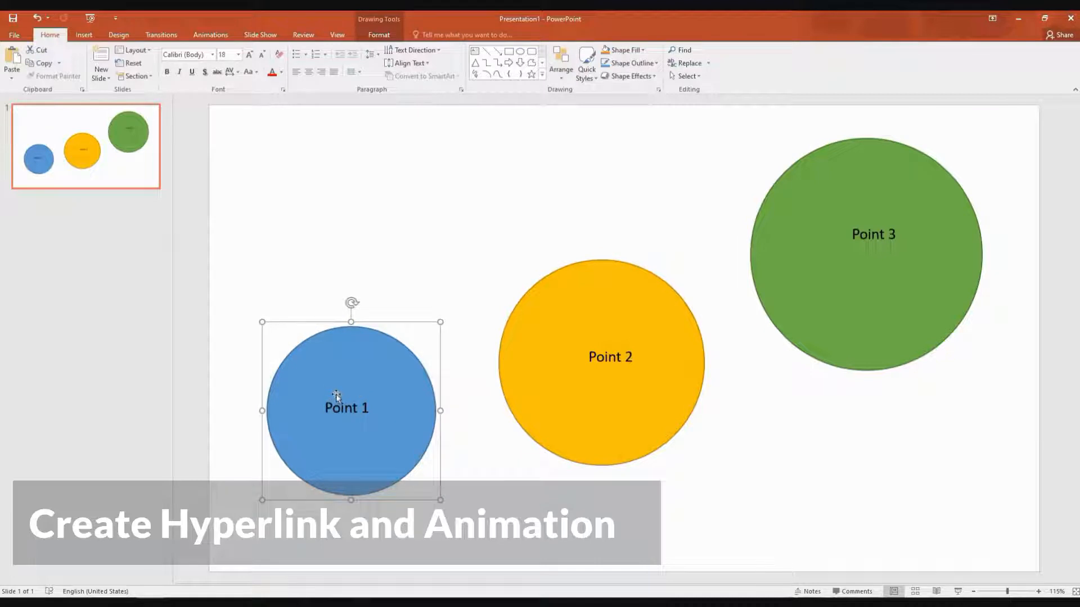
pyautogui.click(453, 253)
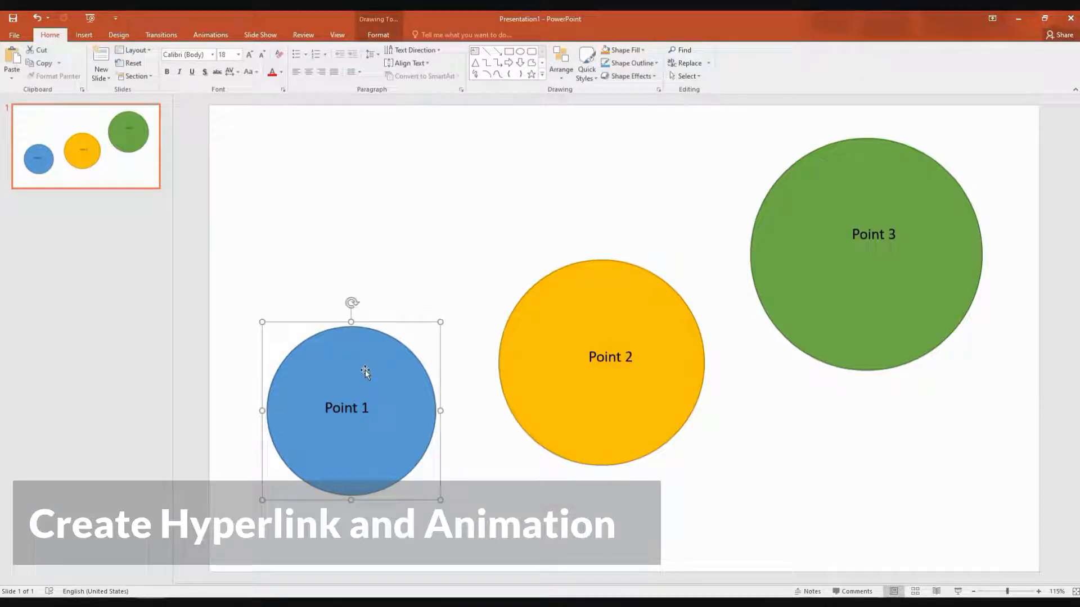
pyautogui.moveTo(115, 177)
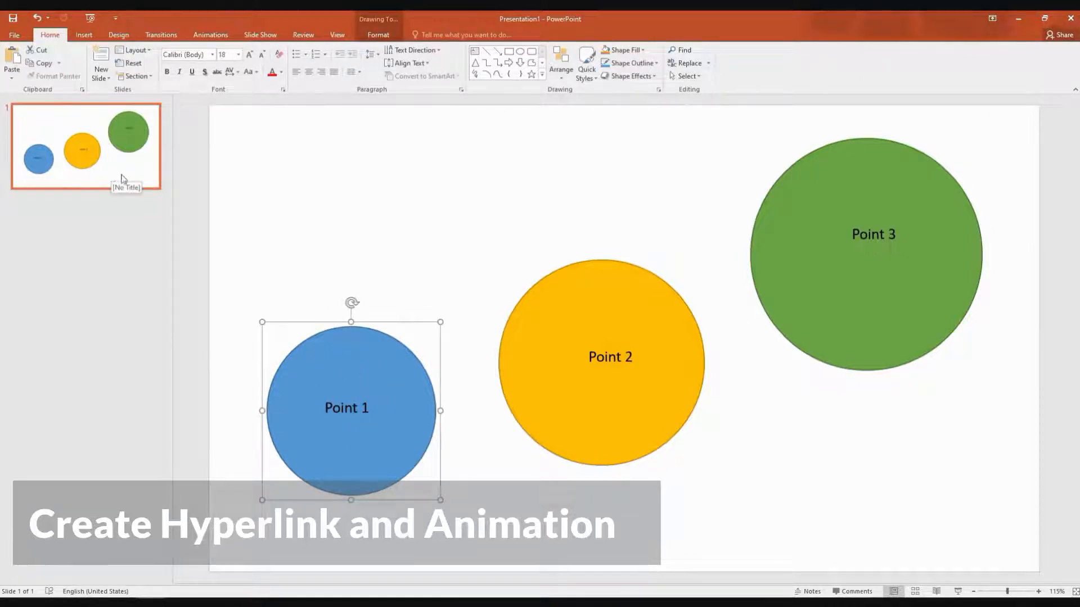
# Duplicate slide 1 and delete the yellow and green circles on the copy.
pyautogui.rightClick(85, 157)
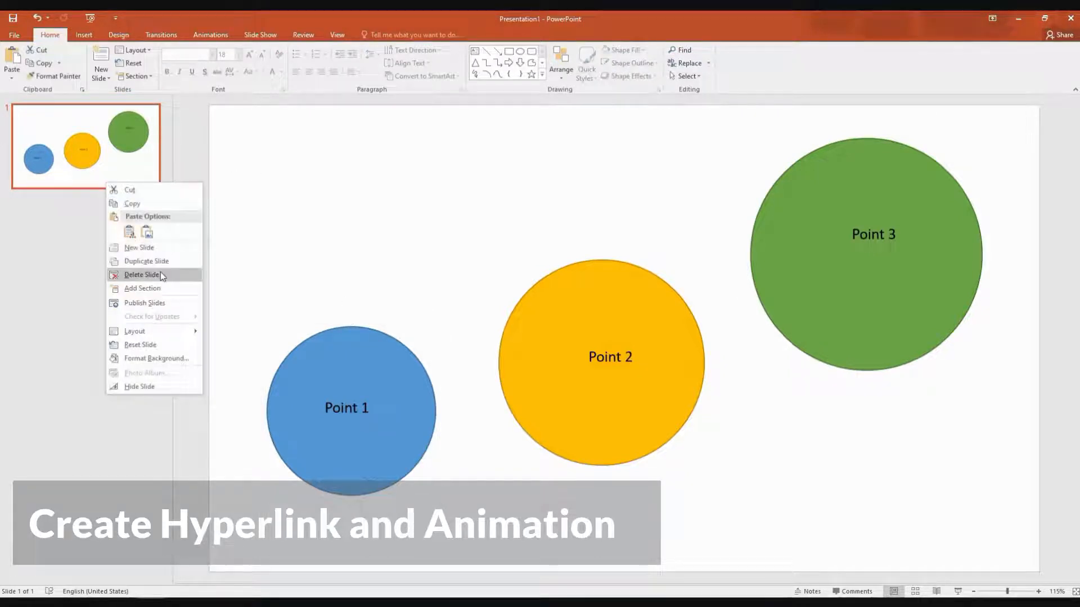
pyautogui.click(146, 261)
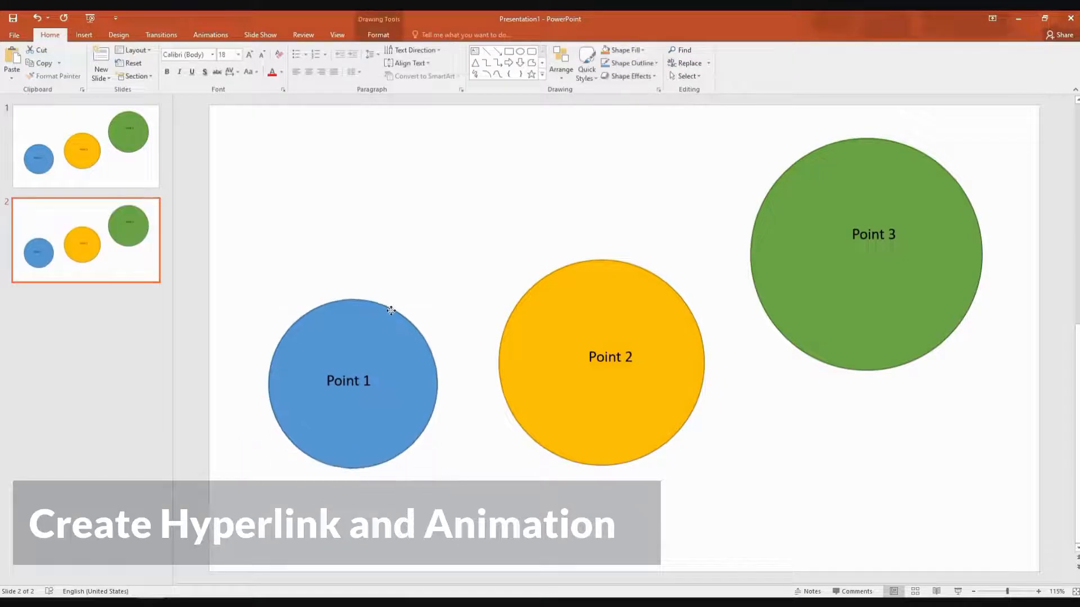
pyautogui.click(609, 357)
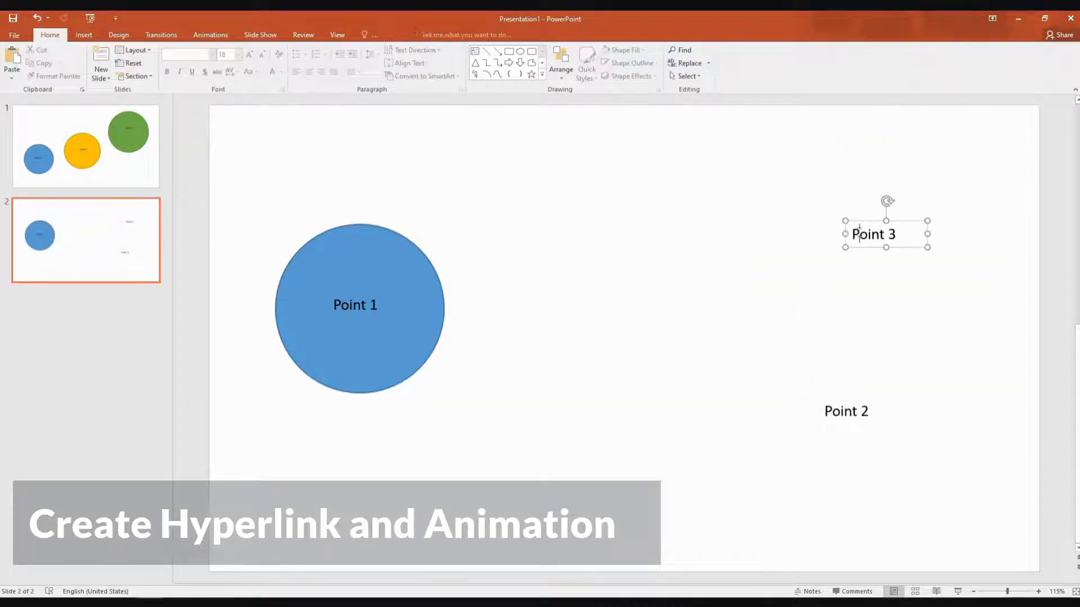
# Stack three copied circles on slide 2's right side, relabelled Point 1, Point 2, Point 3.
pyautogui.moveTo(886, 233); pyautogui.dragTo(847, 312)
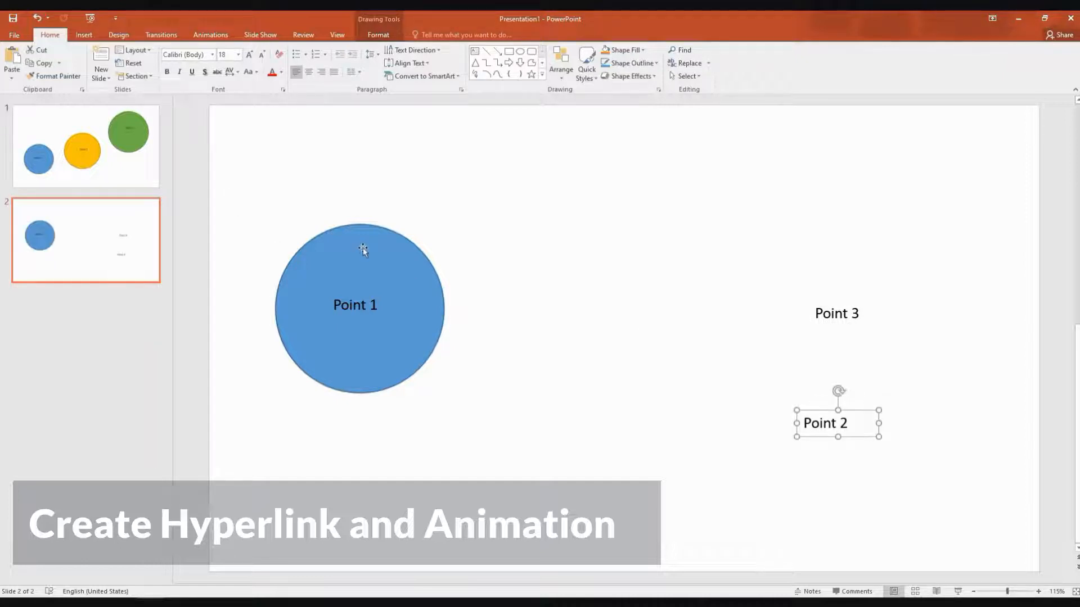
pyautogui.click(363, 250)
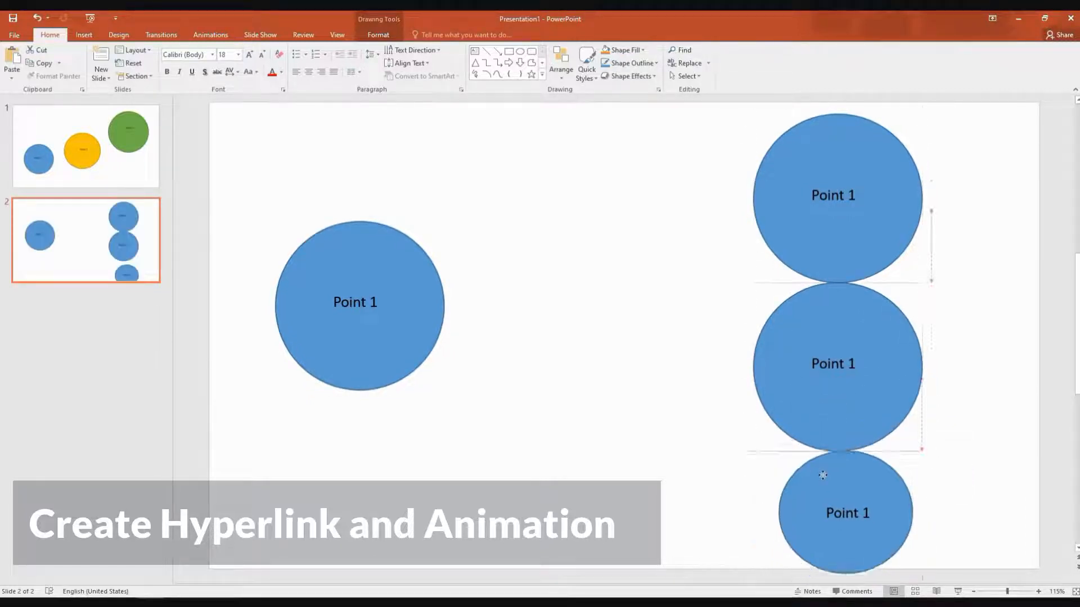
pyautogui.click(832, 364)
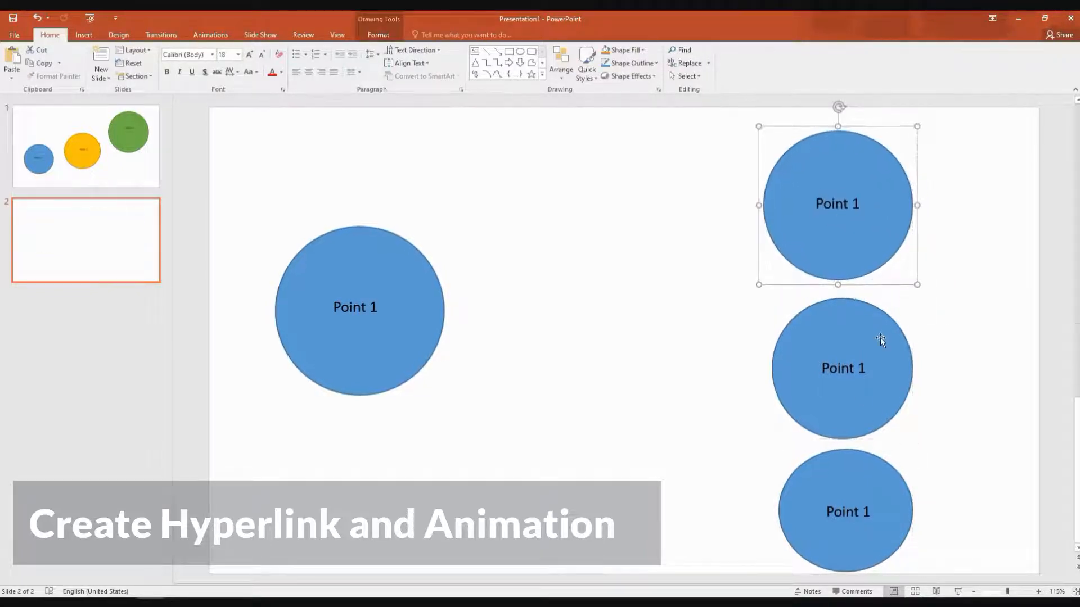
pyautogui.doubleClick(842, 368)
pyautogui.write('2')
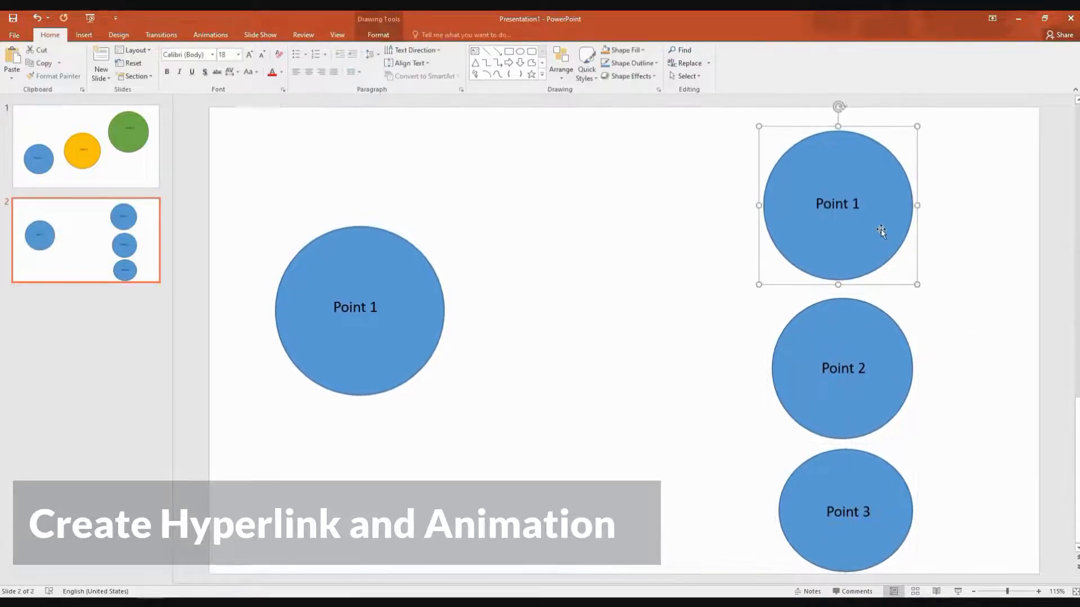
pyautogui.moveTo(903, 342)
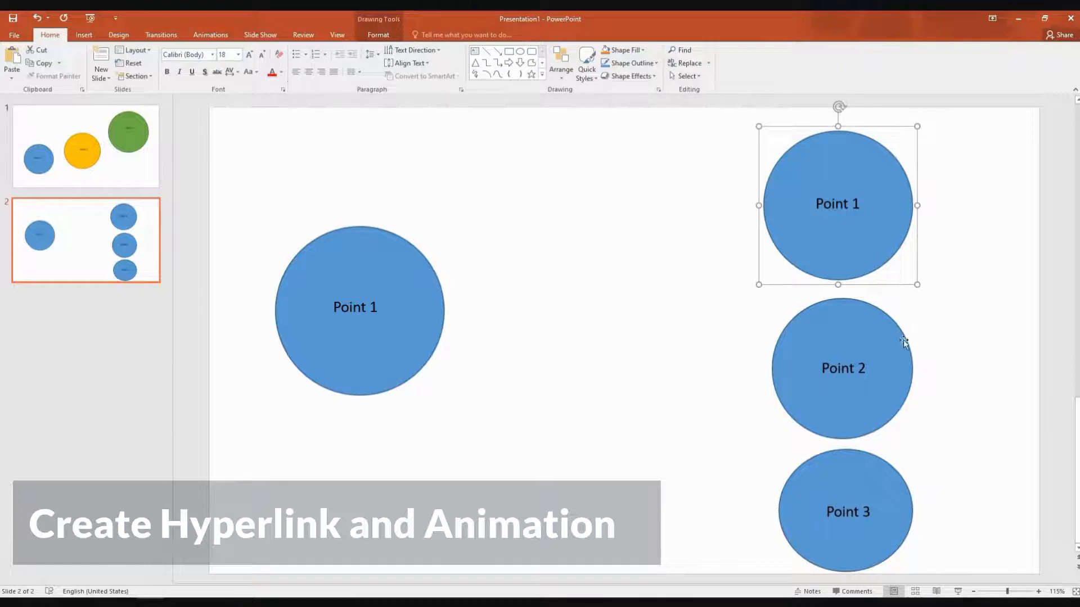
pyautogui.click(843, 367)
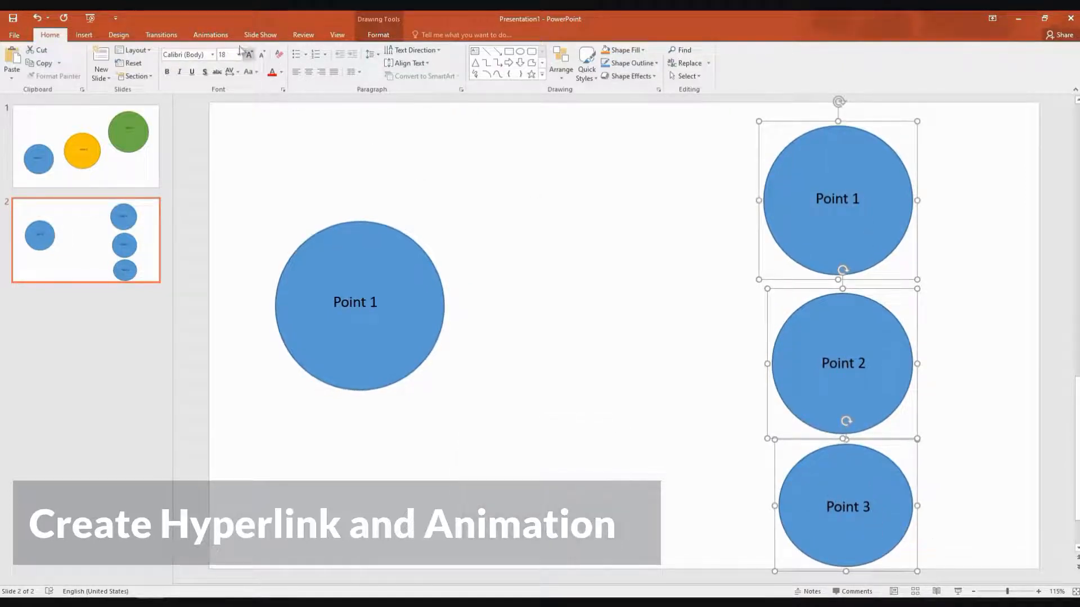
# Fill the three stacked right-hand circles on slide 2 with white.
pyautogui.click(83, 35)
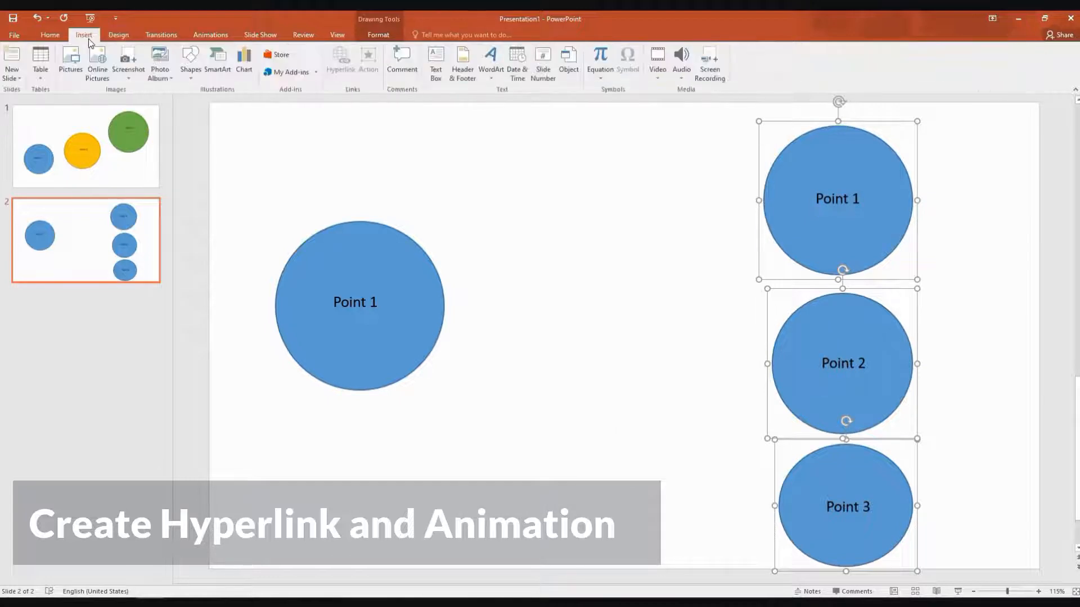
pyautogui.click(50, 34)
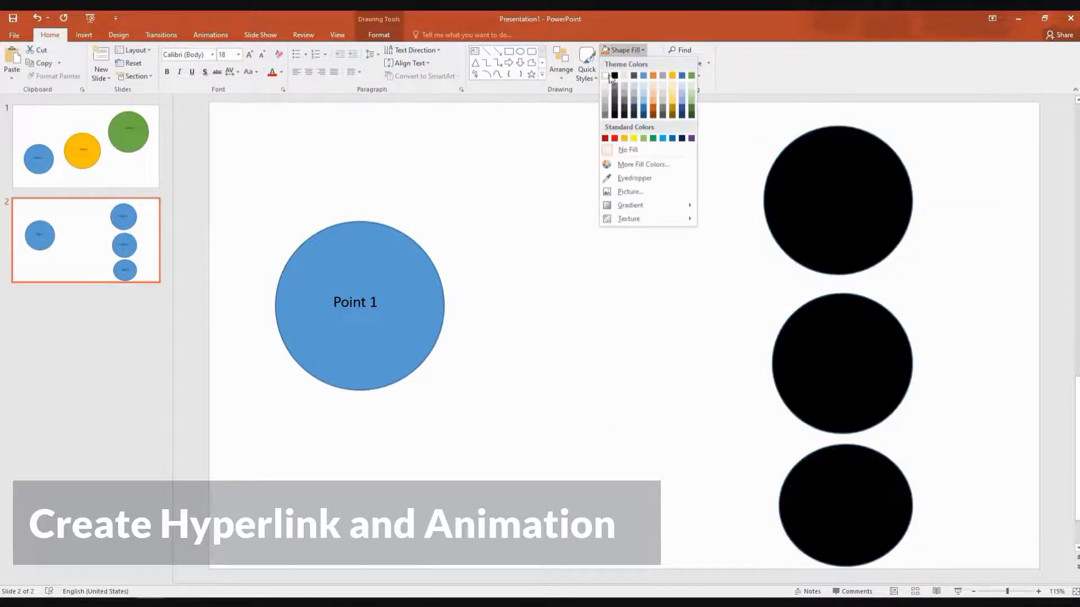
pyautogui.click(628, 149)
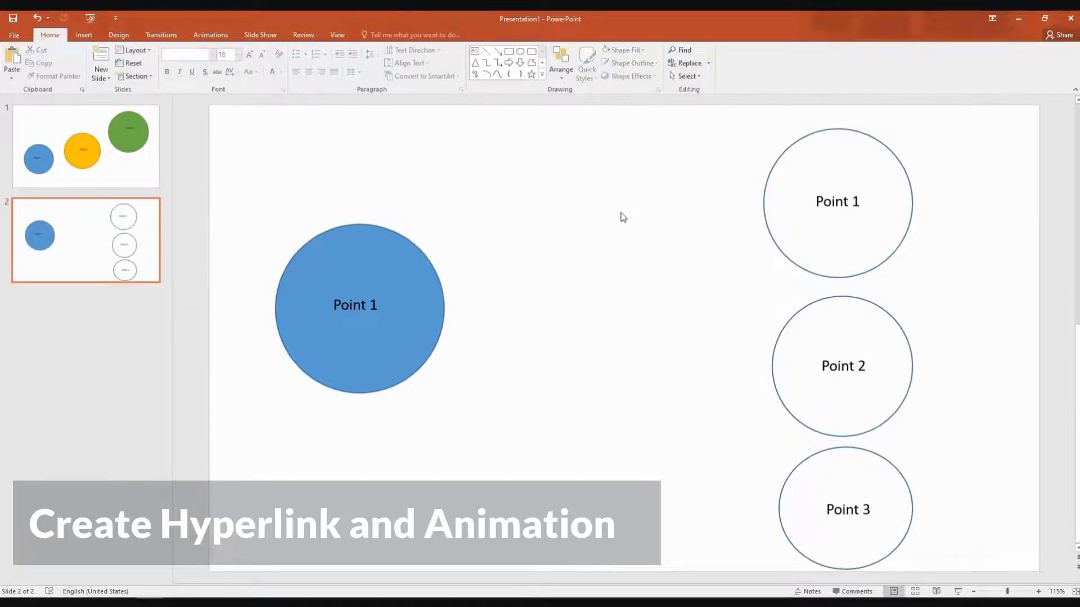
pyautogui.click(83, 35)
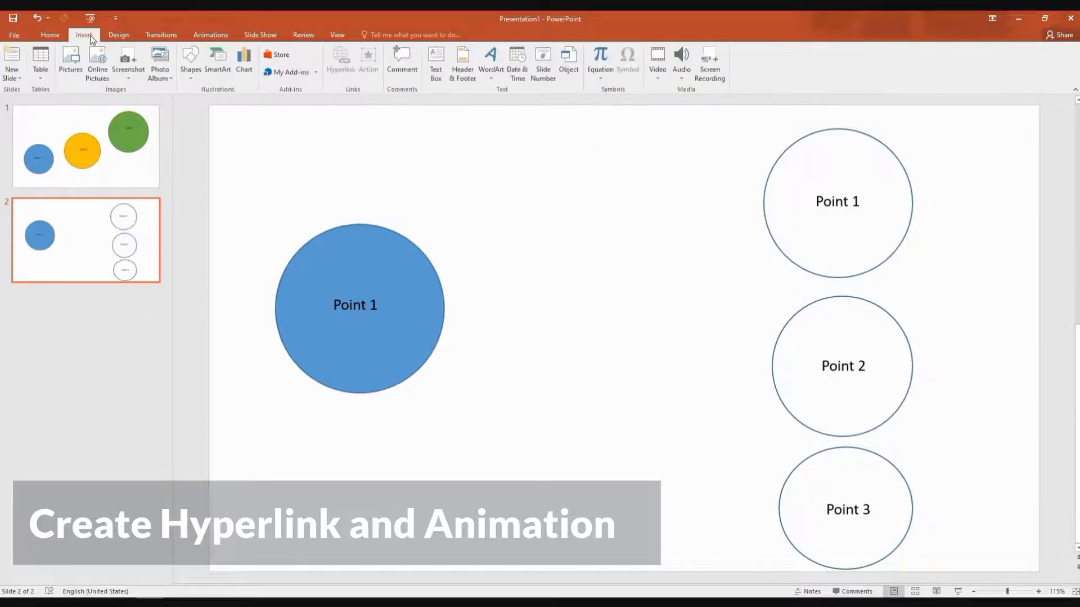
pyautogui.click(191, 59)
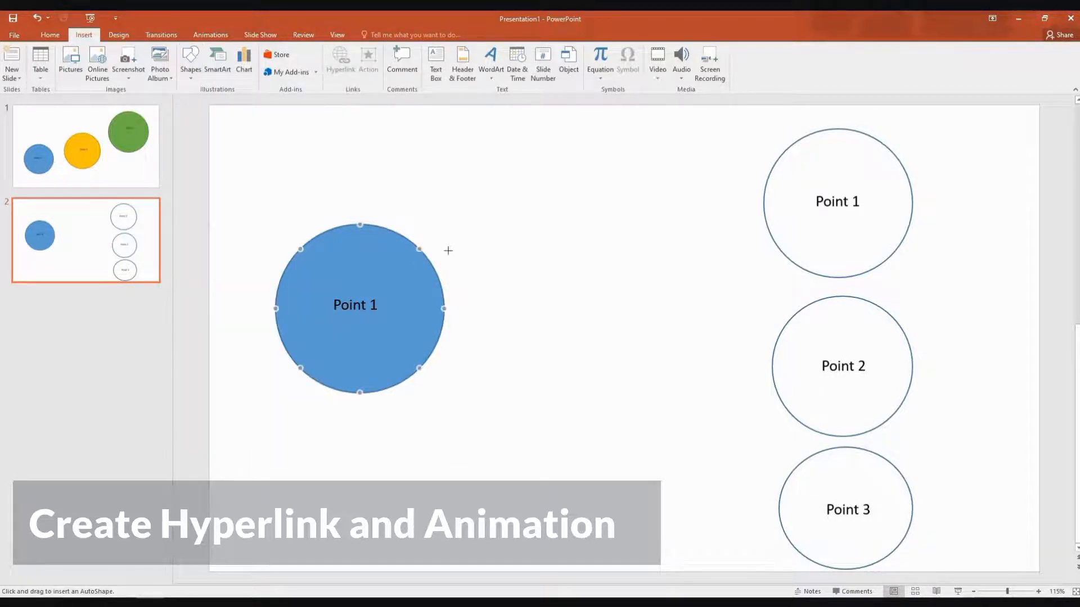
# Draw an arrow from the big Point 1 circle to the right-hand Point 1 circle.
pyautogui.moveTo(447, 250); pyautogui.dragTo(737, 201)
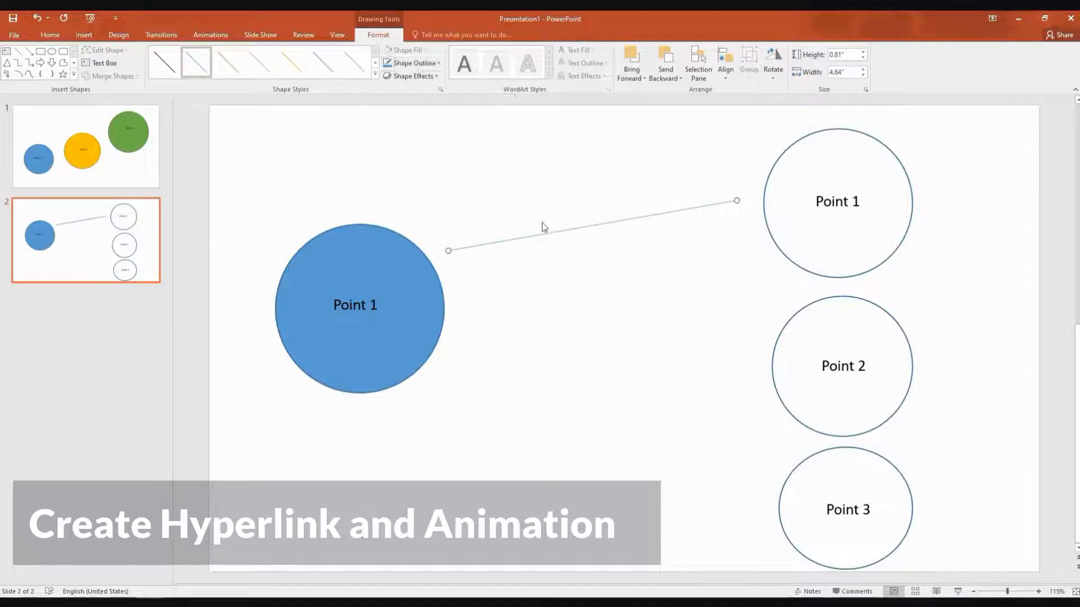
pyautogui.click(86, 35)
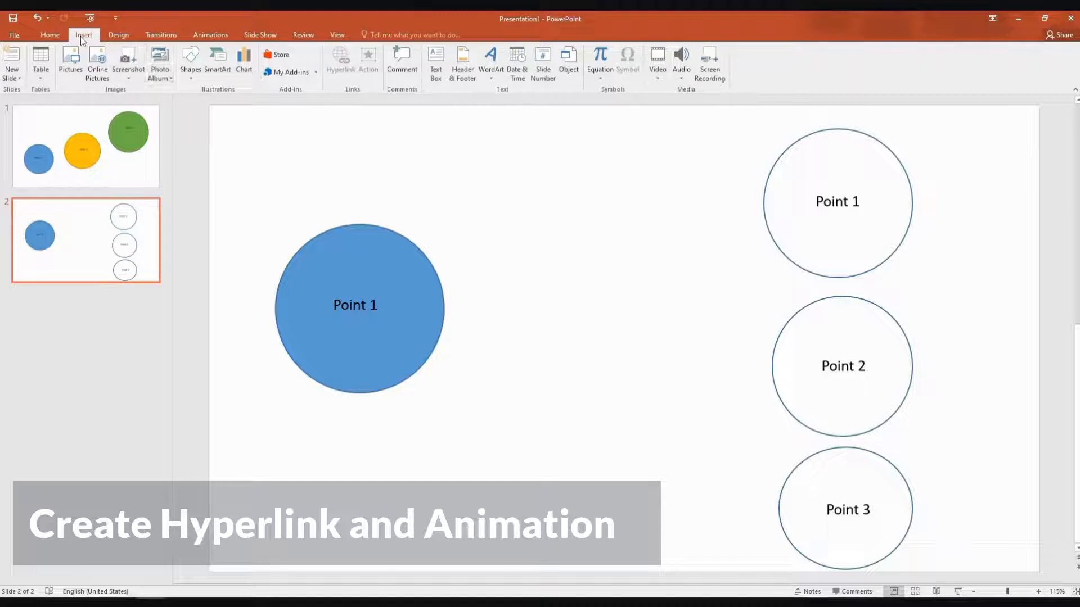
pyautogui.click(190, 56)
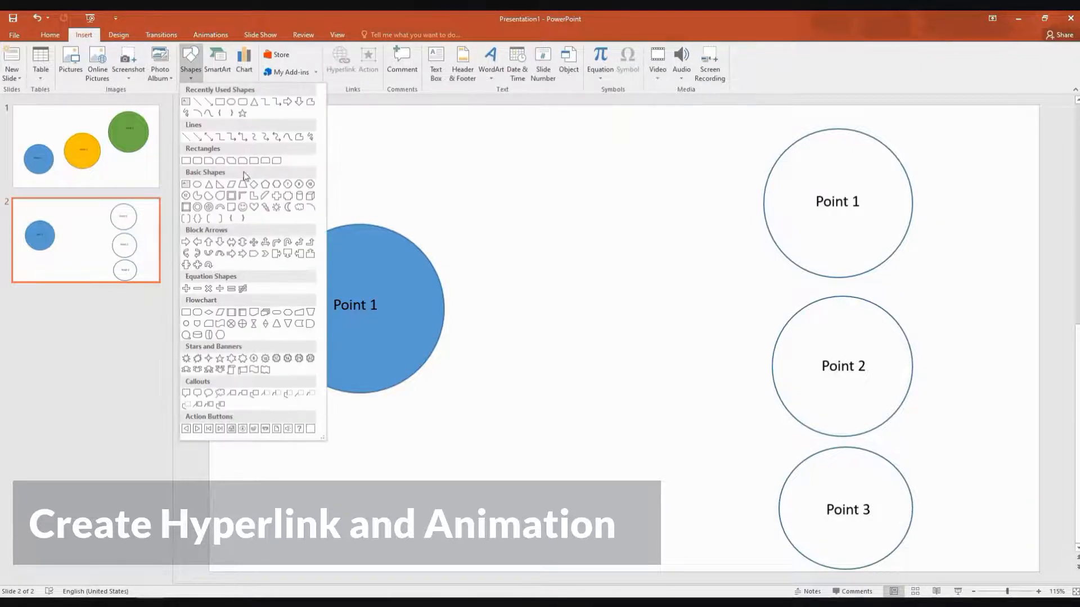
pyautogui.moveTo(238, 127)
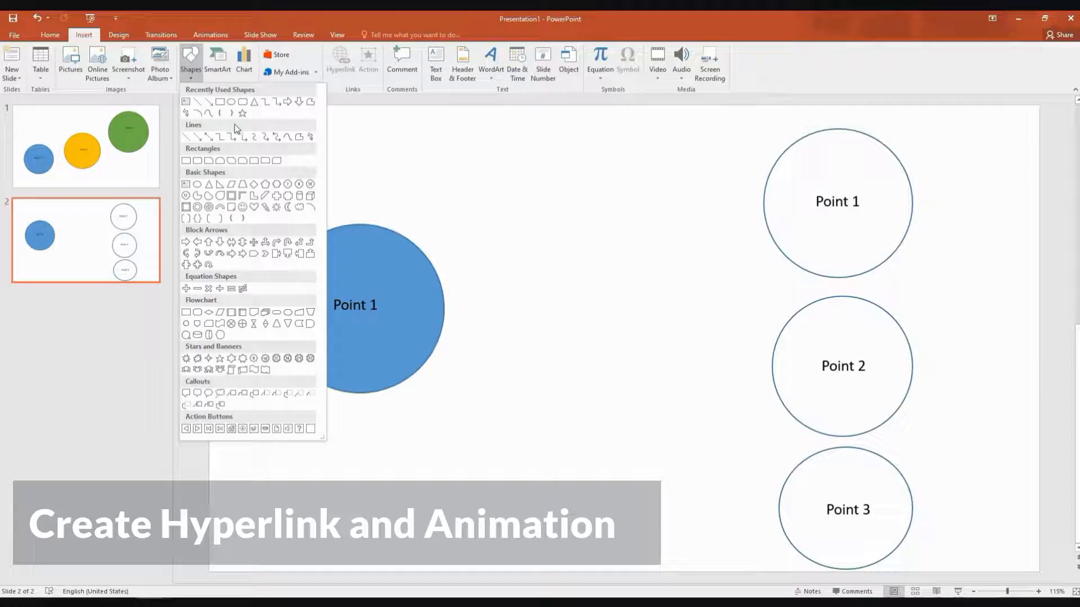
pyautogui.moveTo(186, 241)
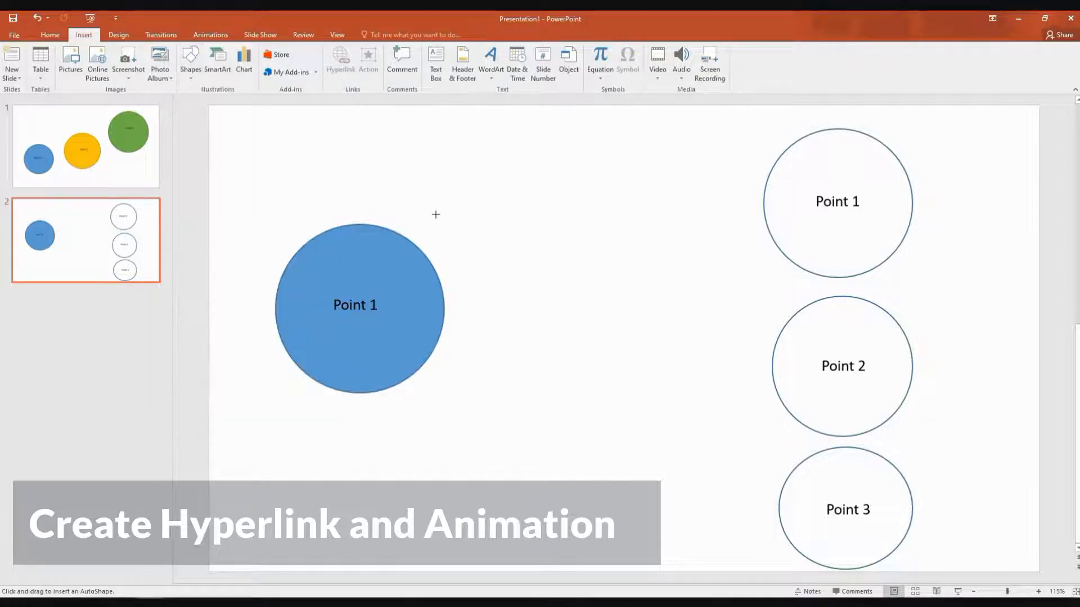
pyautogui.moveTo(435, 214); pyautogui.dragTo(685, 216)
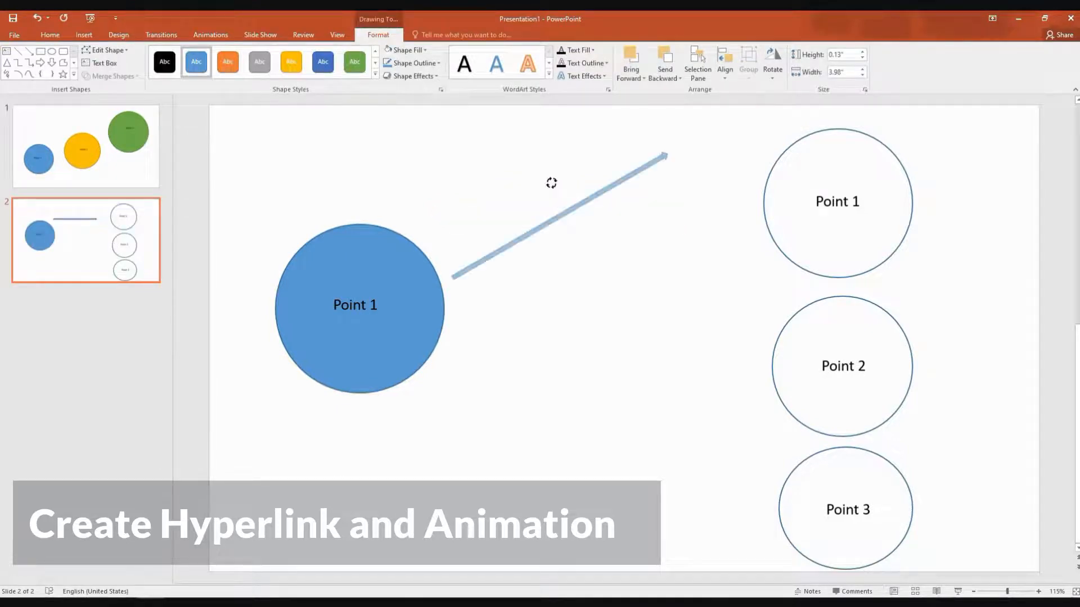
pyautogui.click(563, 217)
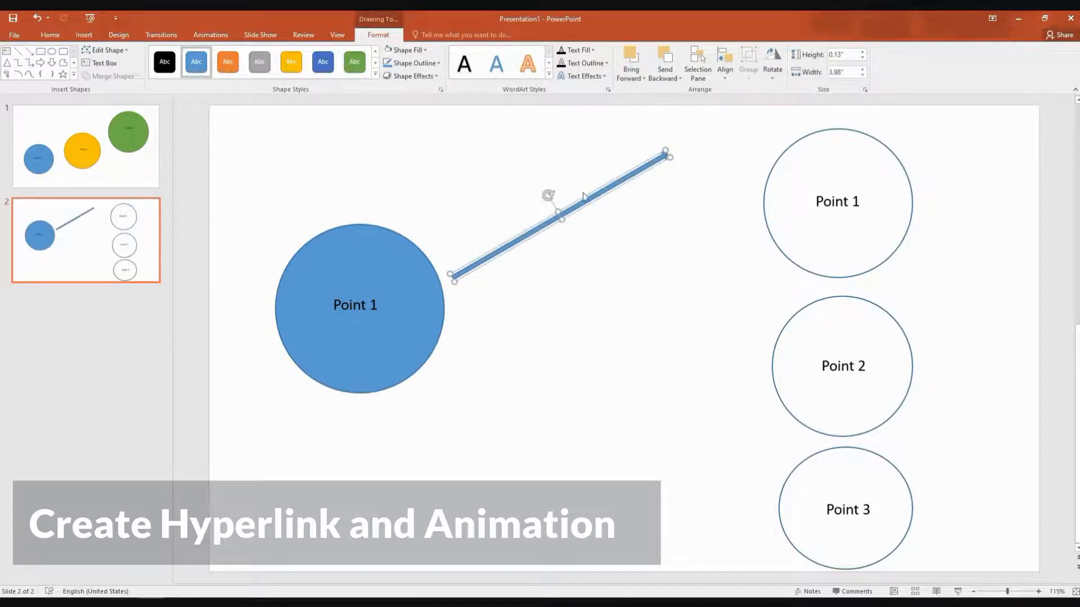
pyautogui.moveTo(558, 214); pyautogui.dragTo(606, 238)
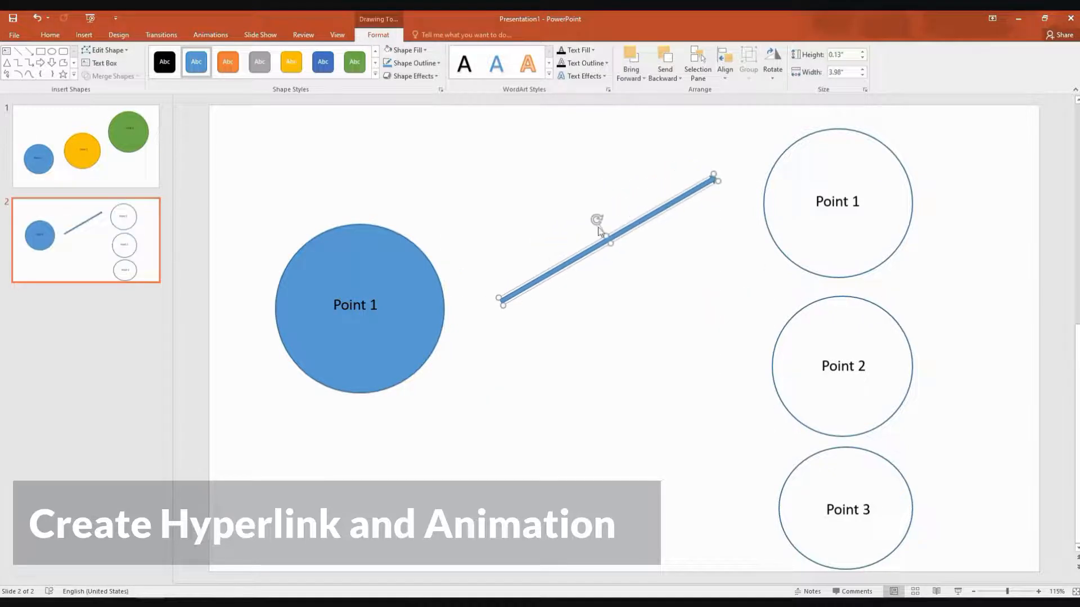
# Copy the arrow toward Point 2 and Point 3, then return to slide 1.
pyautogui.moveTo(606, 237); pyautogui.dragTo(610, 244)
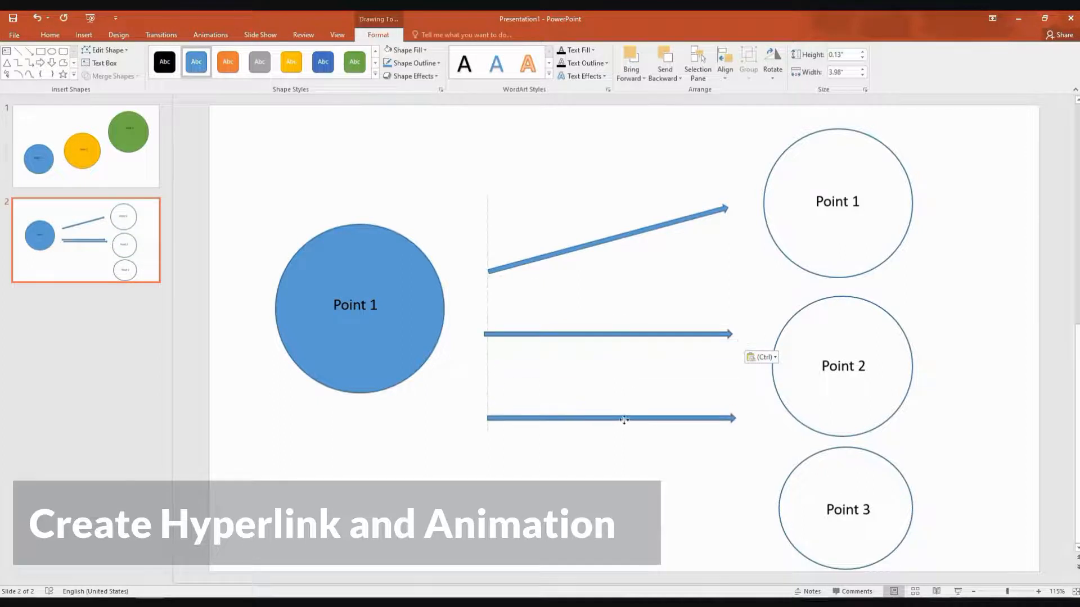
pyautogui.moveTo(623, 418); pyautogui.dragTo(605, 472)
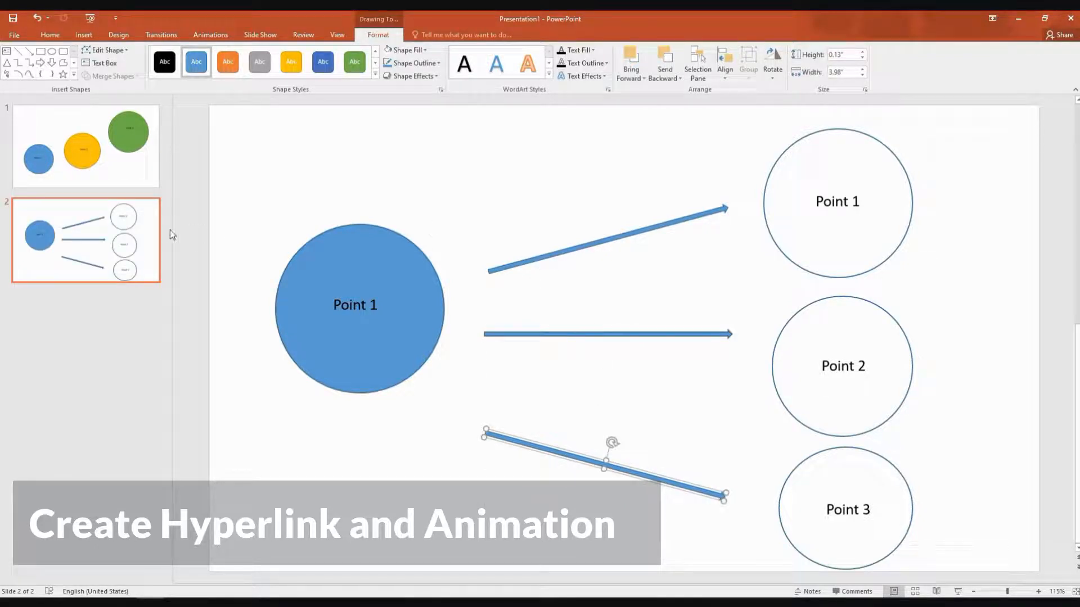
pyautogui.click(85, 144)
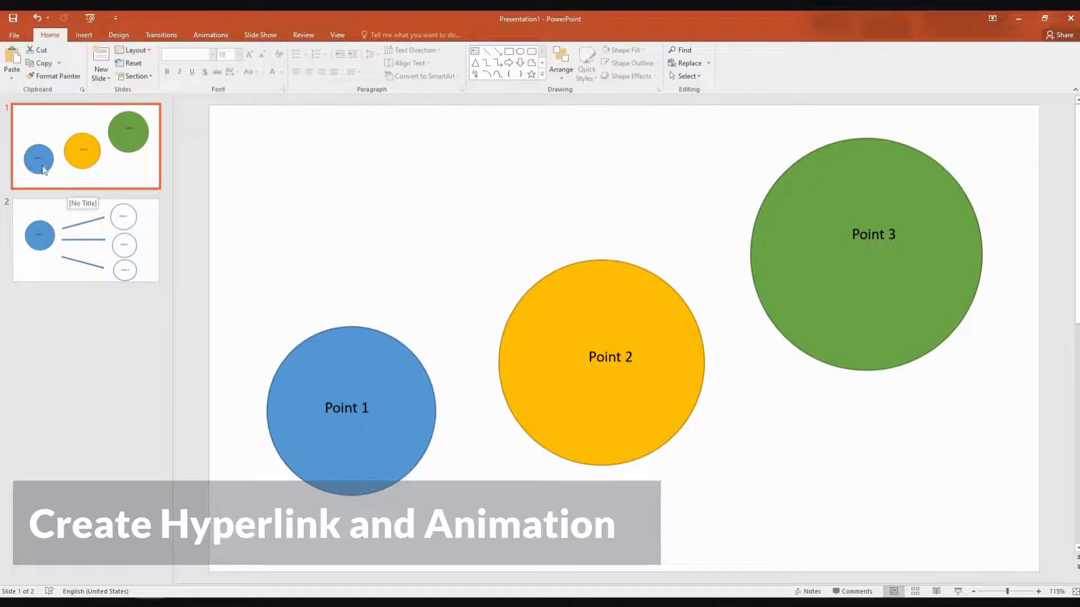
pyautogui.moveTo(110, 258)
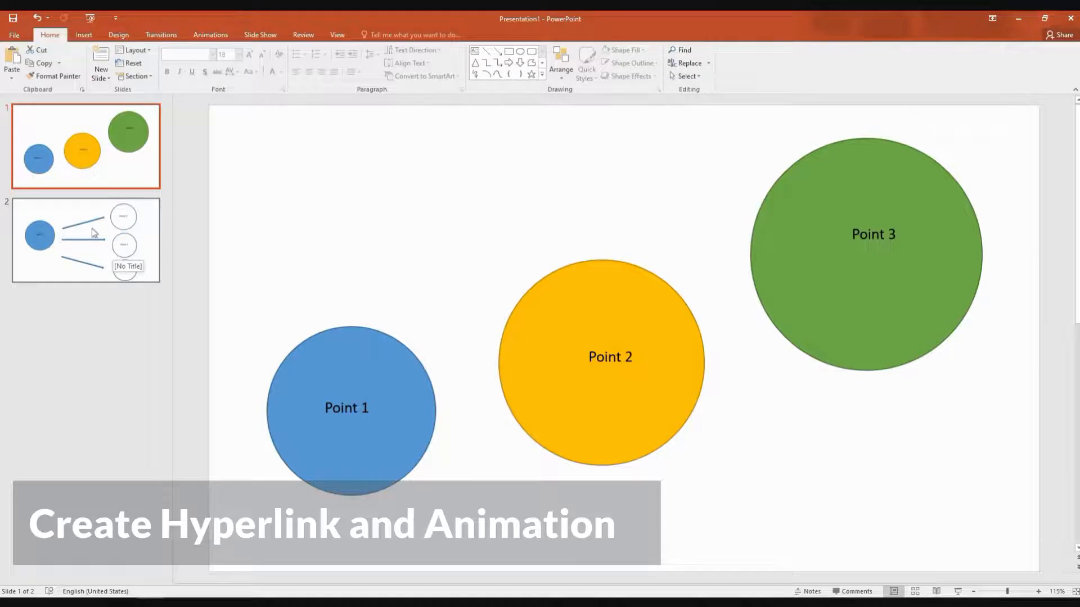
# Apply the Zoom transition to slide 2, then return to slide 1.
pyautogui.click(84, 239)
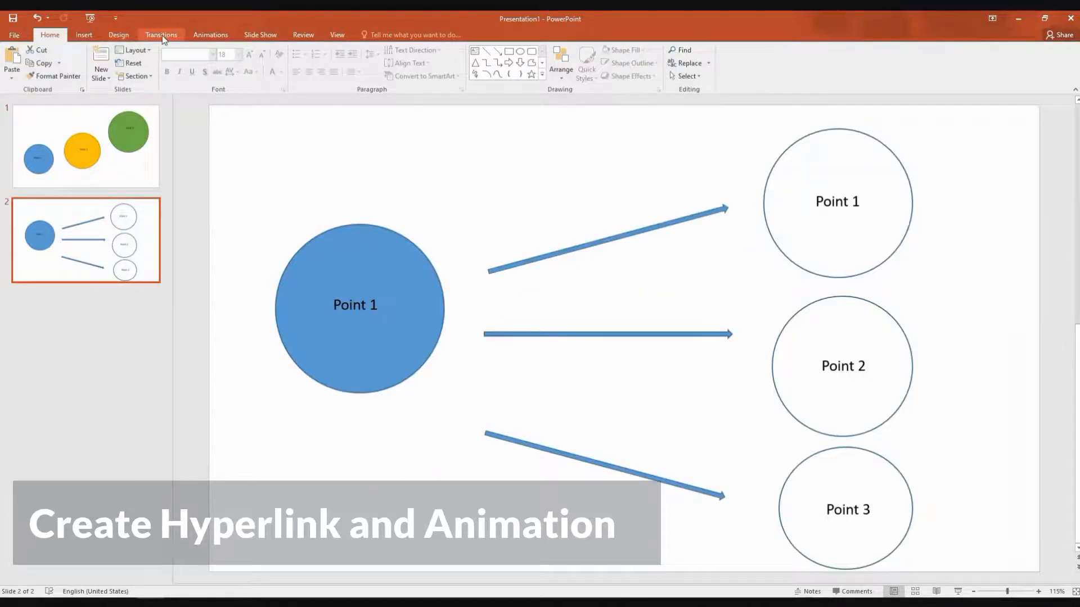
pyautogui.click(162, 34)
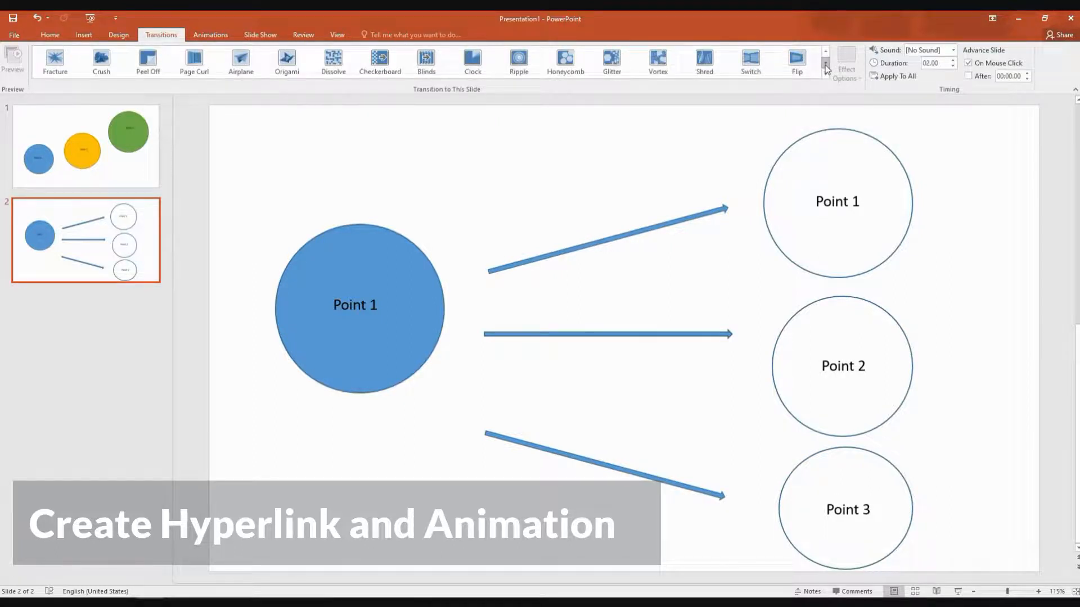
pyautogui.click(824, 66)
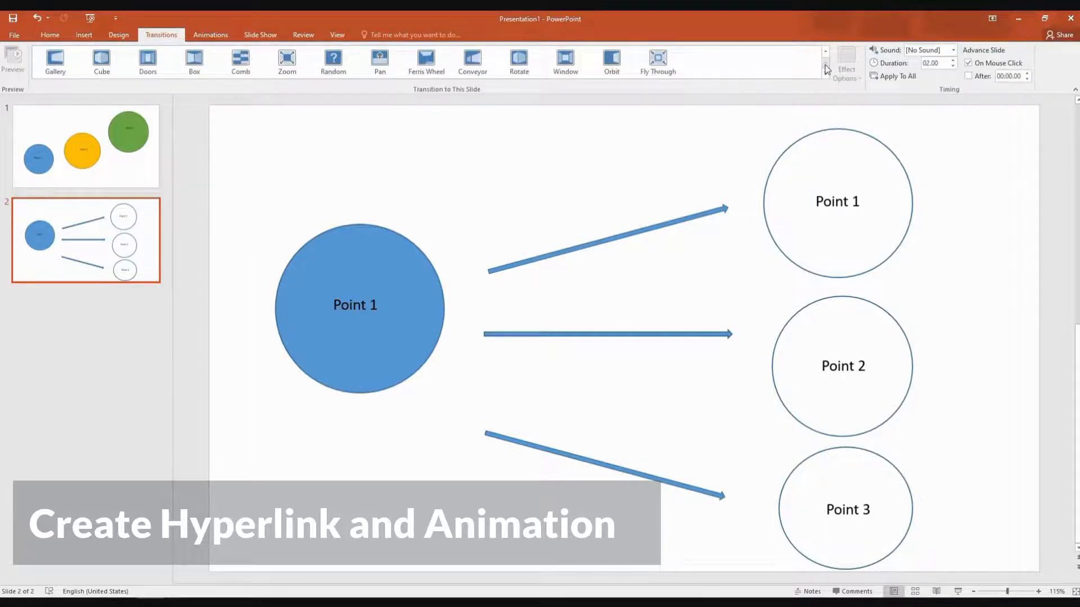
pyautogui.click(287, 60)
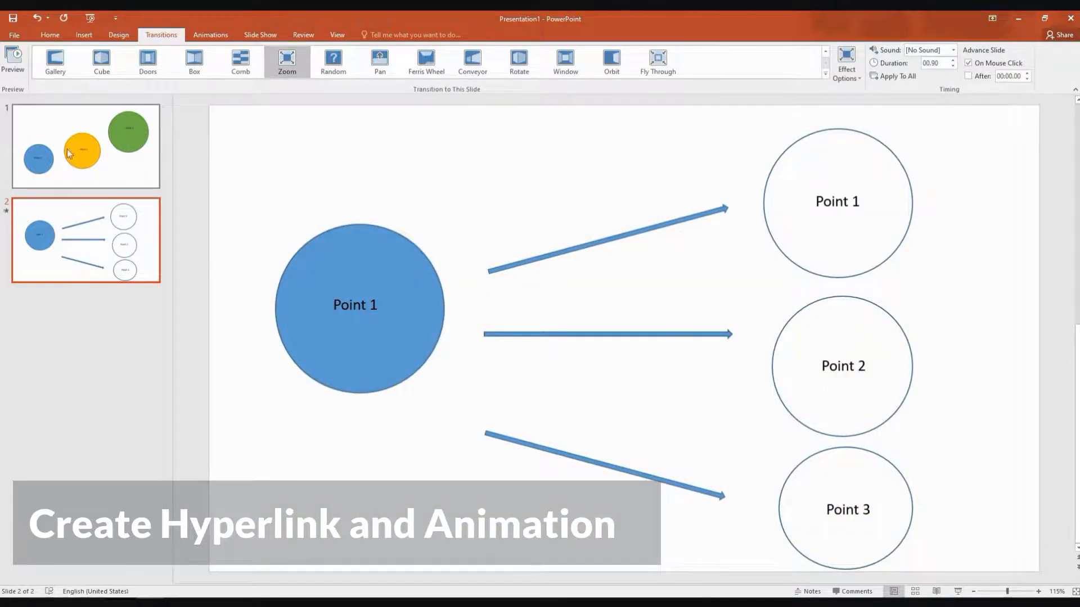
pyautogui.click(73, 147)
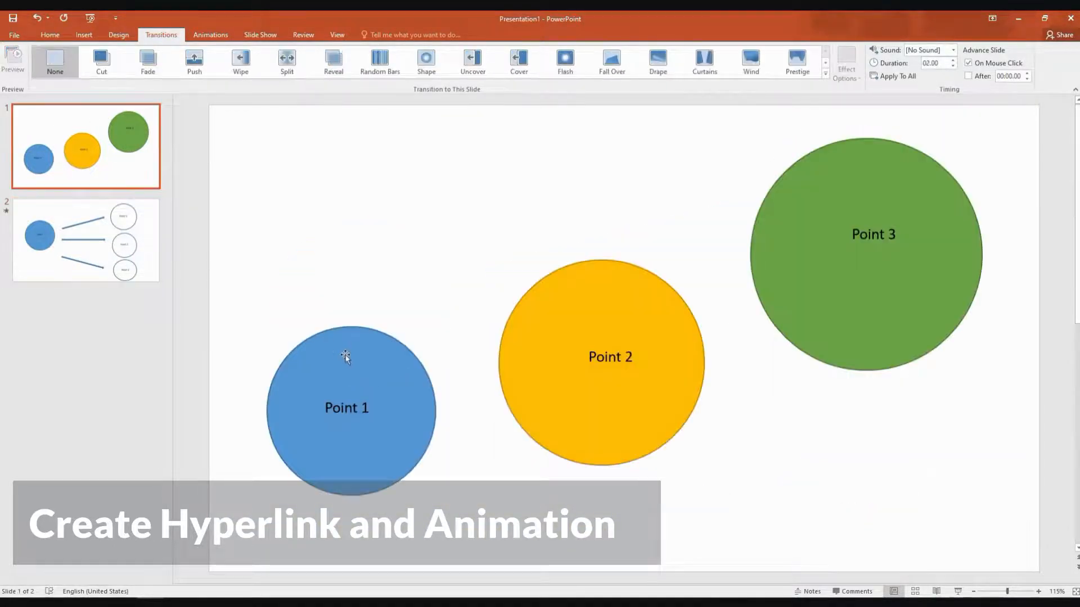
# Hyperlink the blue Point 1 circle to Slide 2 in this presentation.
pyautogui.click(343, 356)
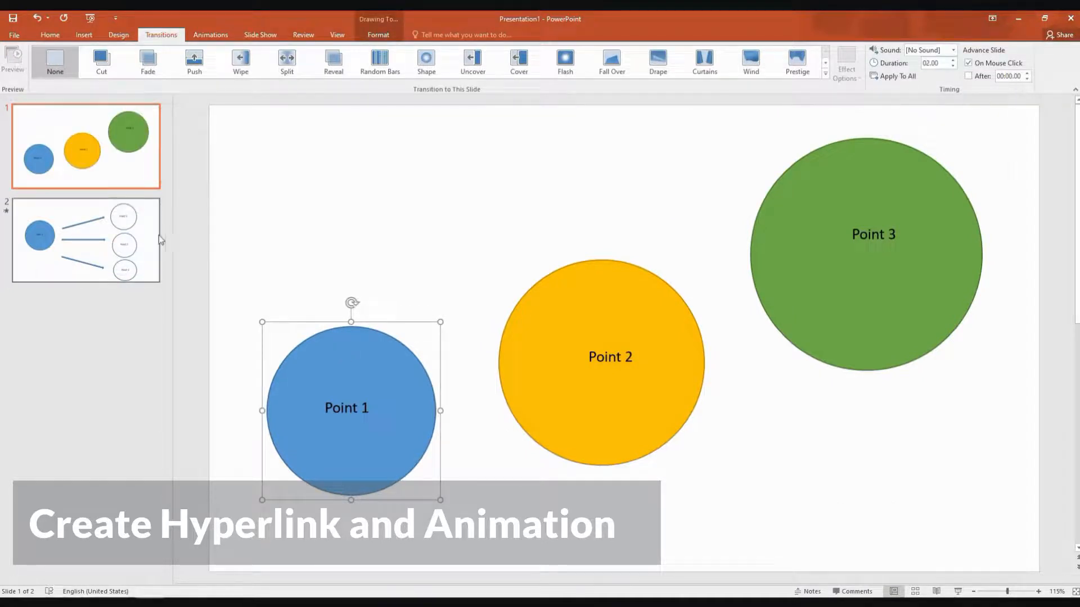
pyautogui.moveTo(111, 106)
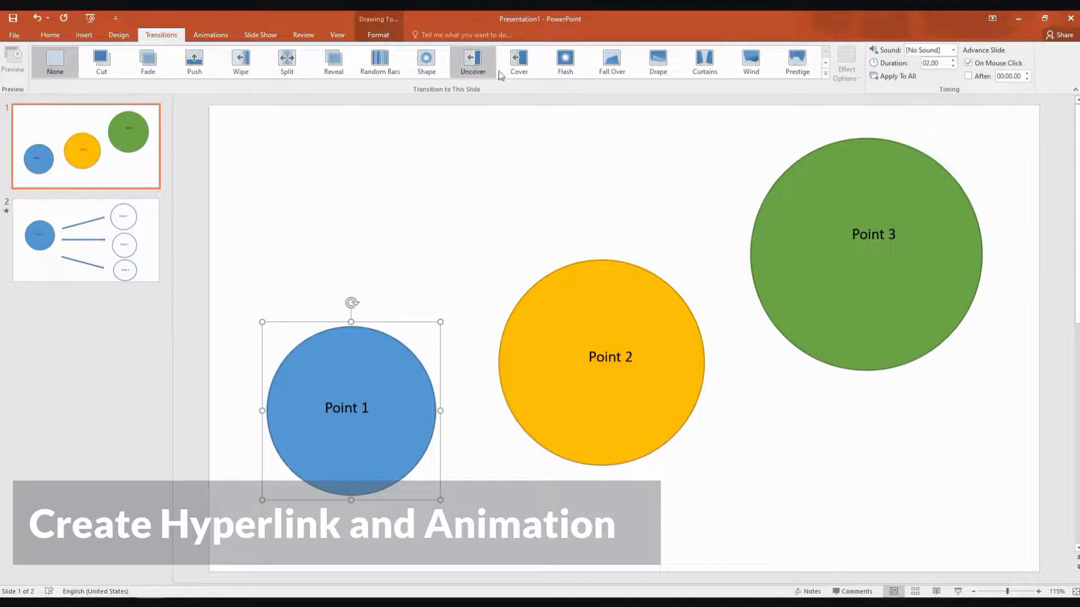
pyautogui.moveTo(960, 106)
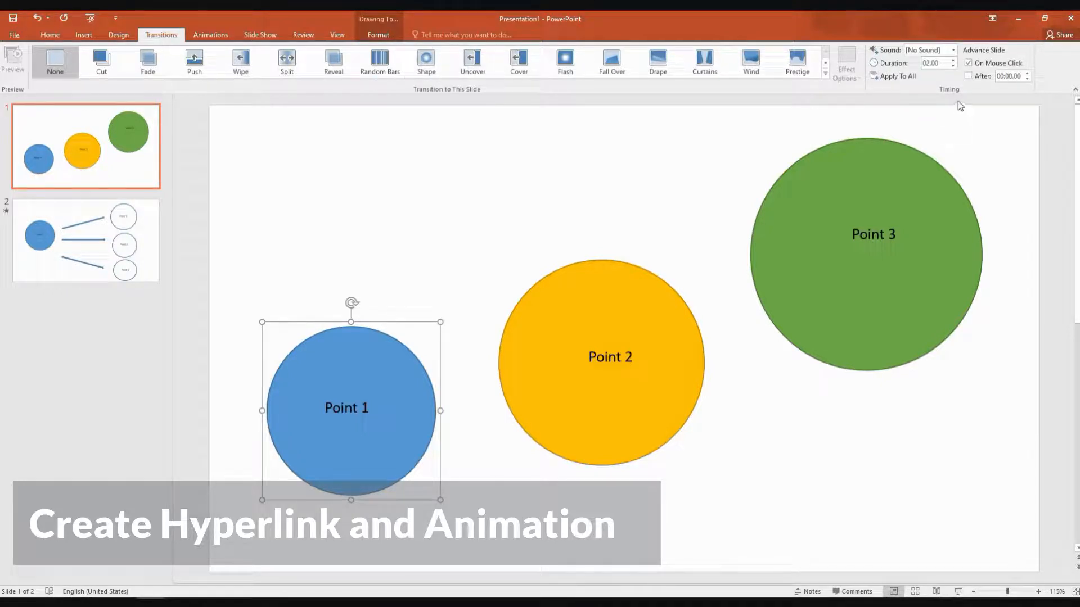
pyautogui.moveTo(202, 99)
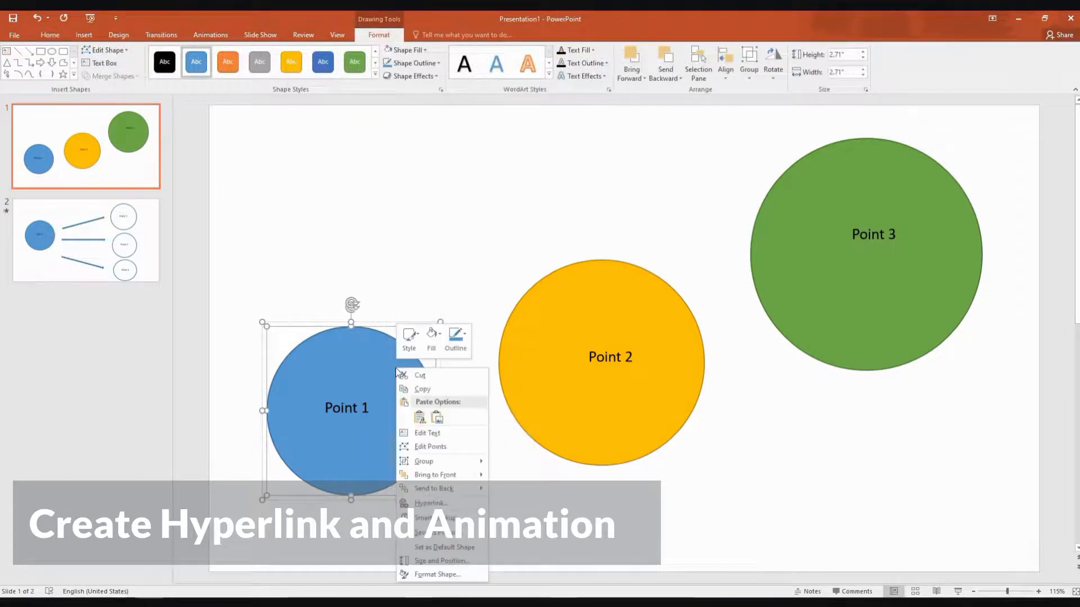
pyautogui.click(430, 503)
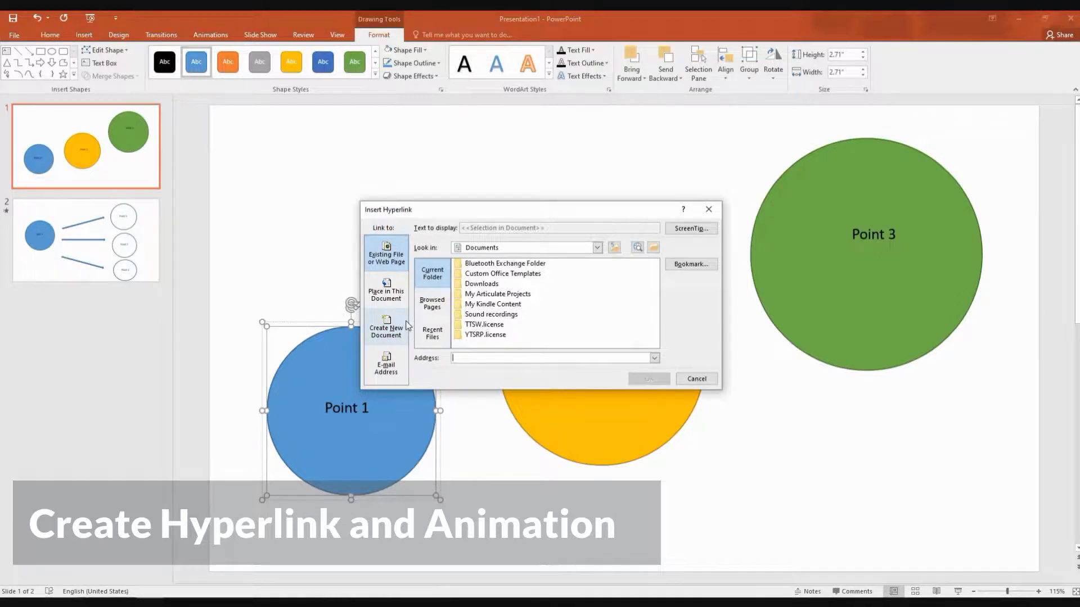
pyautogui.click(386, 290)
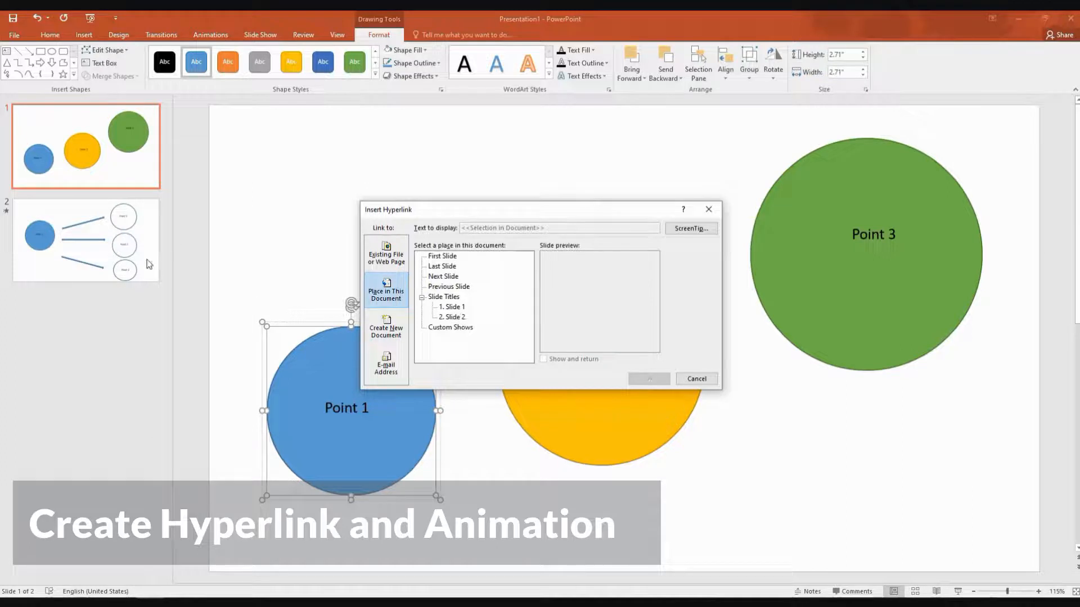
pyautogui.click(453, 317)
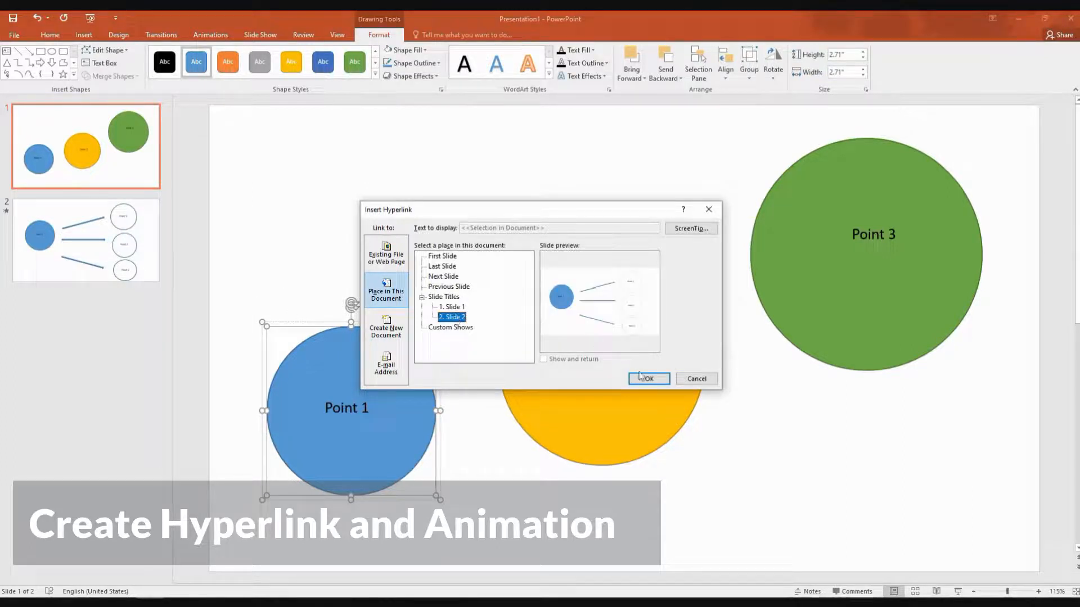
pyautogui.click(647, 378)
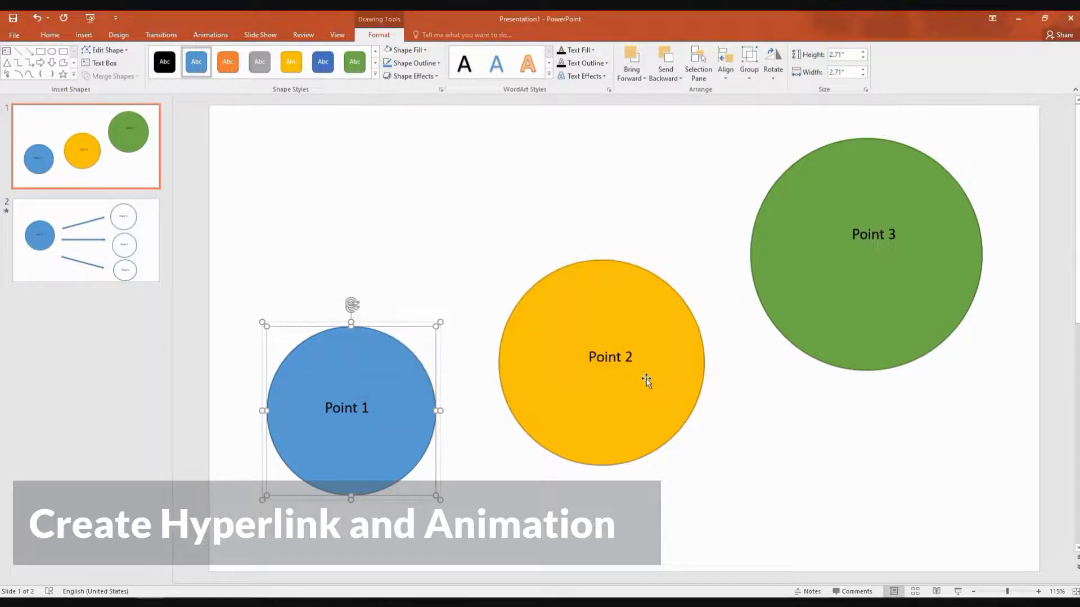
pyautogui.moveTo(996, 65)
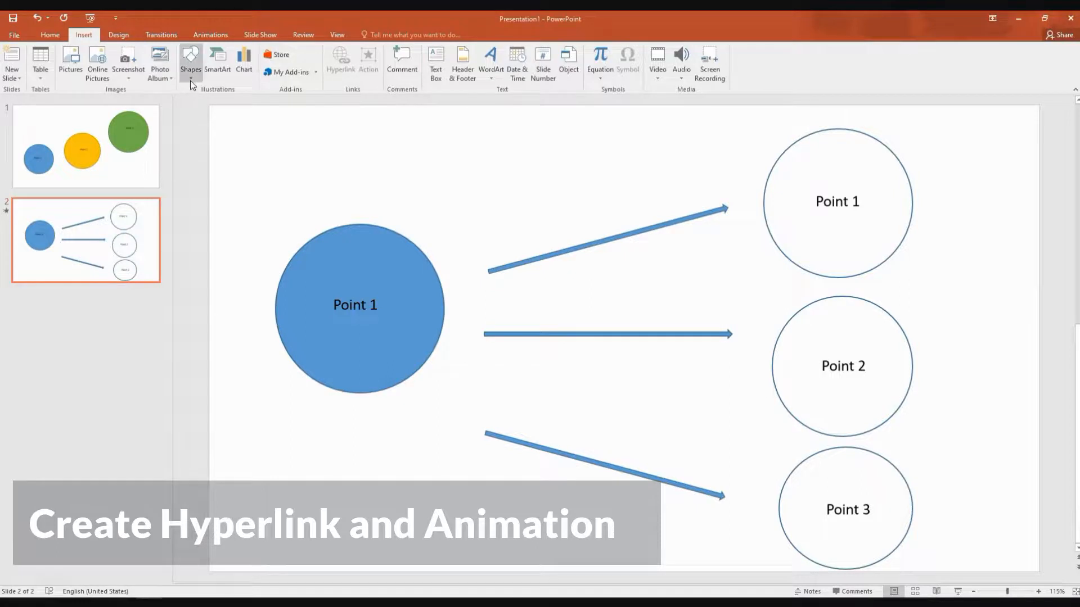
# Add a Home action button that hyperlinks to the first slide.
pyautogui.click(191, 59)
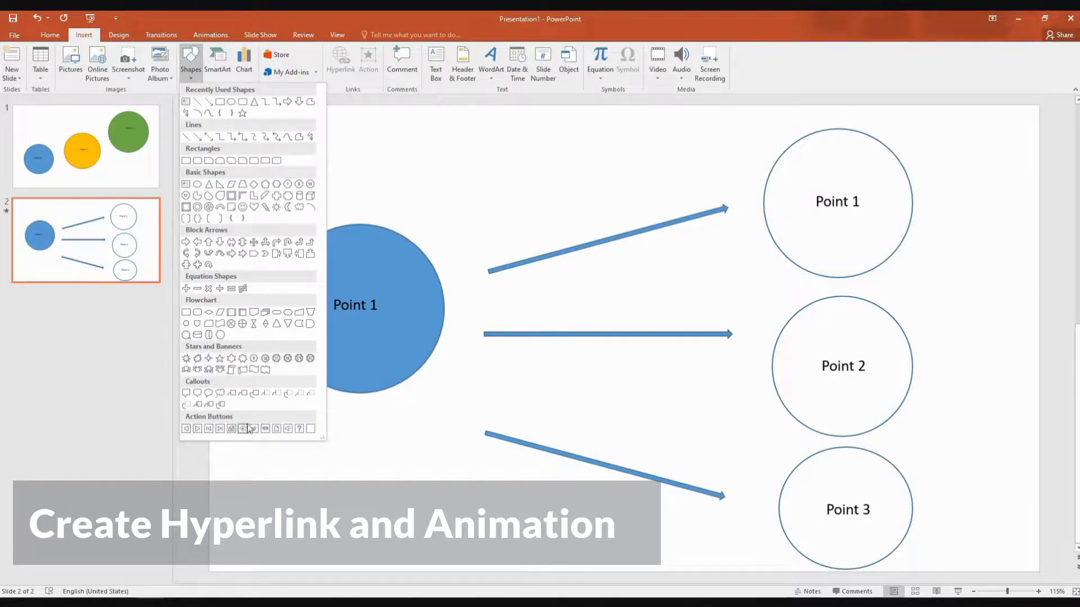
pyautogui.moveTo(211, 424)
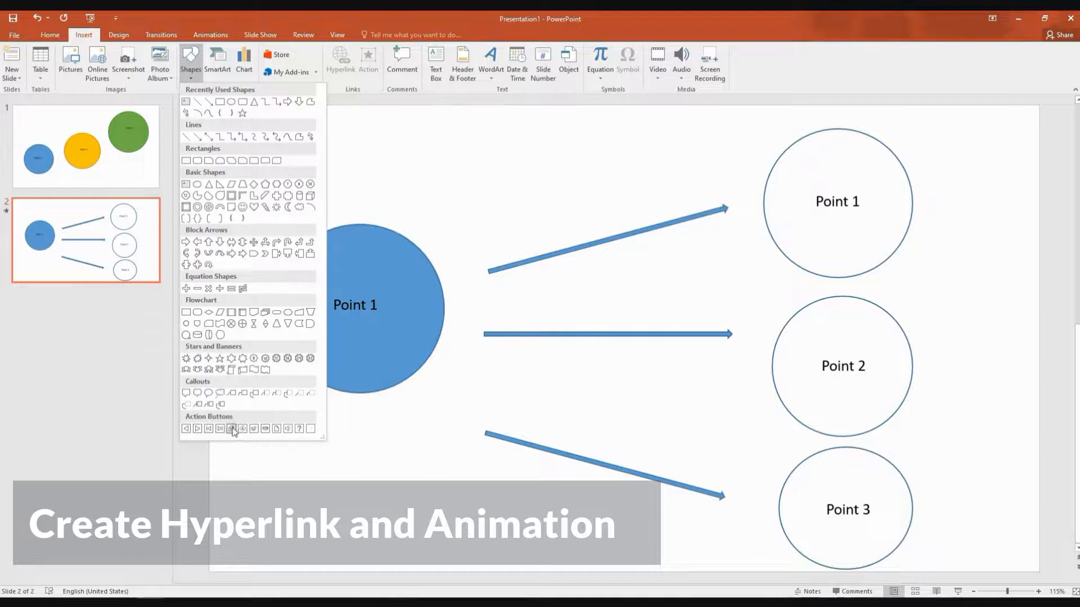
pyautogui.moveTo(231, 429)
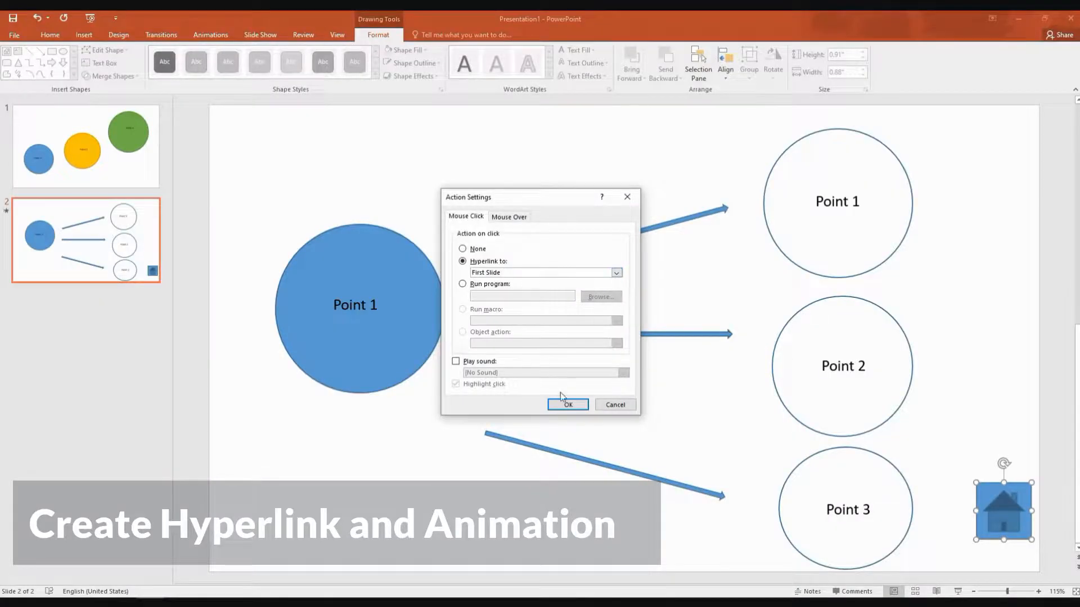
pyautogui.moveTo(509, 275)
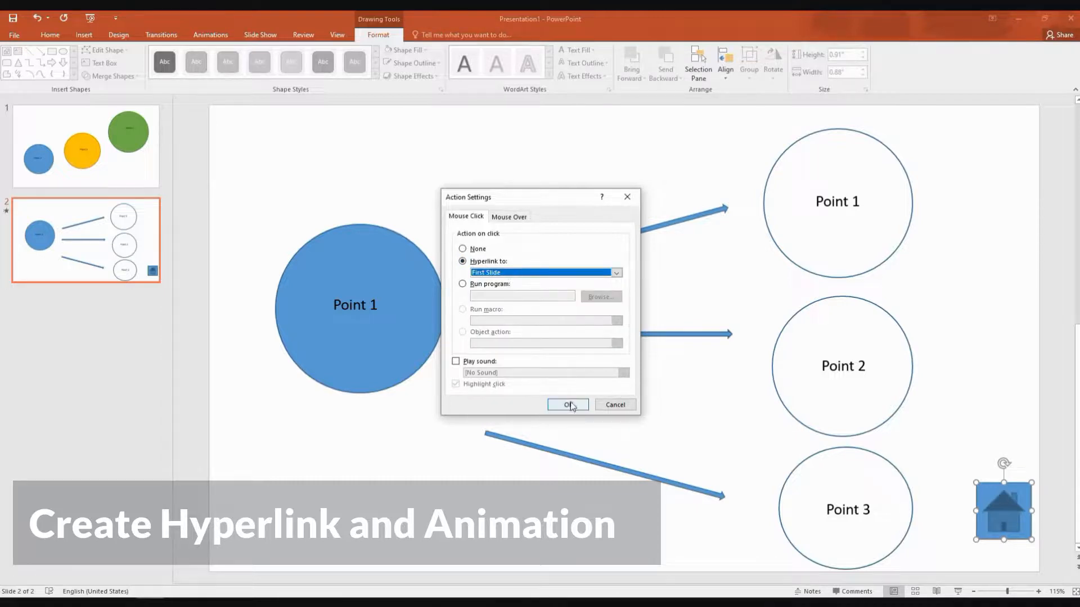
pyautogui.click(567, 405)
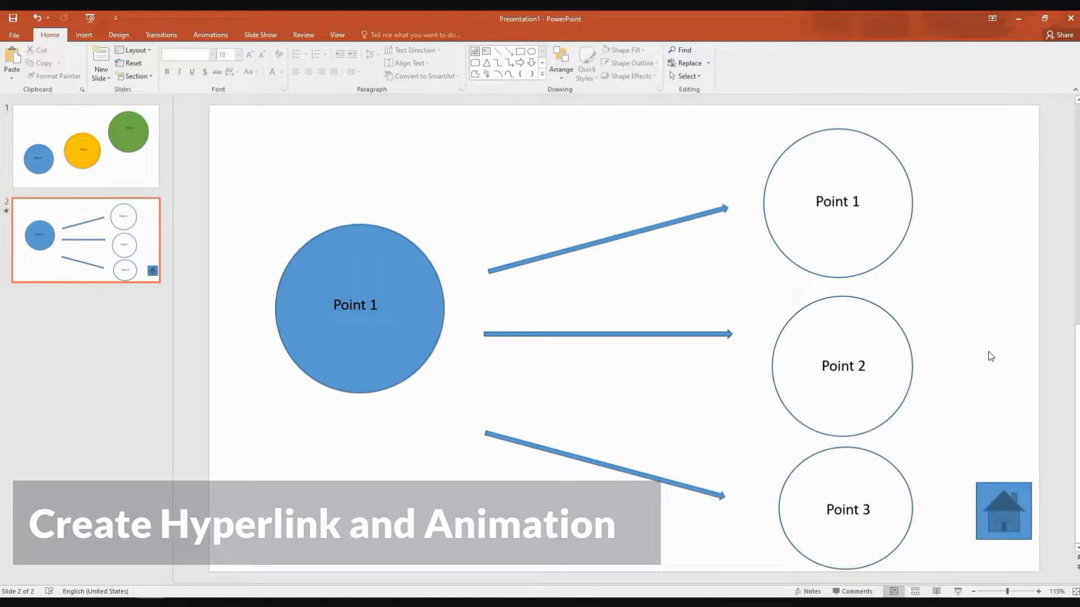
pyautogui.moveTo(276, 210)
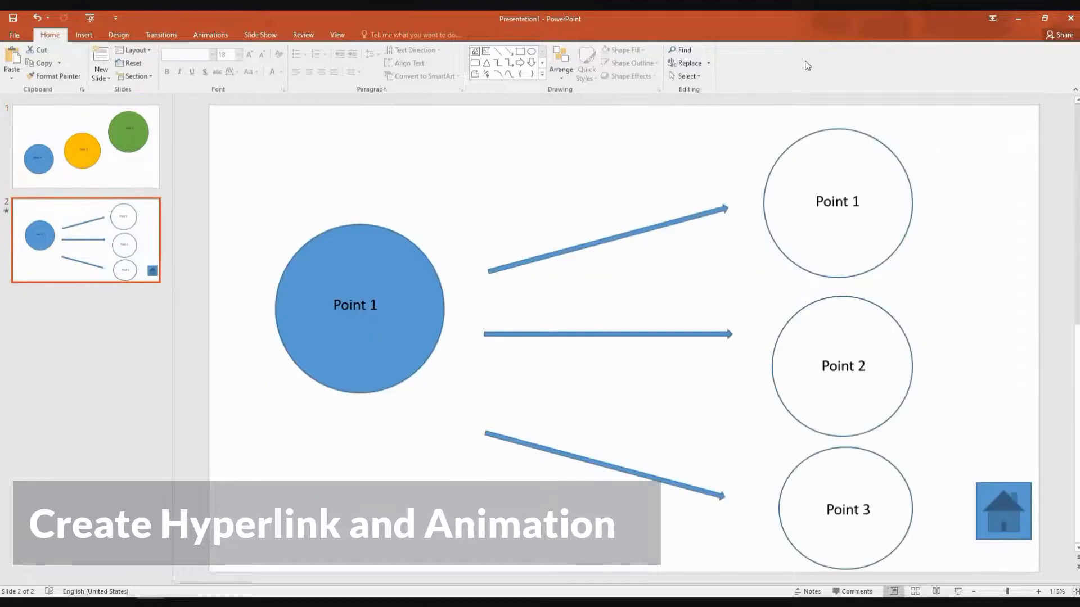
# Select slide 1 and run the slide show from the first slide.
pyautogui.click(87, 146)
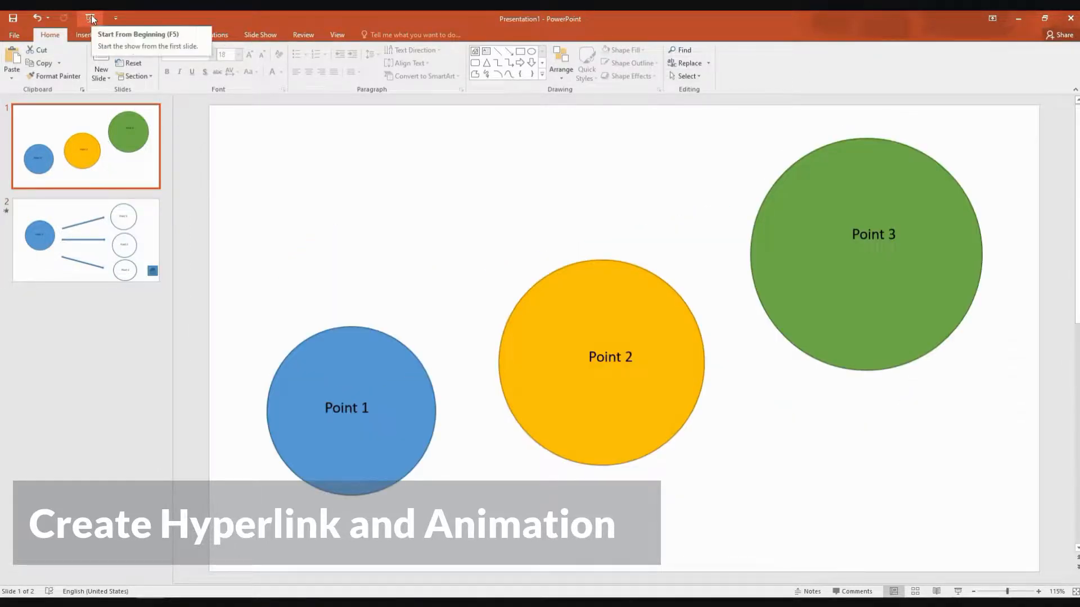
pyautogui.click(92, 16)
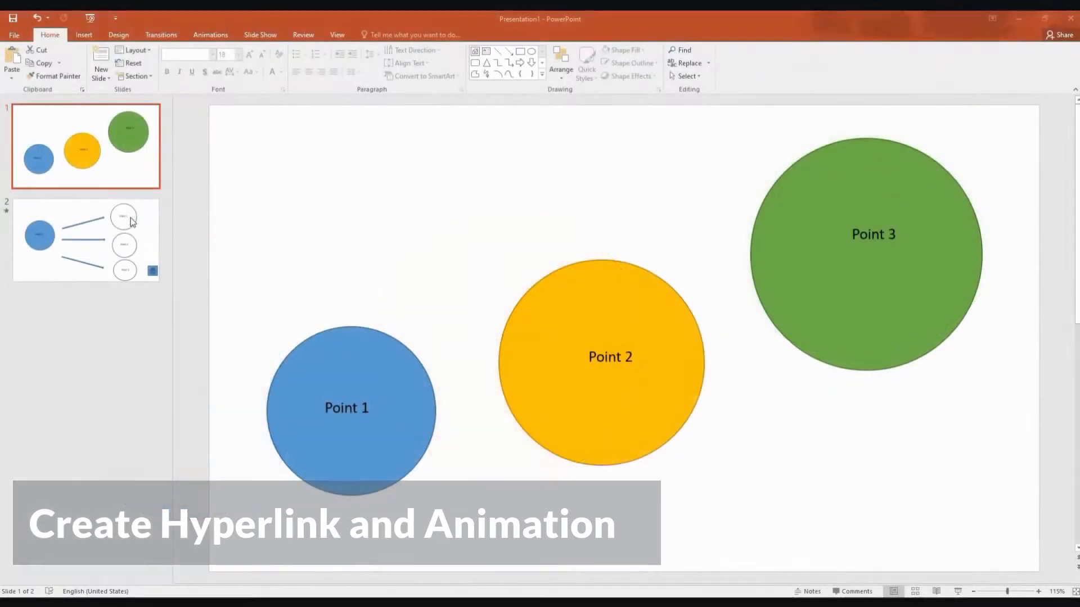
pyautogui.moveTo(79, 172)
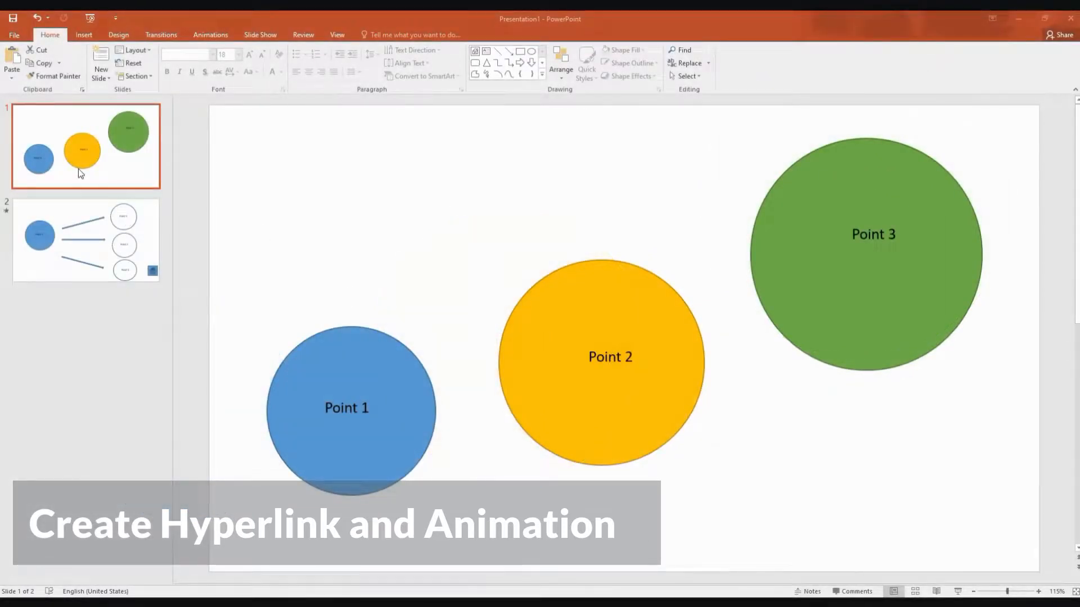
pyautogui.moveTo(84, 193)
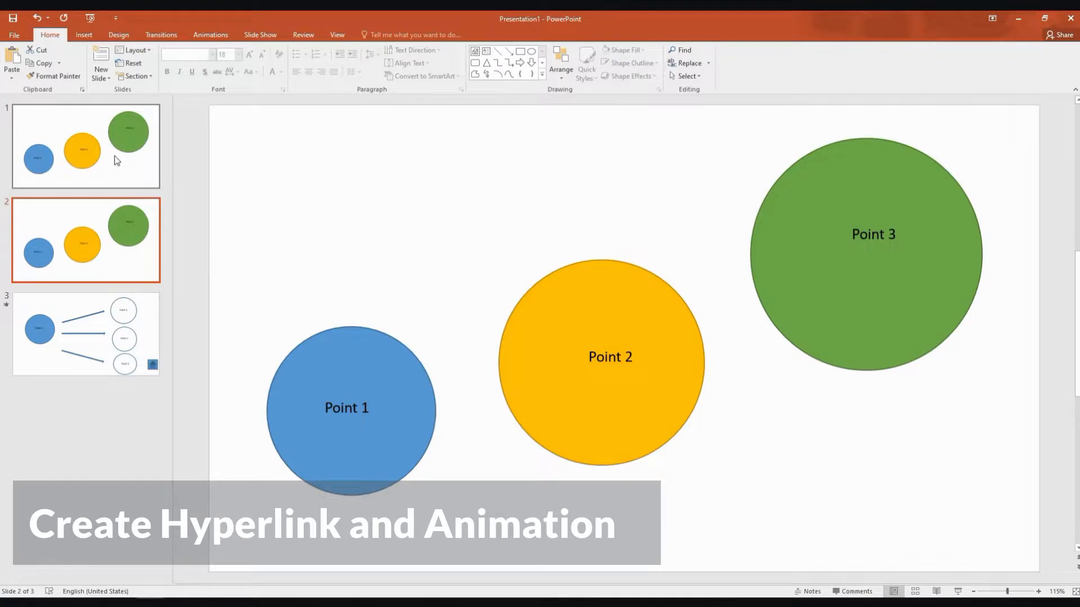
pyautogui.moveTo(125, 270)
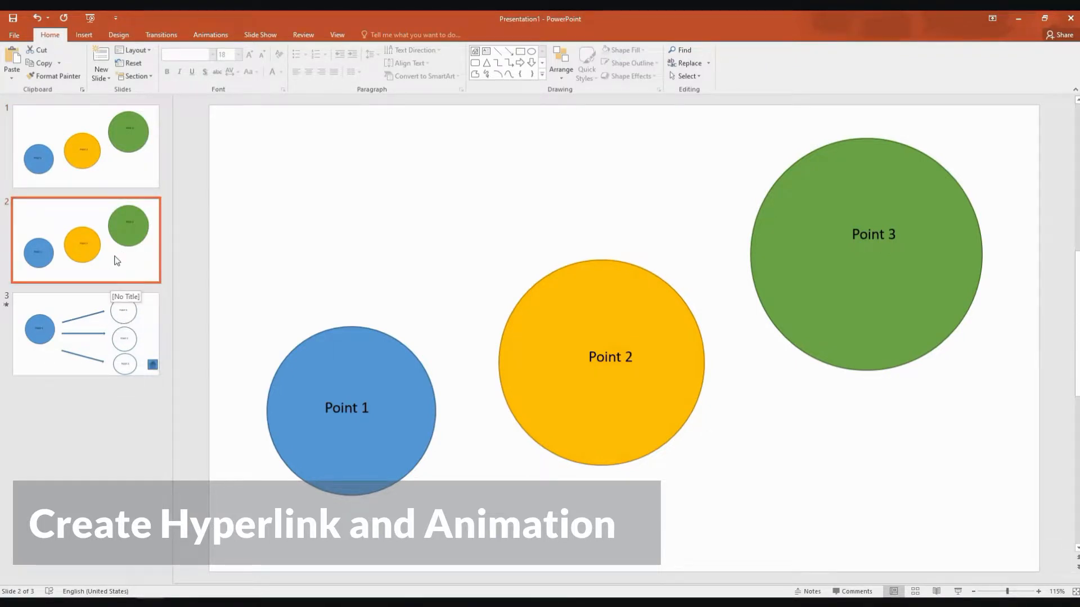
# Retarget the detail slide's home button hyperlink to Slide 2.
pyautogui.click(86, 334)
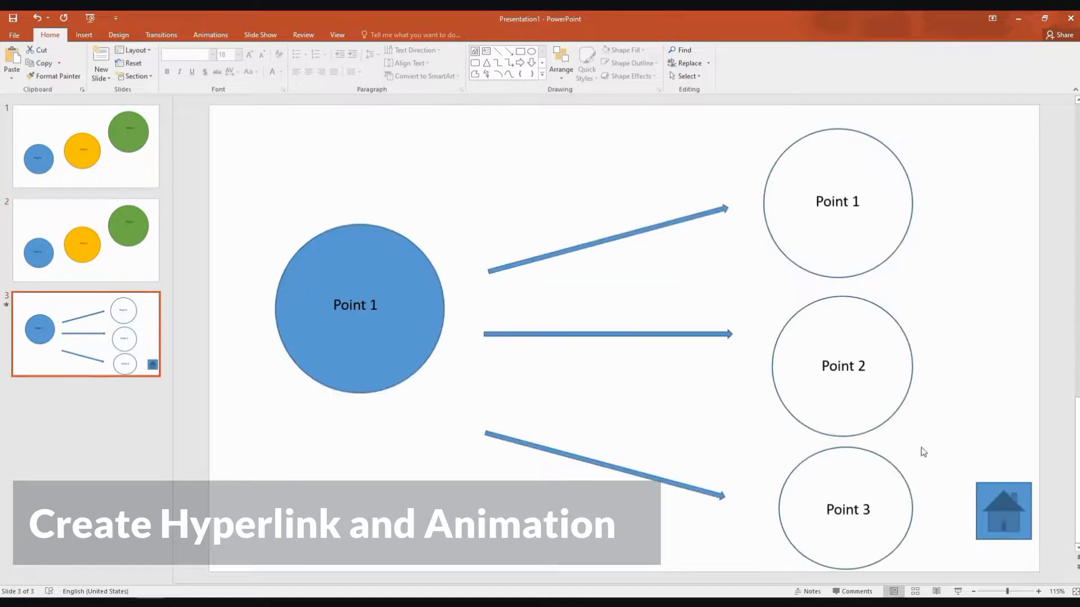
pyautogui.click(1002, 511)
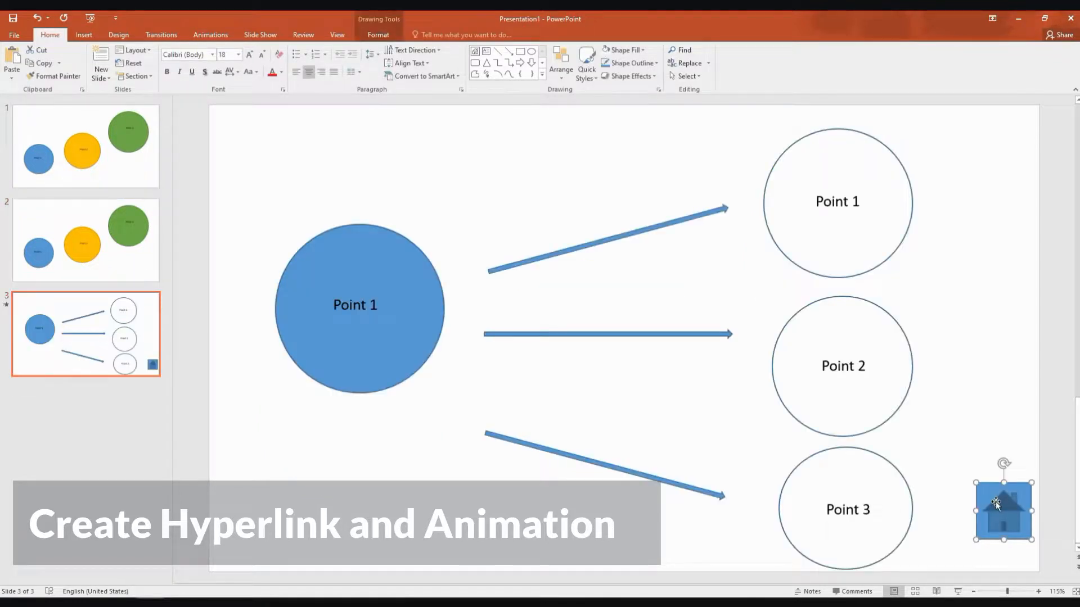
pyautogui.rightClick(999, 506)
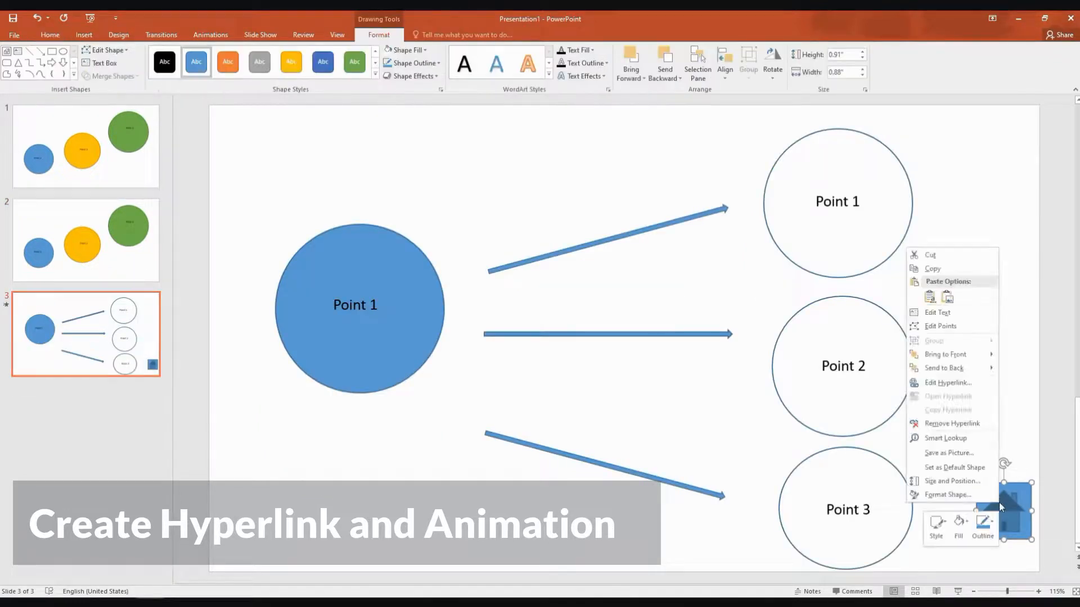
pyautogui.moveTo(960, 383)
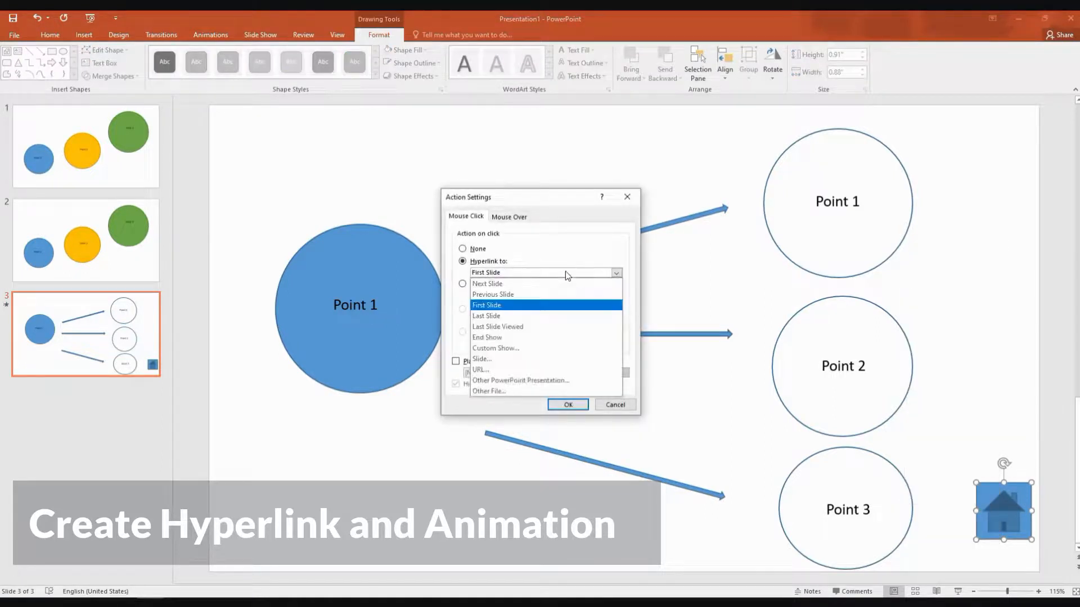
pyautogui.click(487, 305)
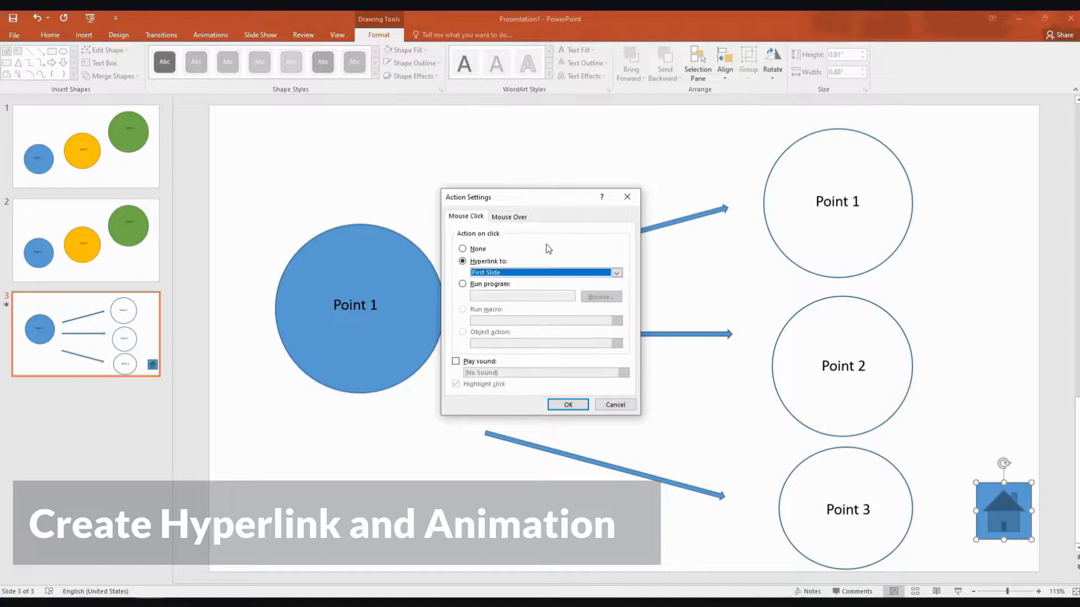
pyautogui.click(616, 273)
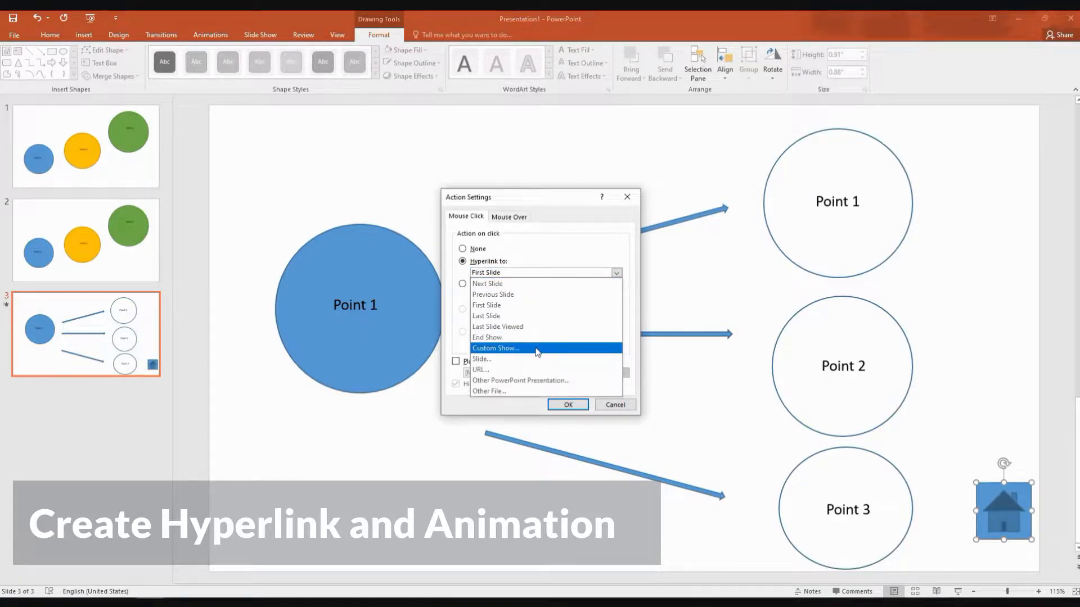
pyautogui.click(481, 359)
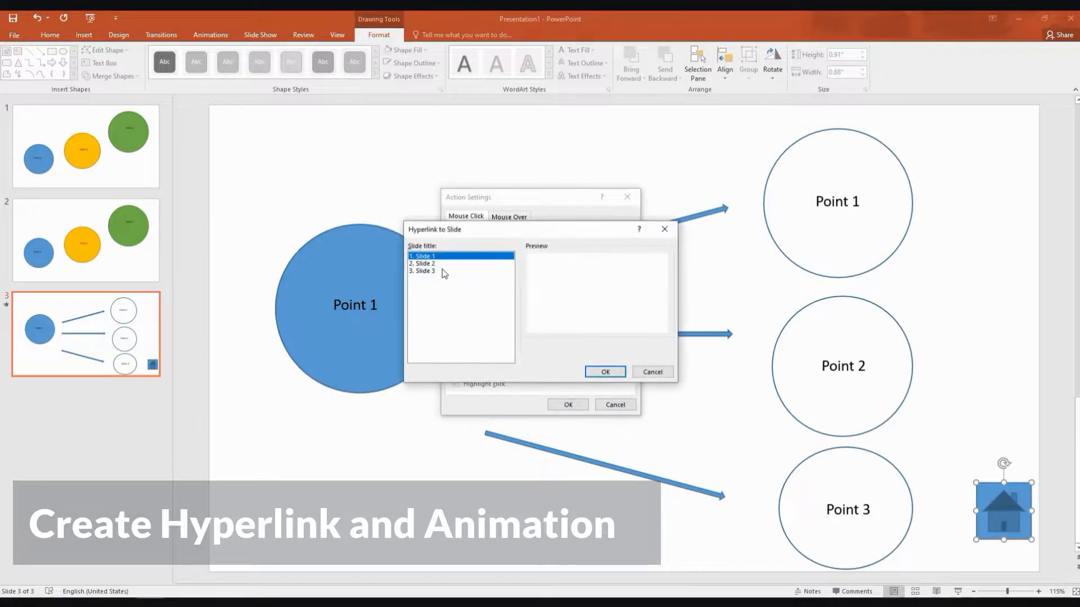
pyautogui.click(605, 372)
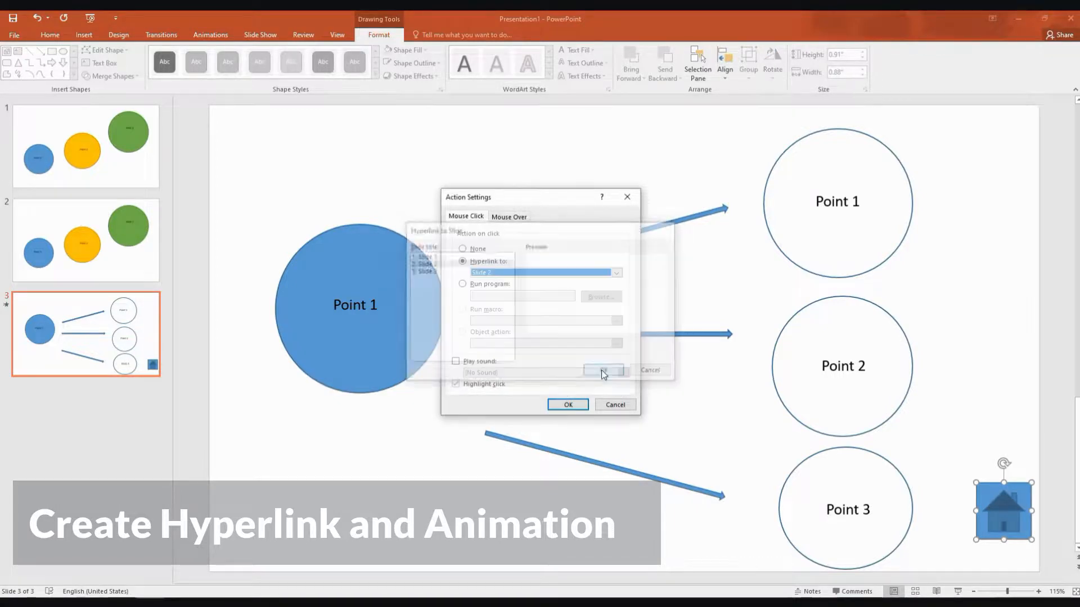
pyautogui.click(567, 404)
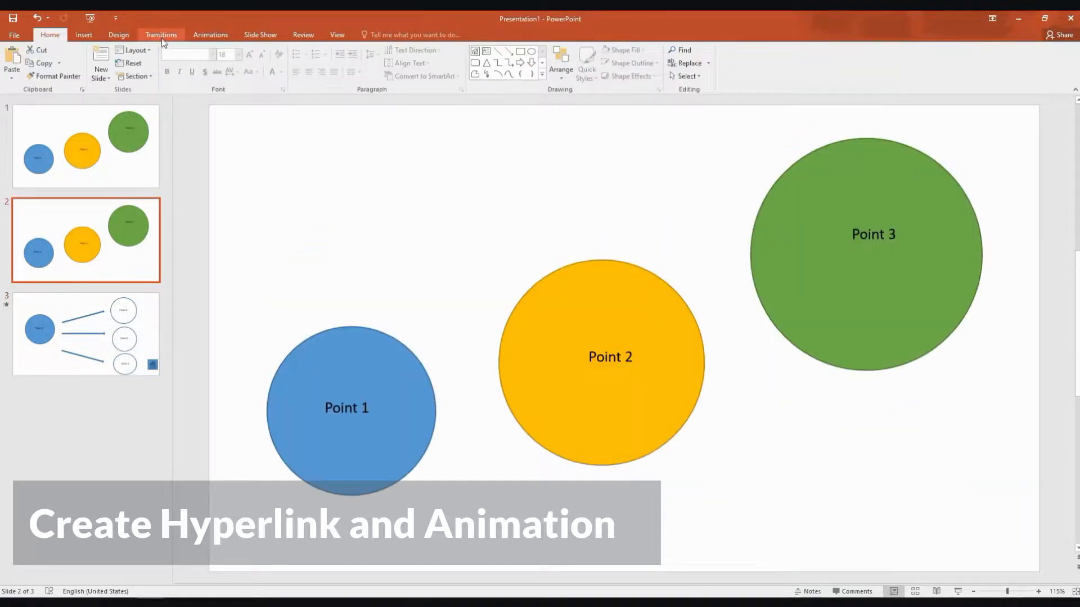
# Apply the Zoom transition to slide 2.
pyautogui.click(162, 35)
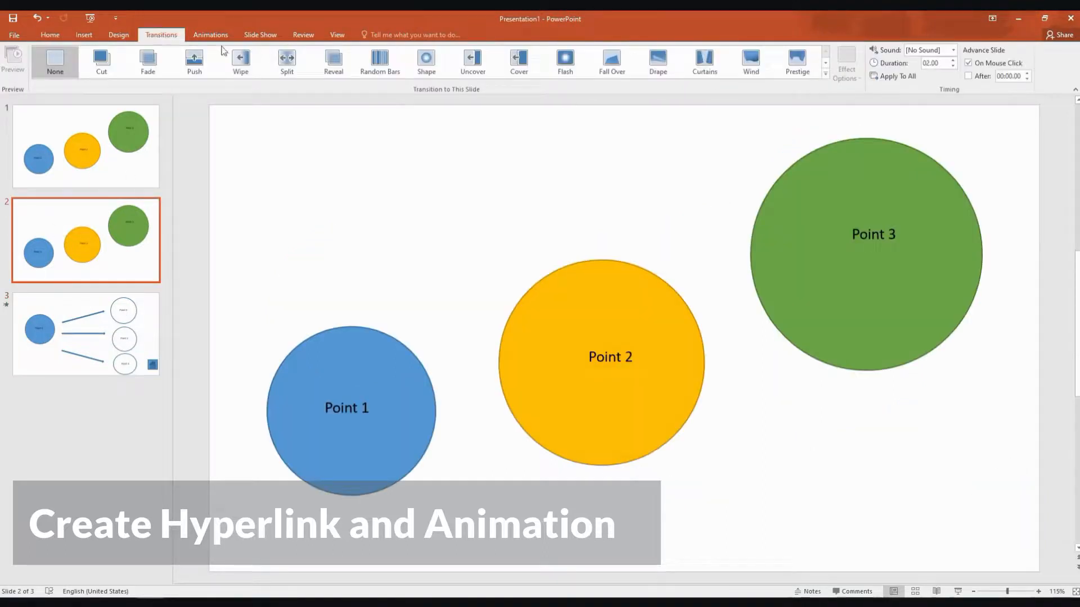
pyautogui.click(825, 66)
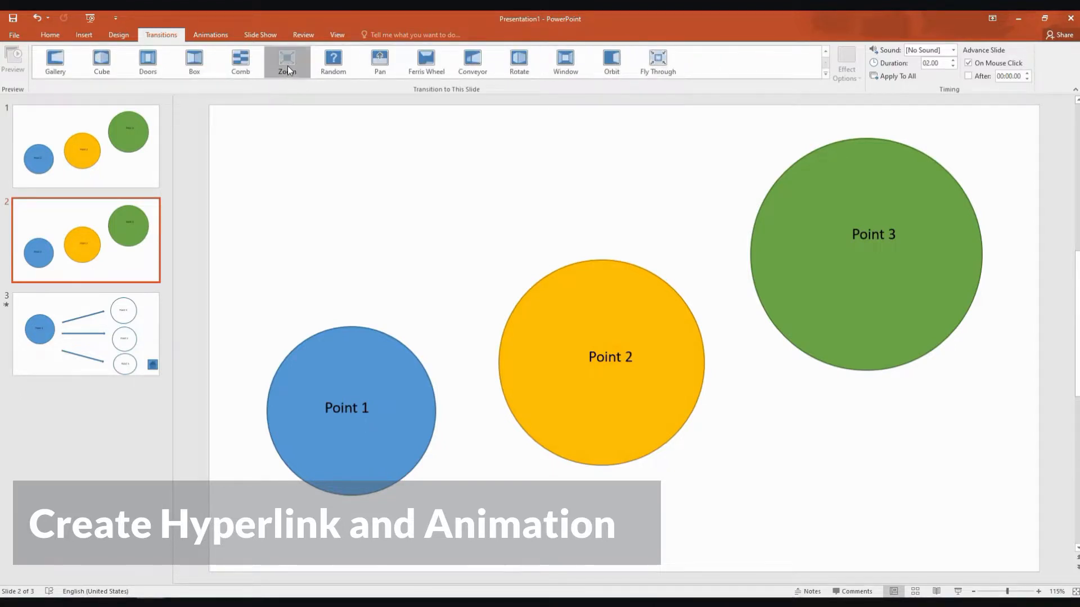
pyautogui.click(286, 59)
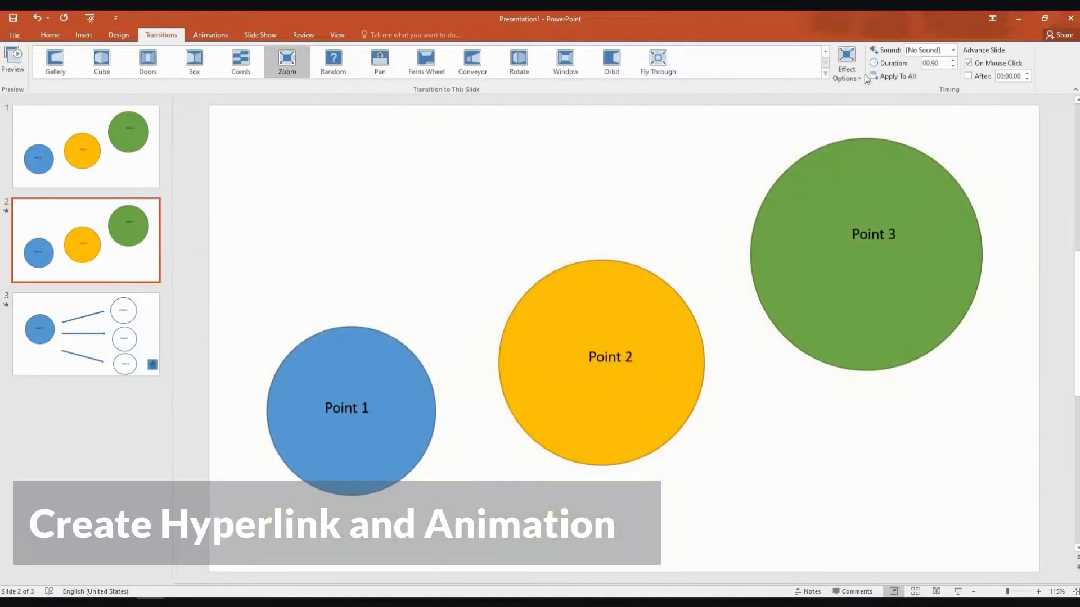
pyautogui.moveTo(846, 61)
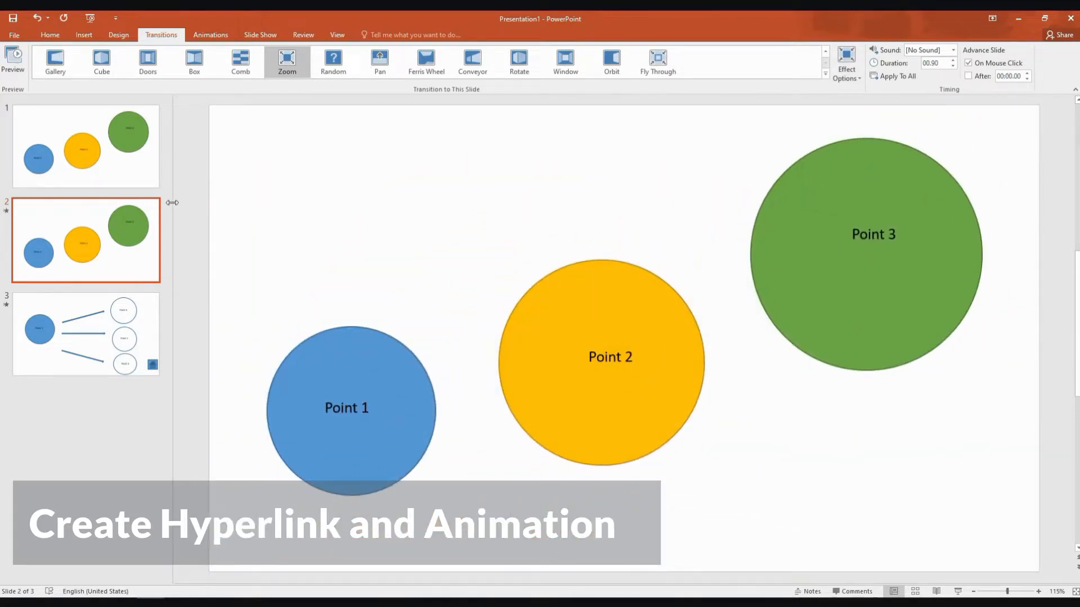
# Review slide 1 and the detail slide, then return to slide 2.
pyautogui.click(88, 148)
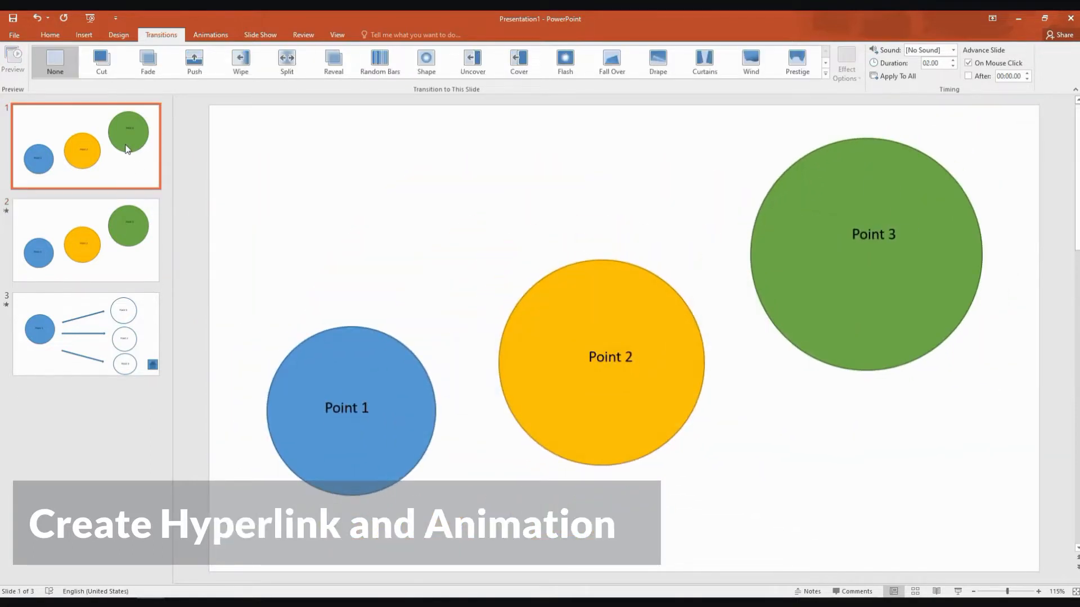
pyautogui.moveTo(478, 148)
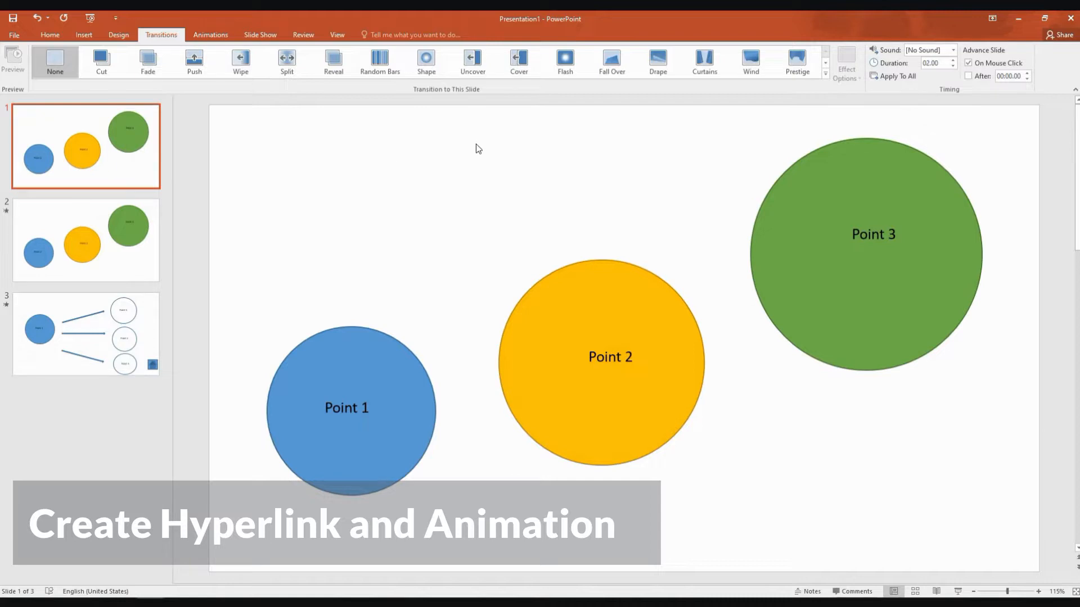
pyautogui.click(85, 334)
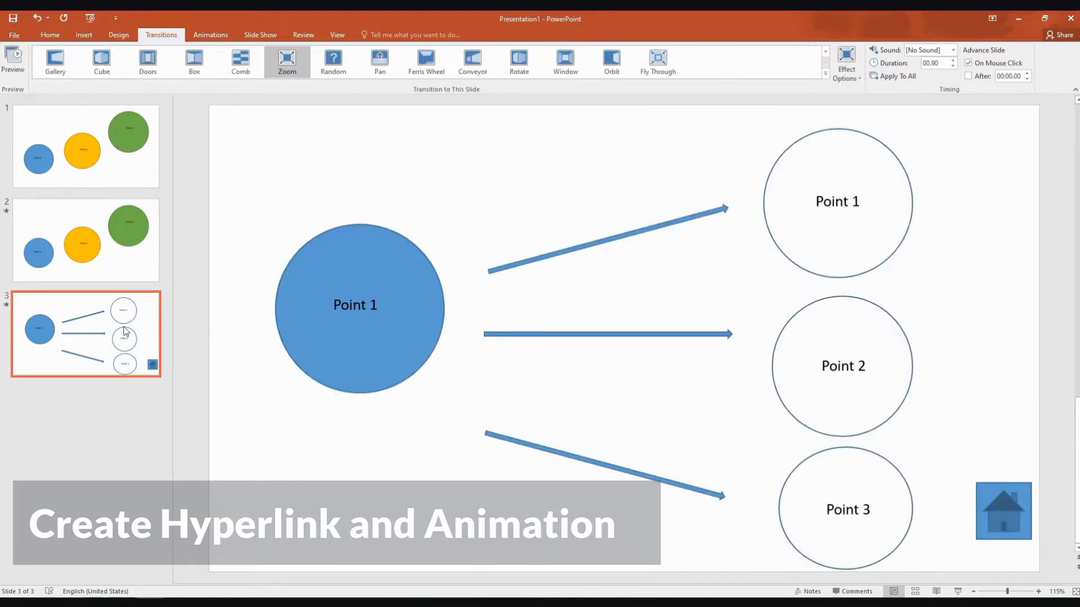
pyautogui.click(84, 238)
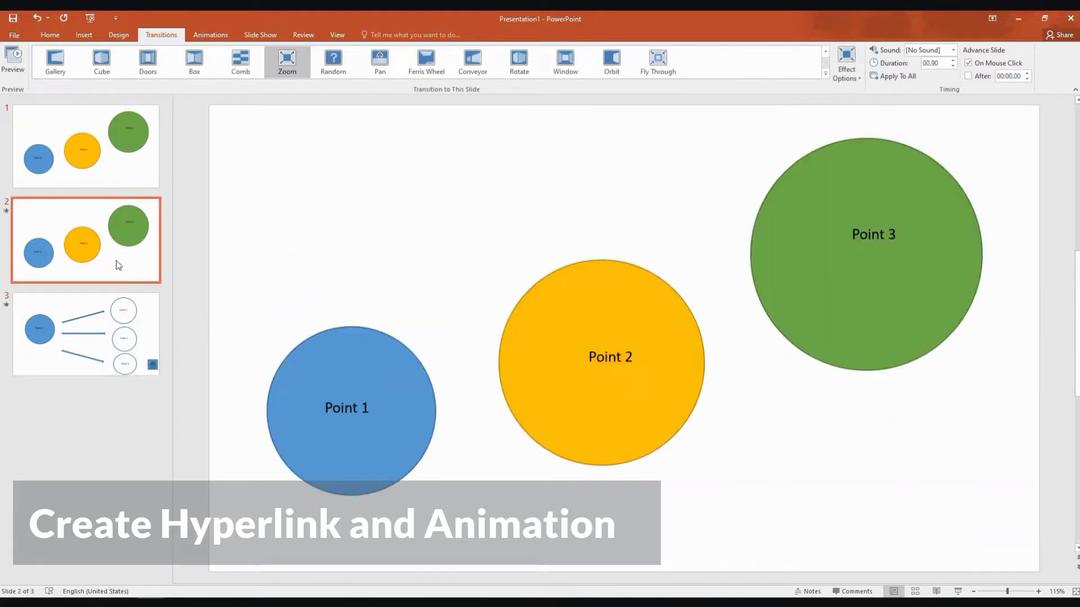